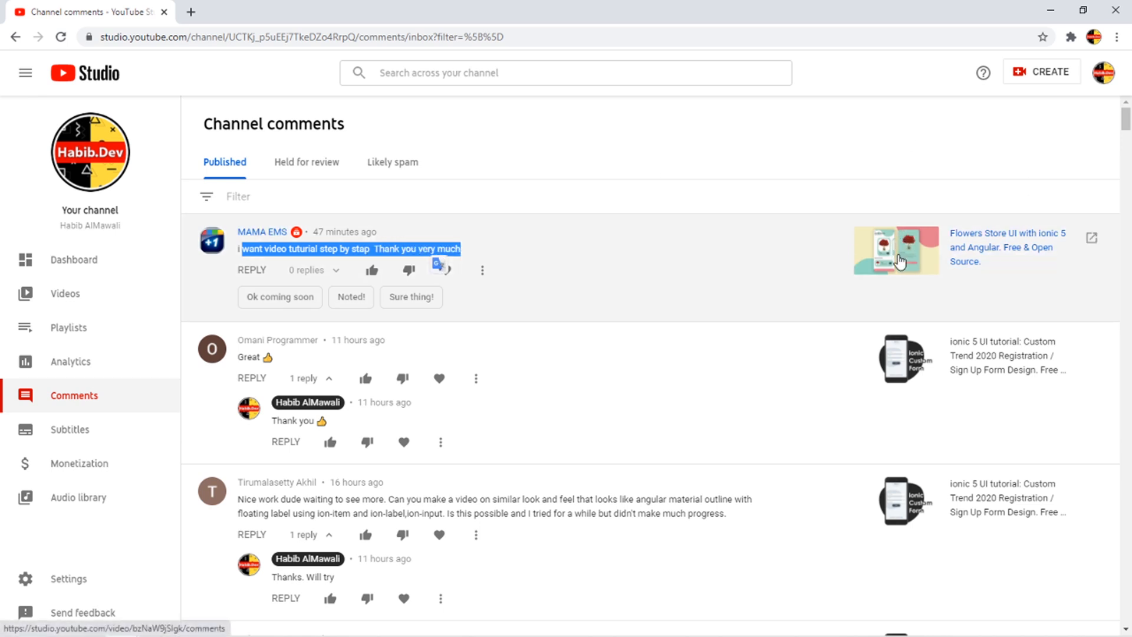
mouse_move(592, 194)
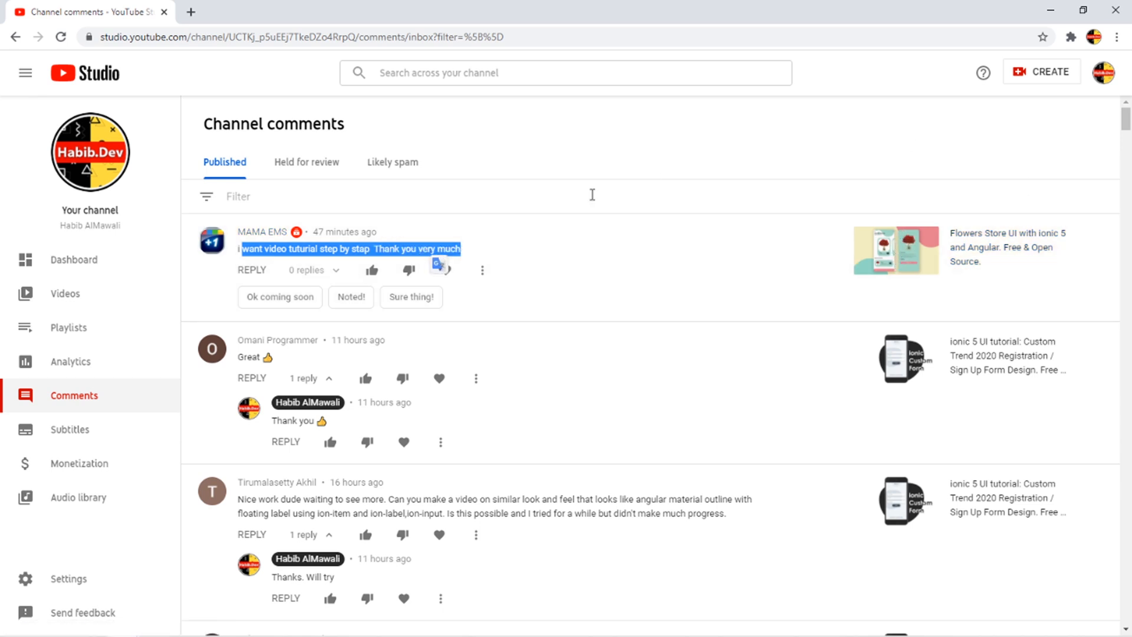
mouse_move(897, 254)
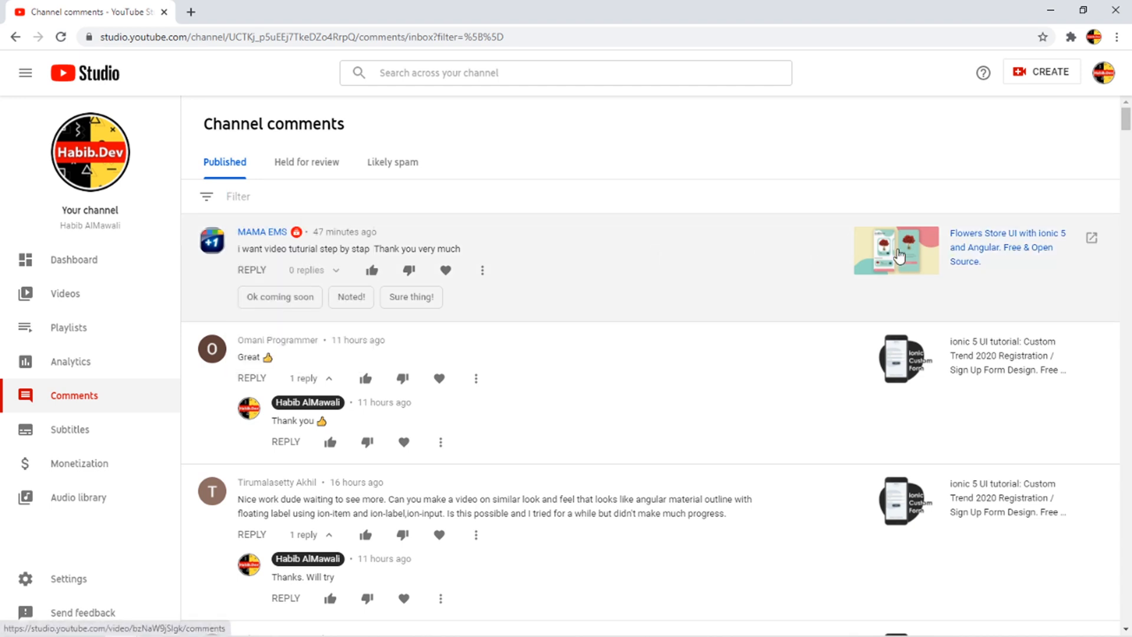
Scroll through the template and its comments, clearing the highlighted comment text.
scroll("down", 3)
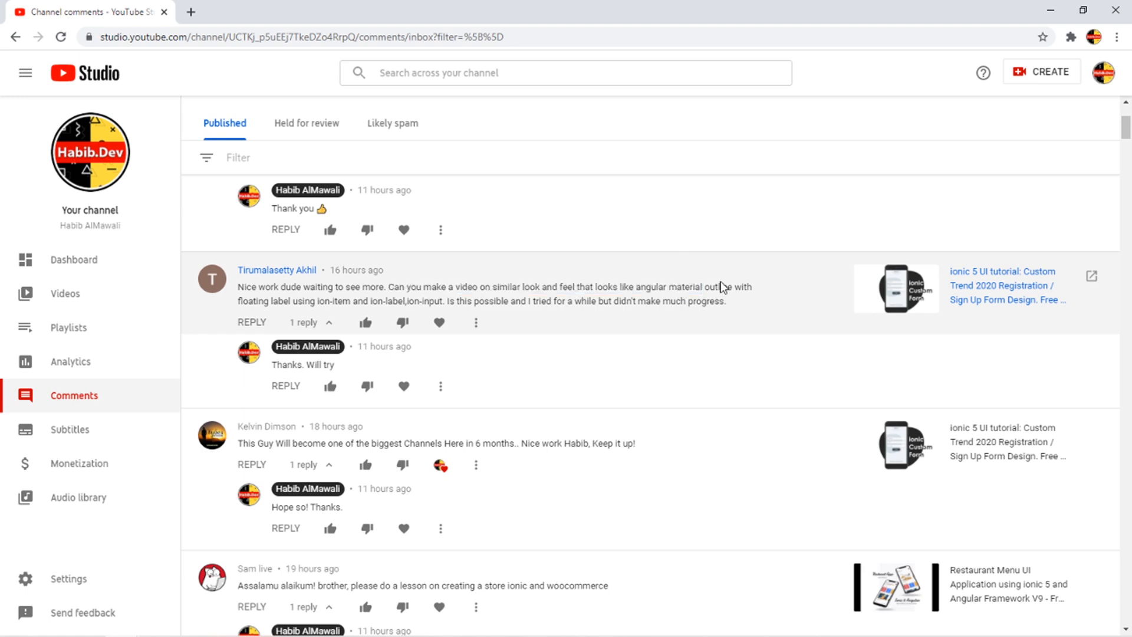
double_click(259, 301)
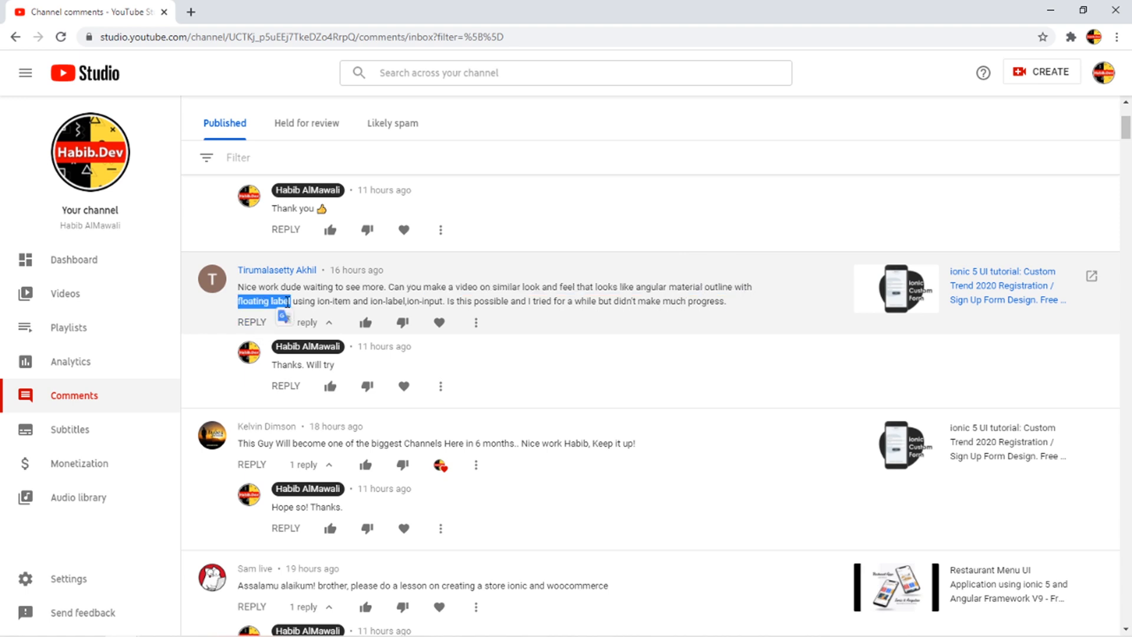
double_click(334, 301)
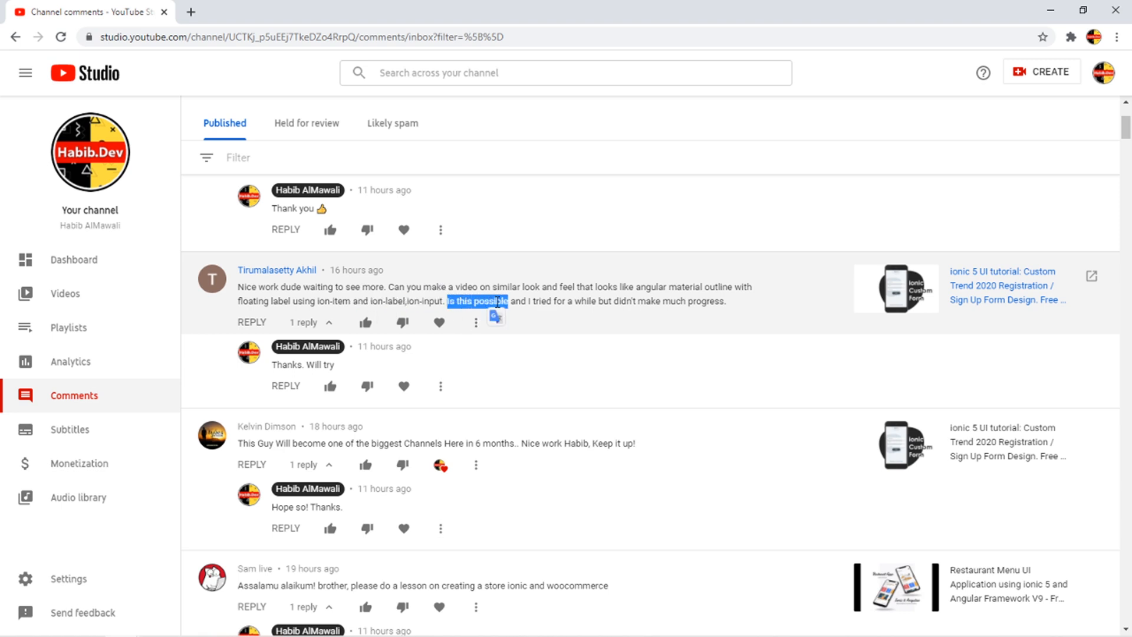
mouse_move(728, 301)
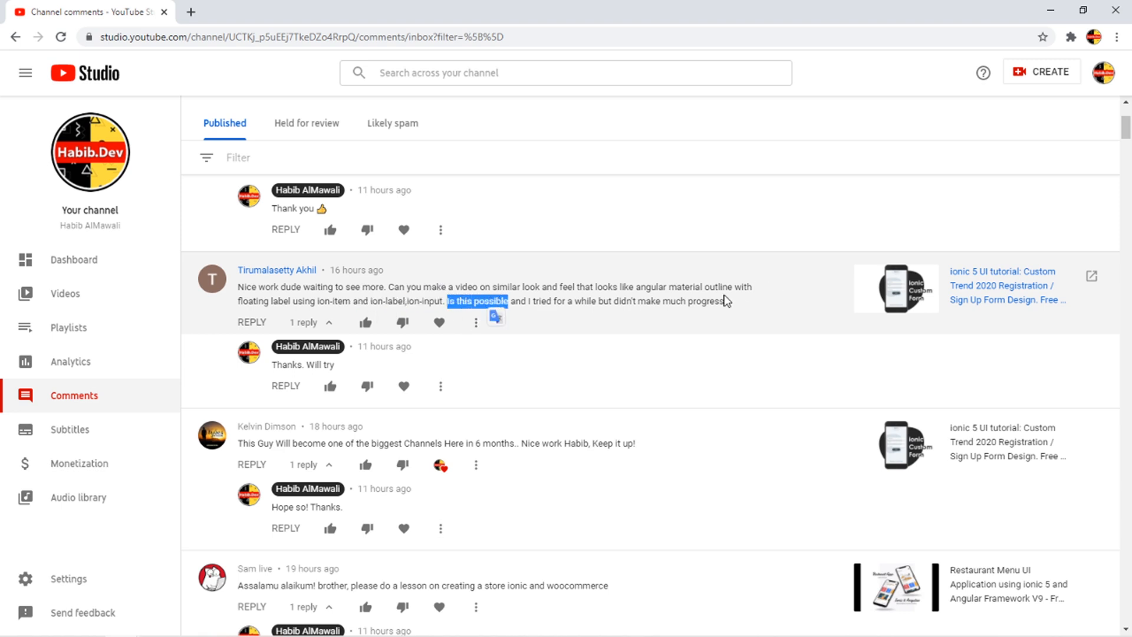
scroll("down", 3)
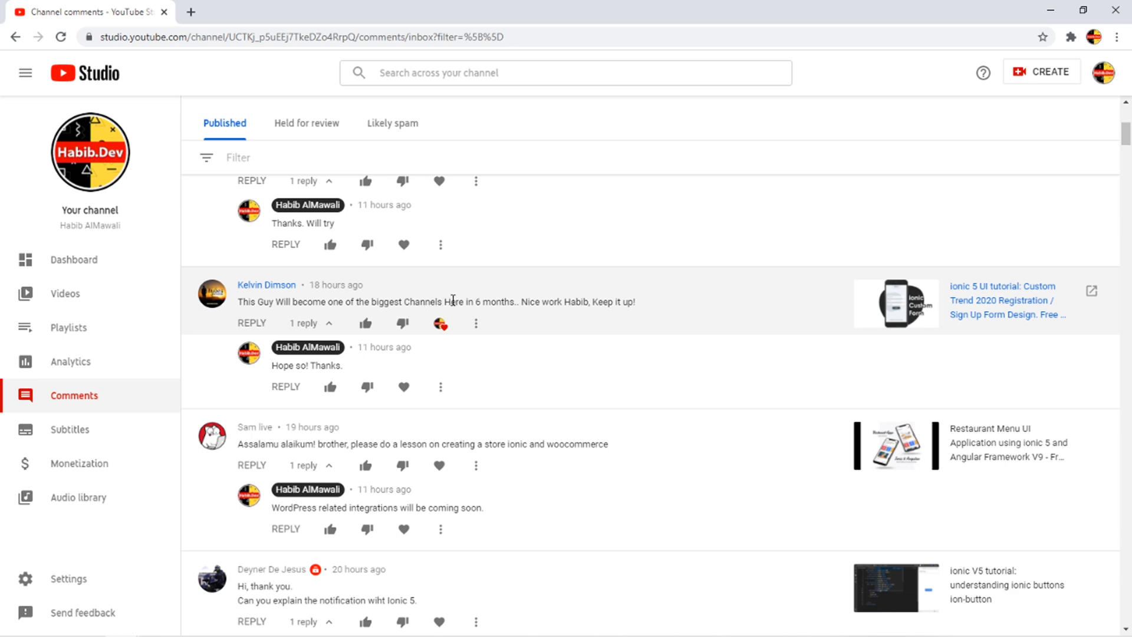
mouse_move(485, 299)
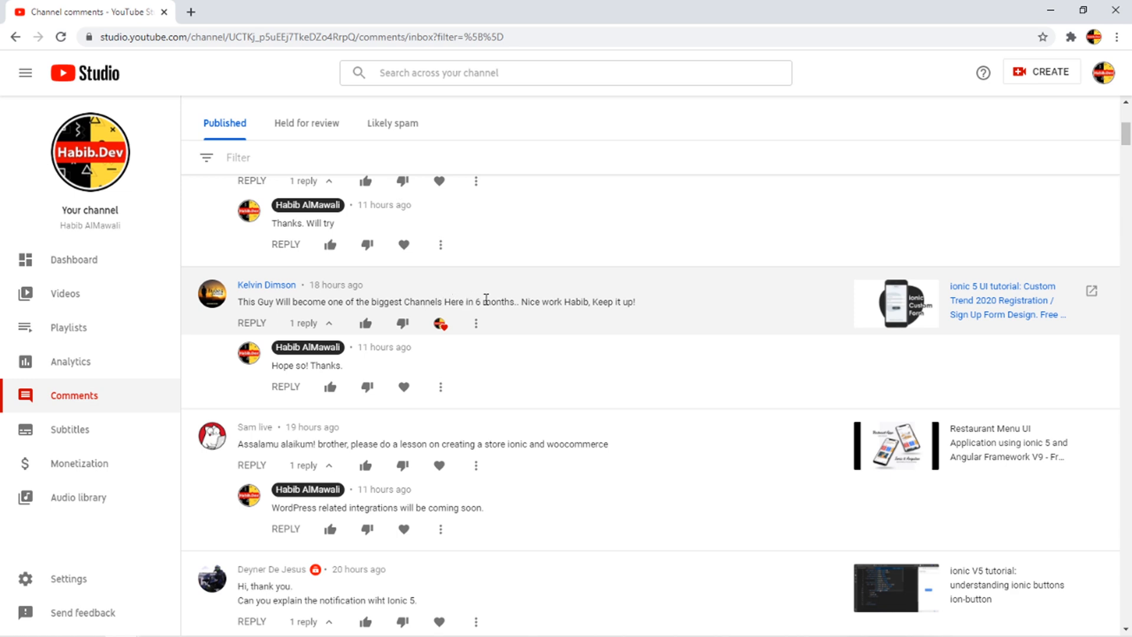
mouse_move(636, 314)
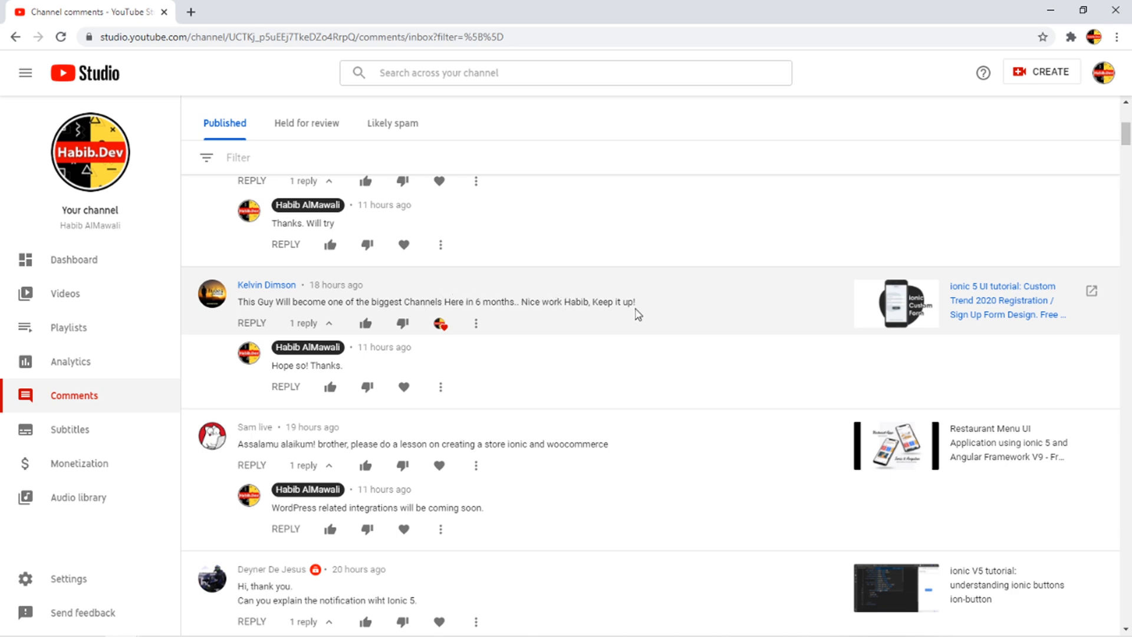
scroll("down", 3)
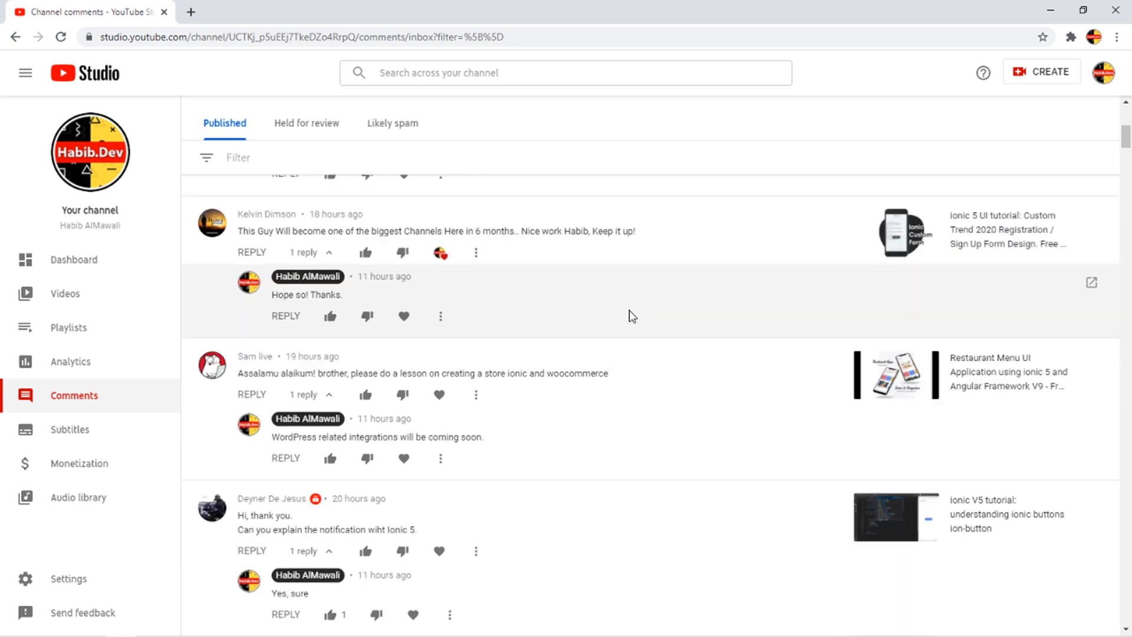
scroll("down", 3)
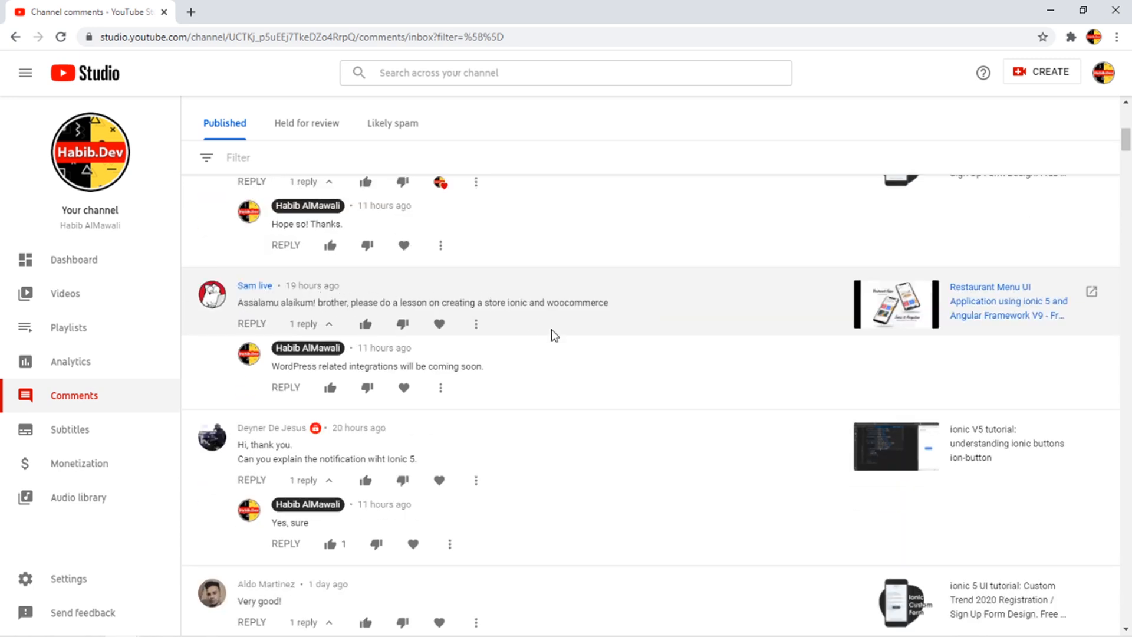
mouse_move(469, 317)
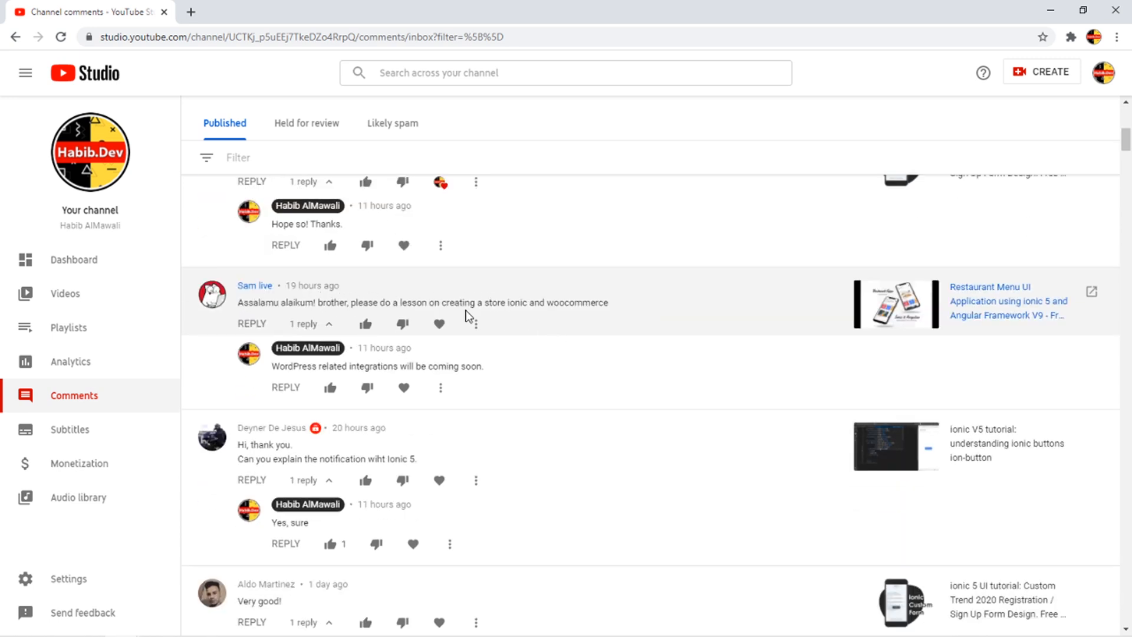
mouse_move(568, 323)
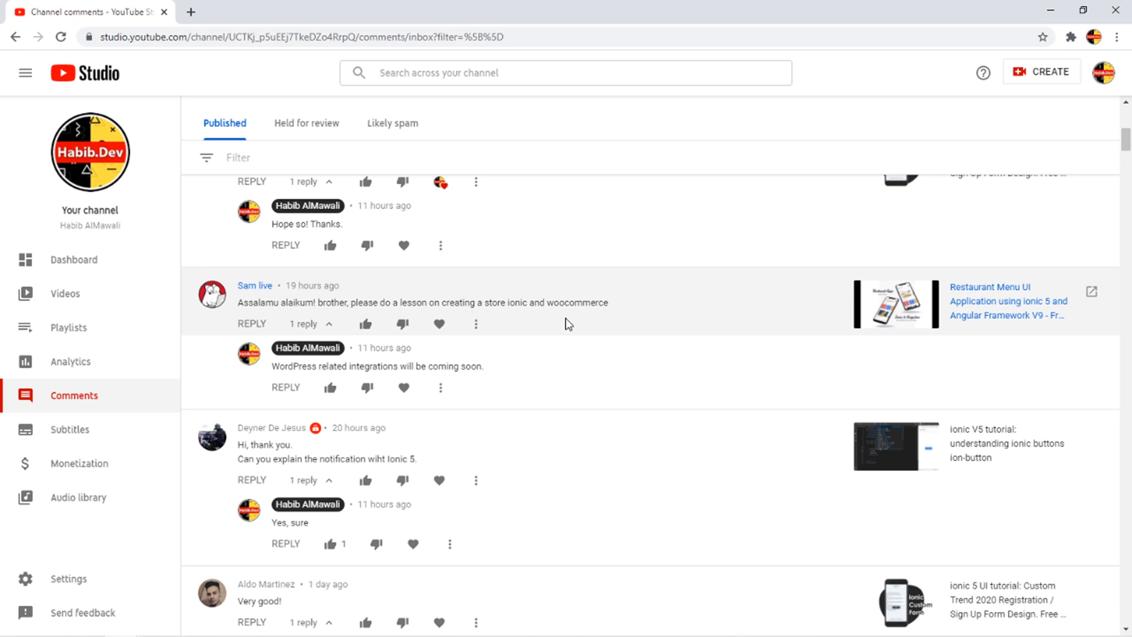
mouse_move(615, 308)
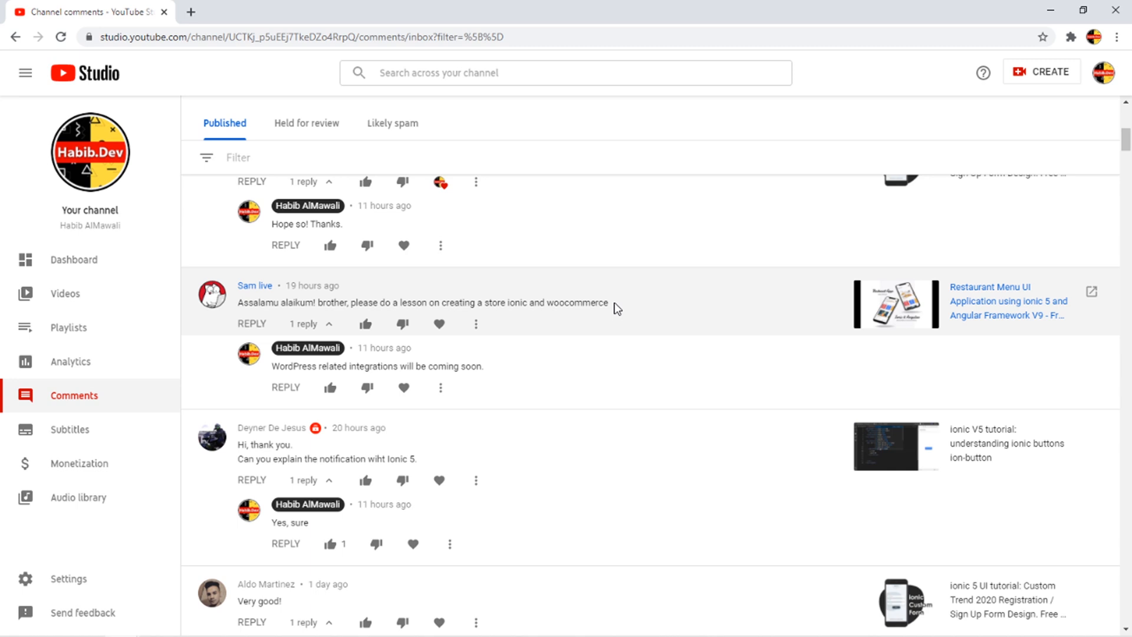
mouse_move(622, 310)
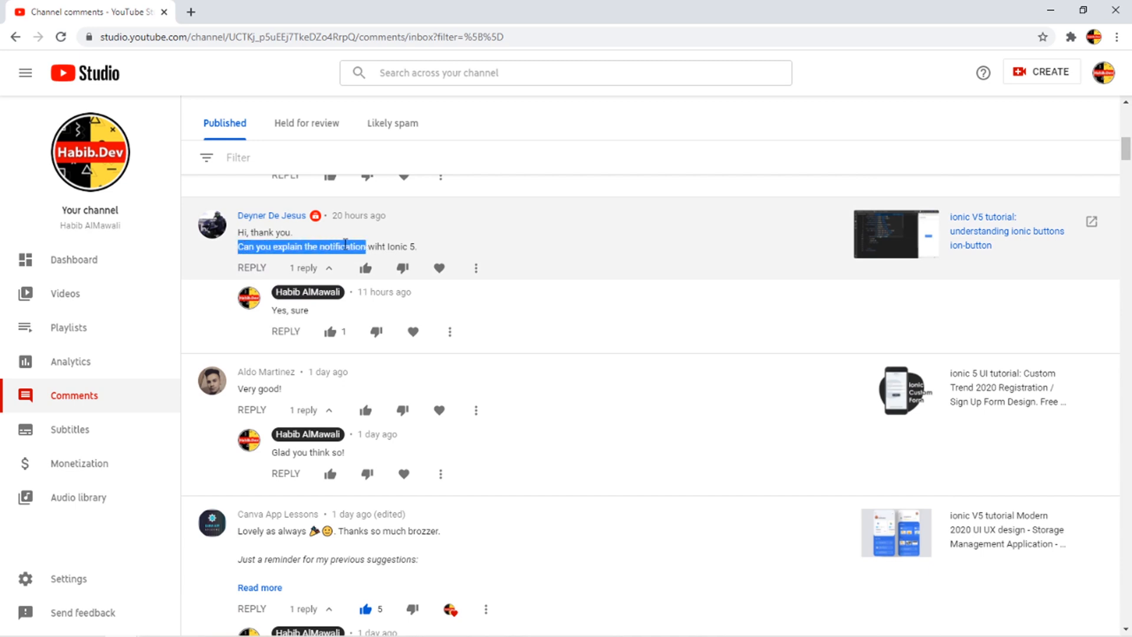
left_click(610, 263)
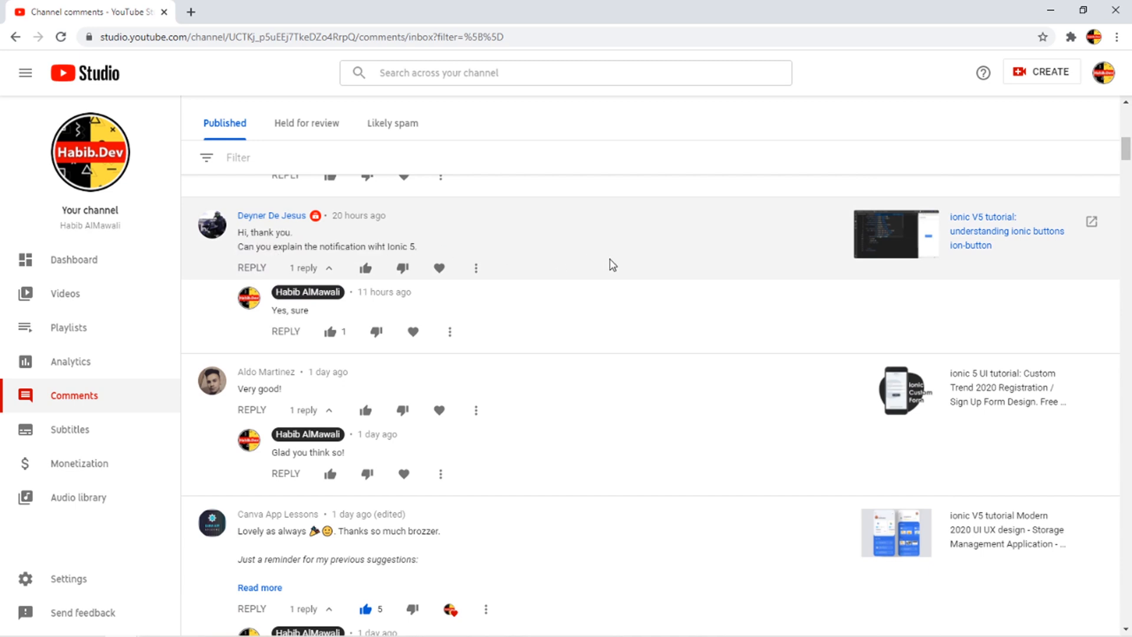
scroll("down", 3)
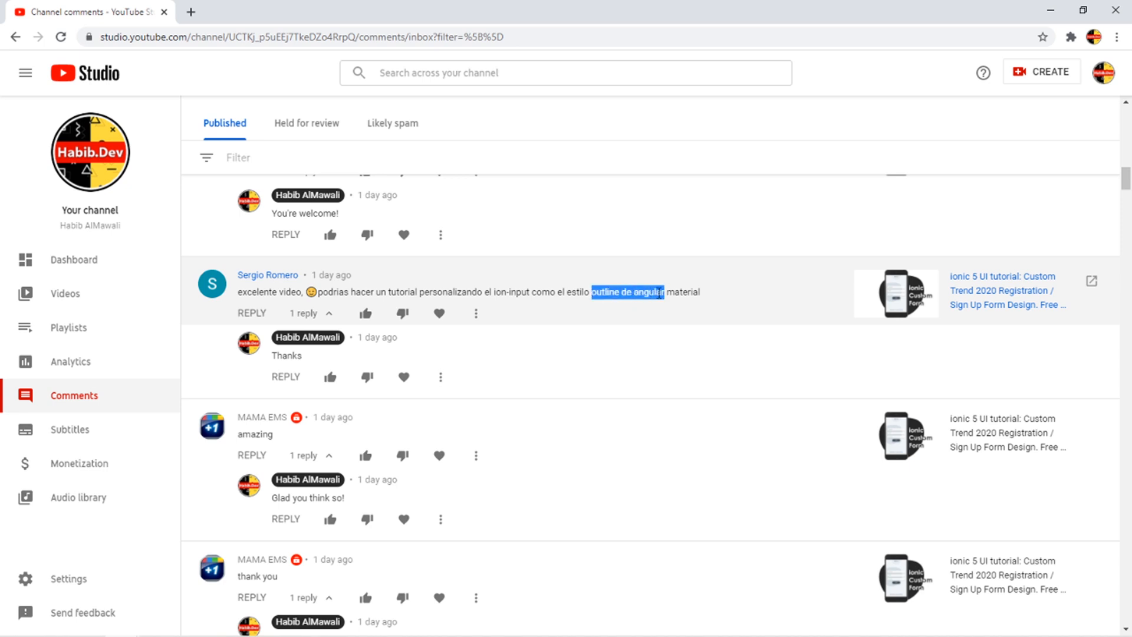
left_click(627, 291)
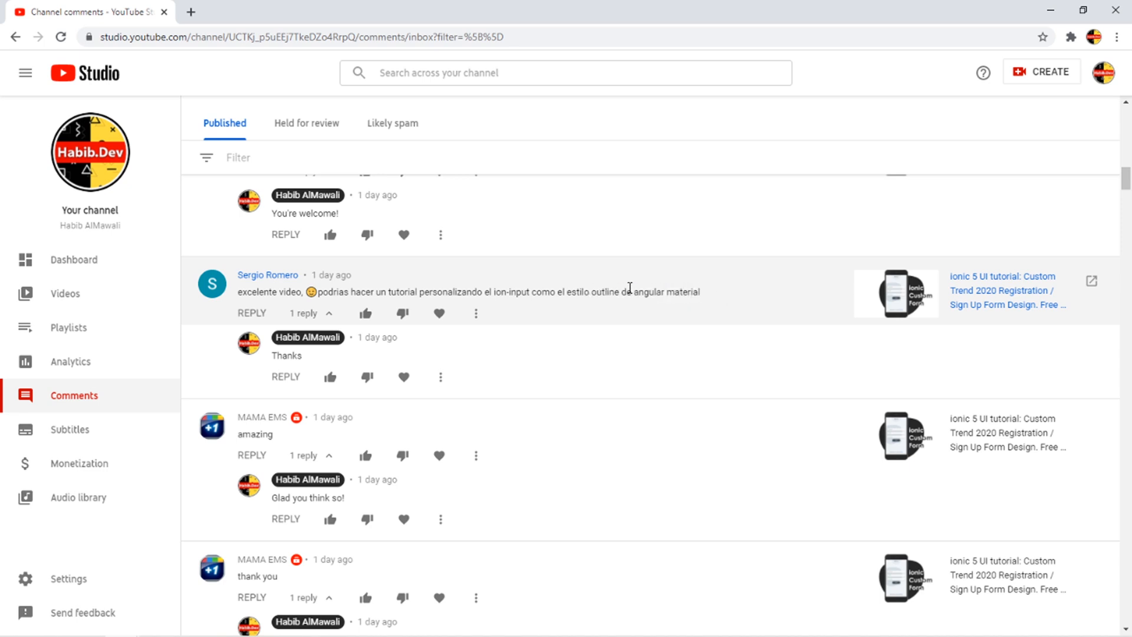
mouse_move(595, 282)
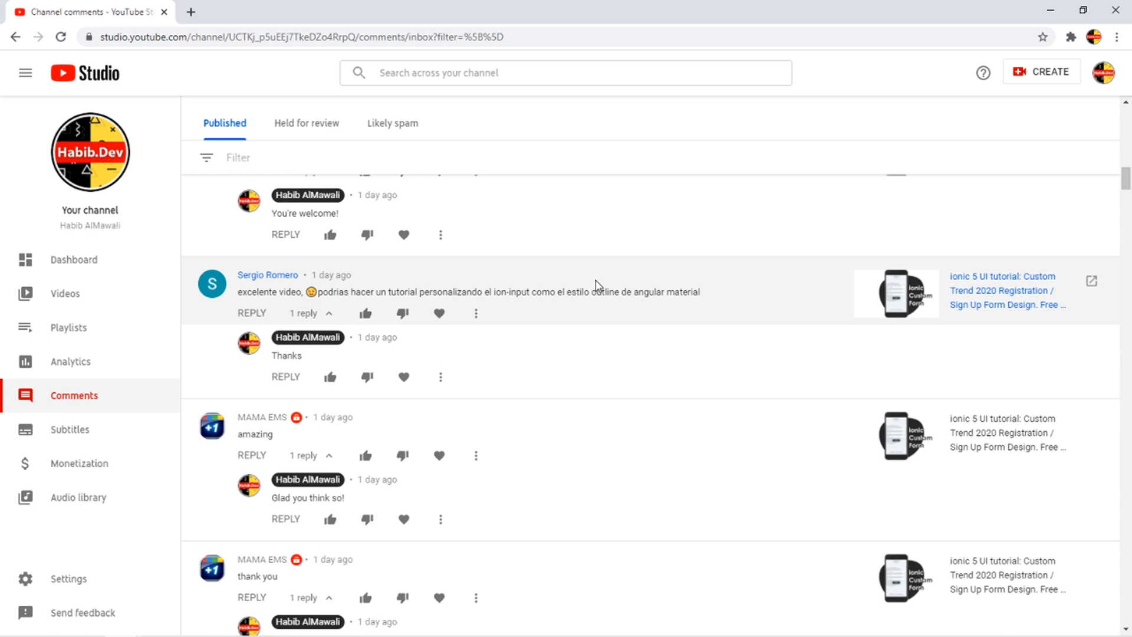
scroll("up", 3)
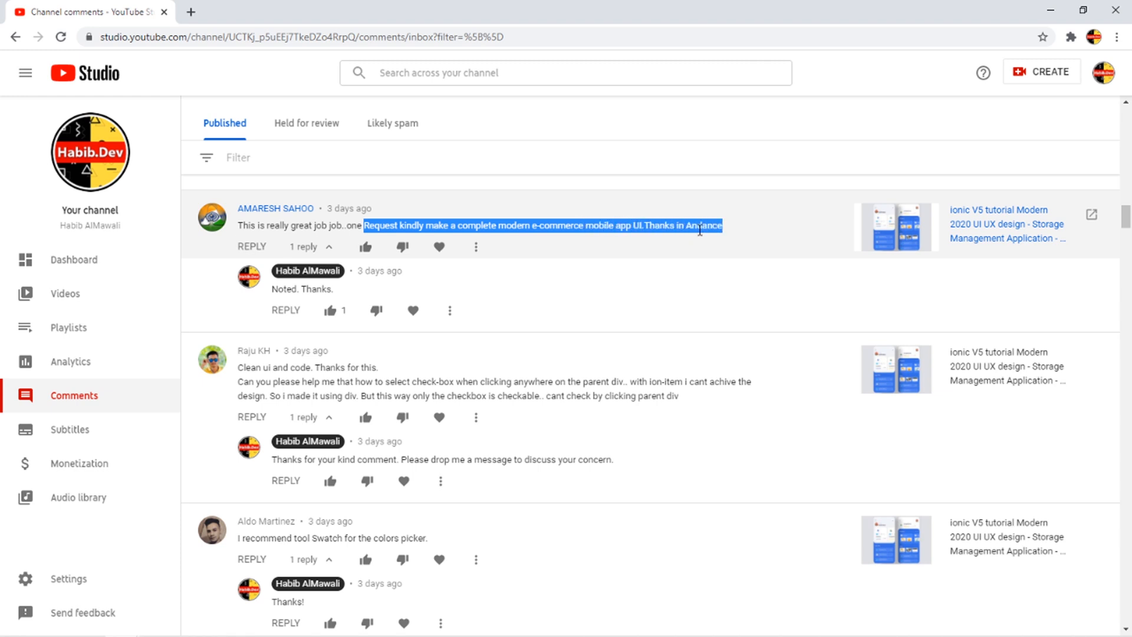
left_click(518, 226)
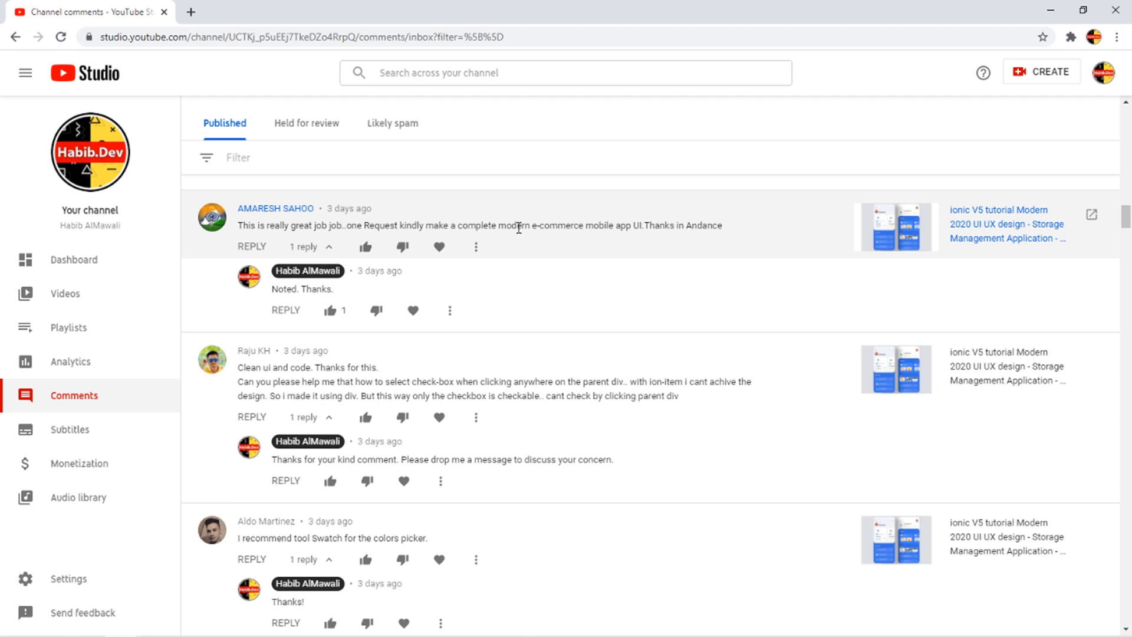
scroll("down", 3)
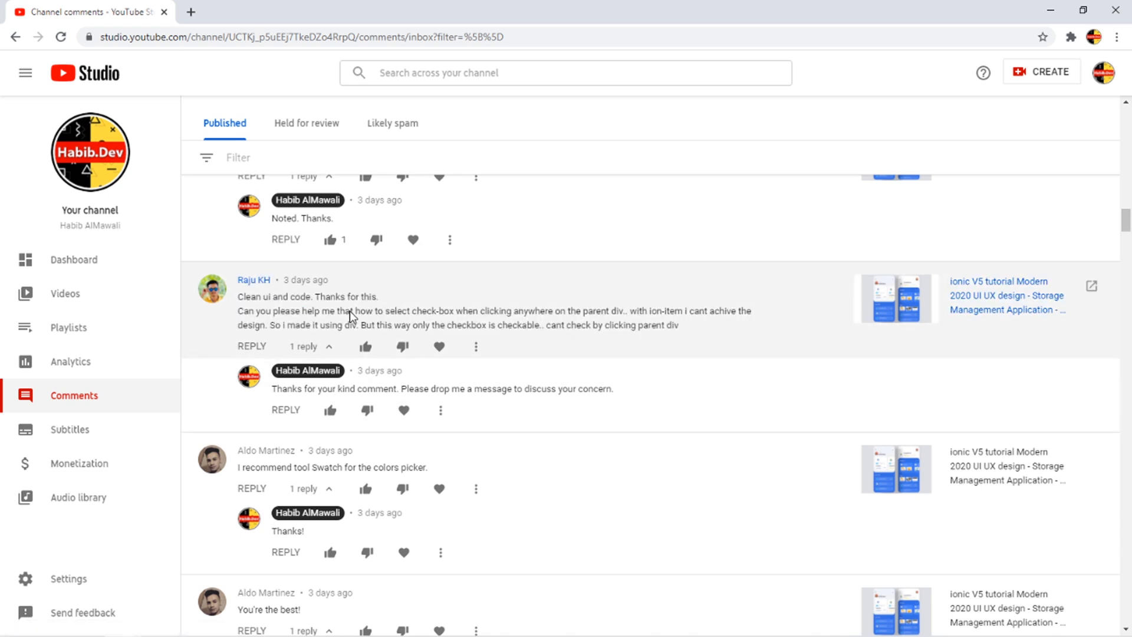
scroll("down", 3)
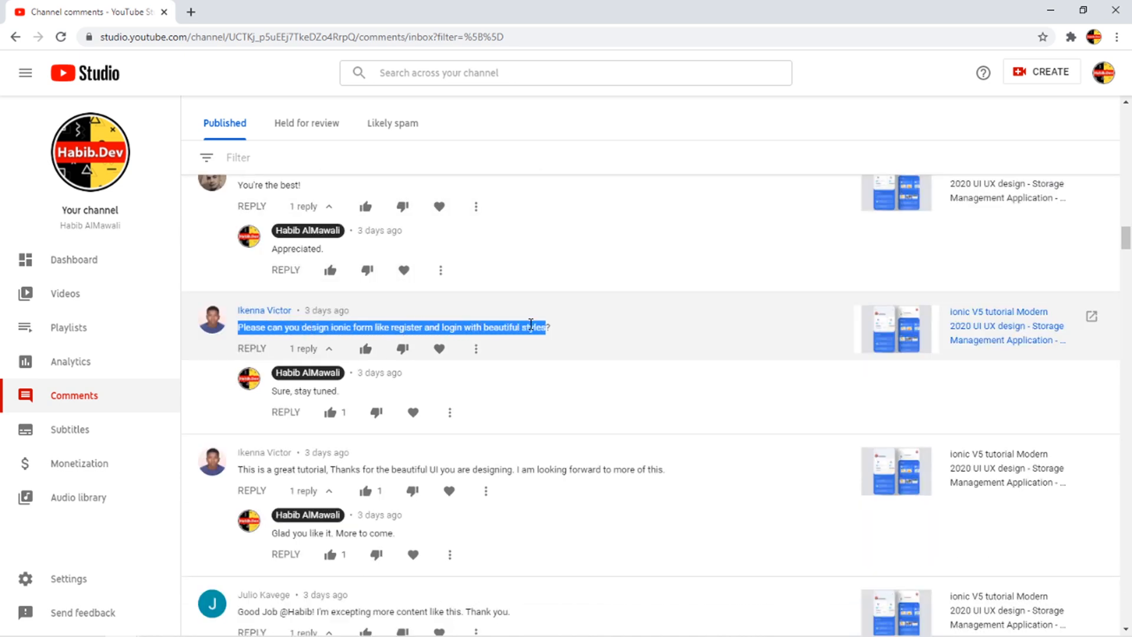
left_click(388, 326)
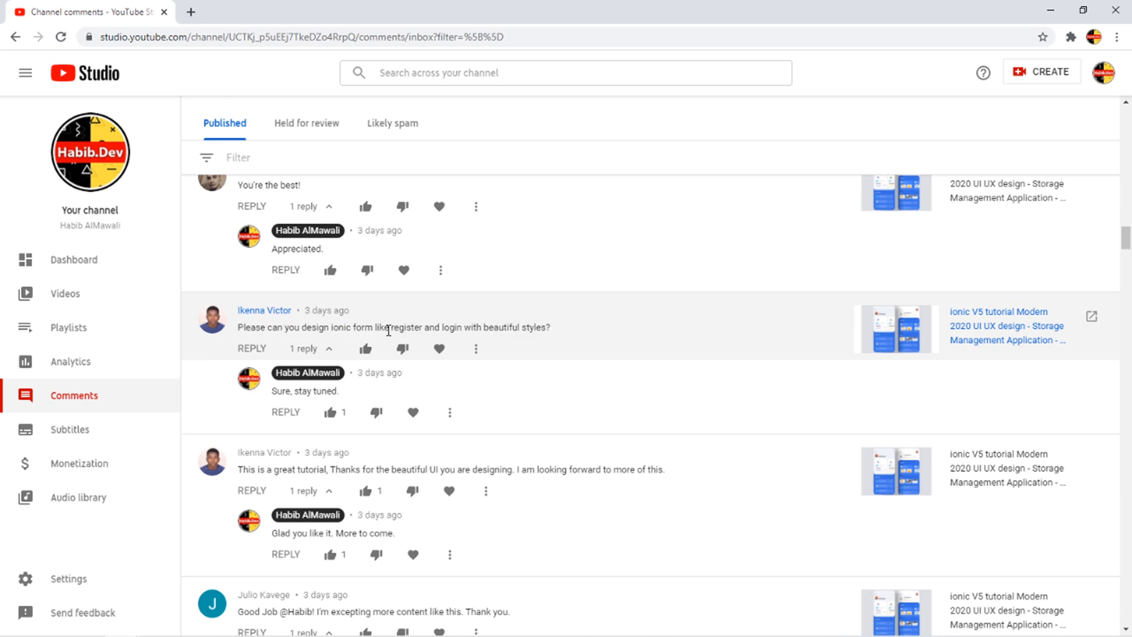
mouse_move(404, 332)
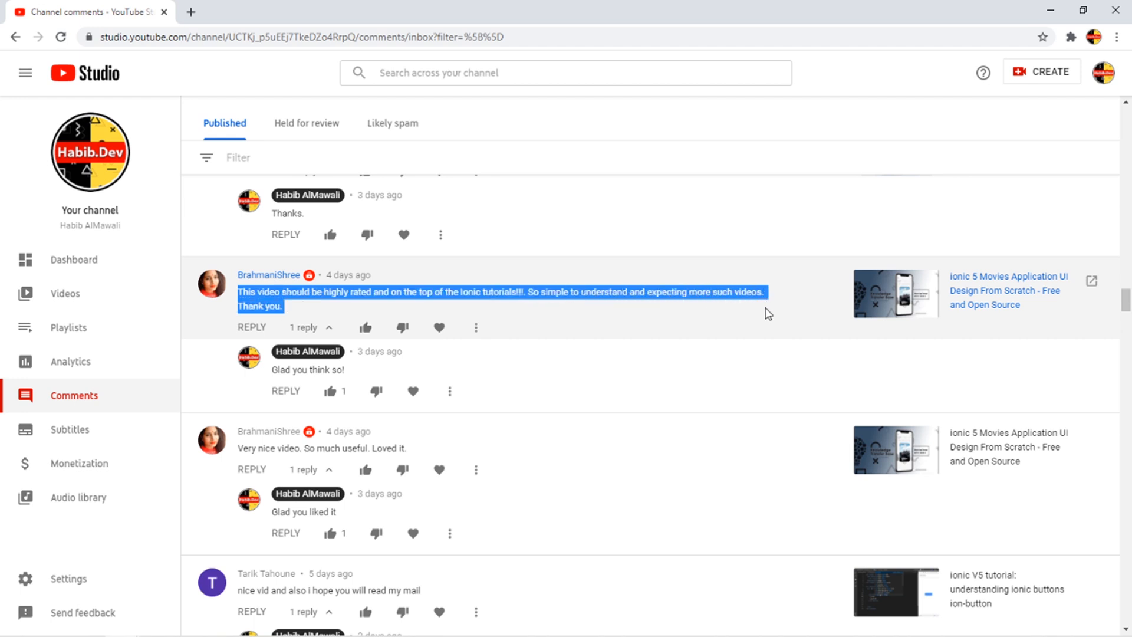
left_click(616, 292)
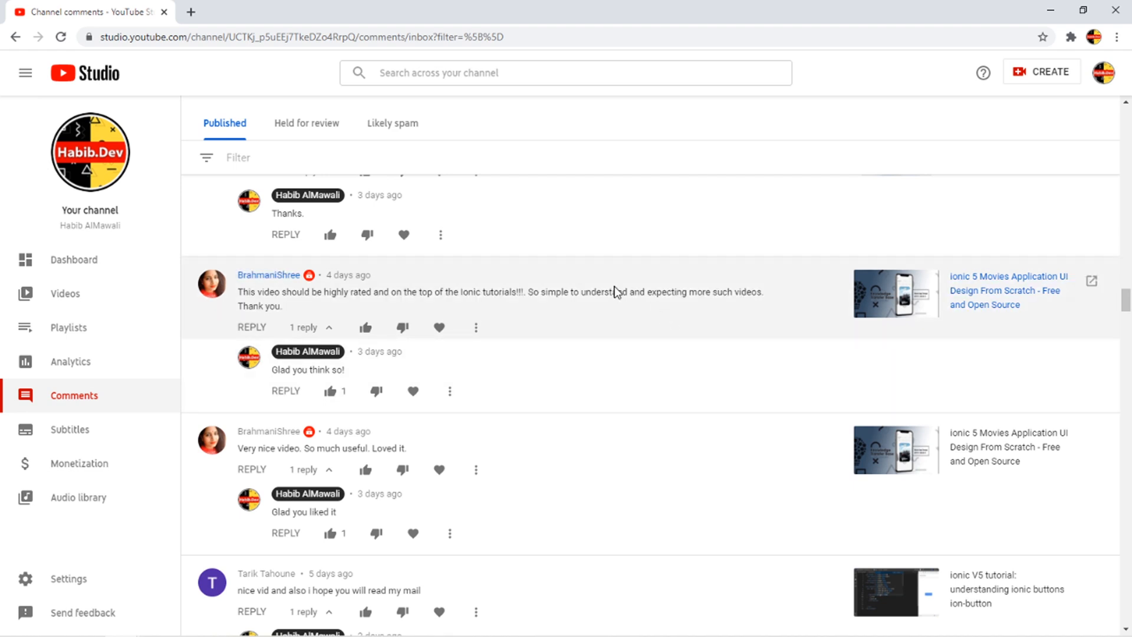
scroll("down", 3)
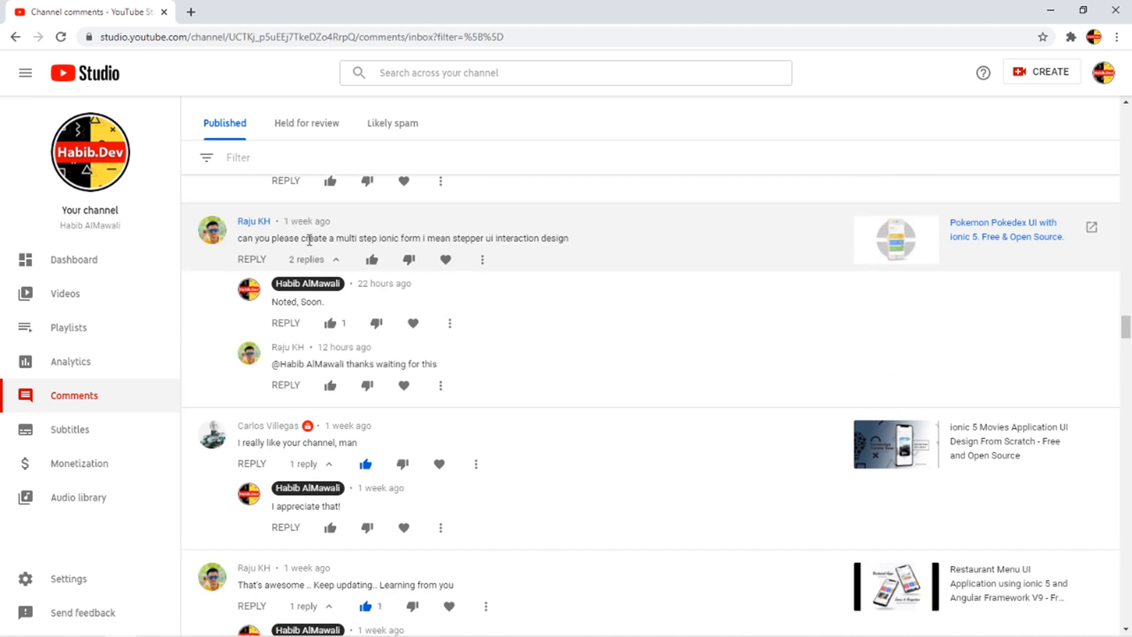
mouse_move(603, 266)
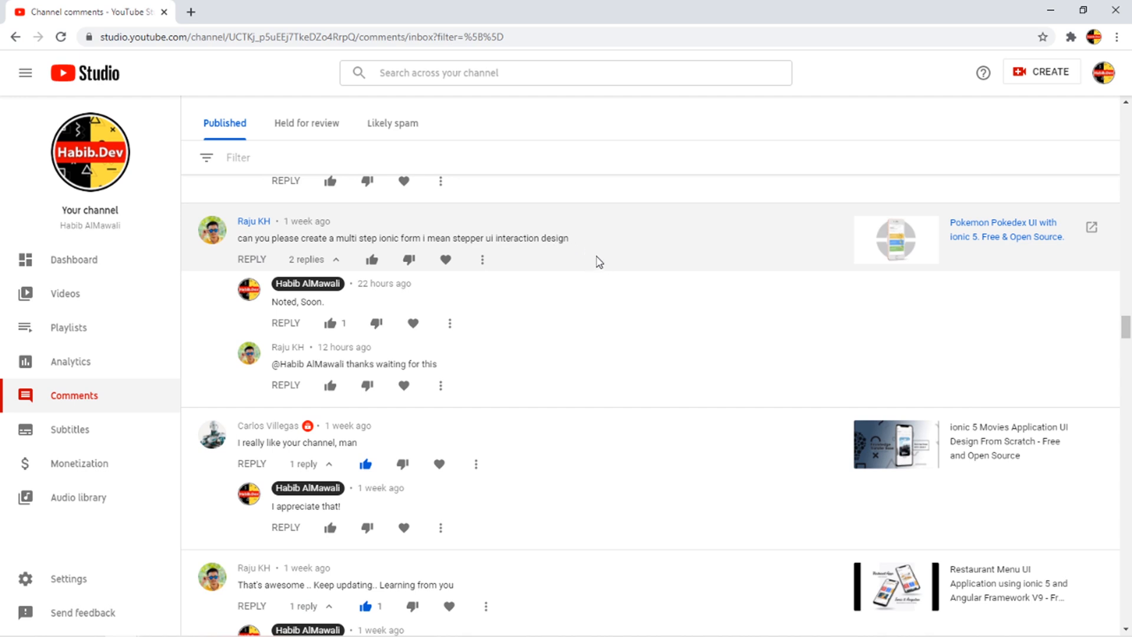
scroll("down", 3)
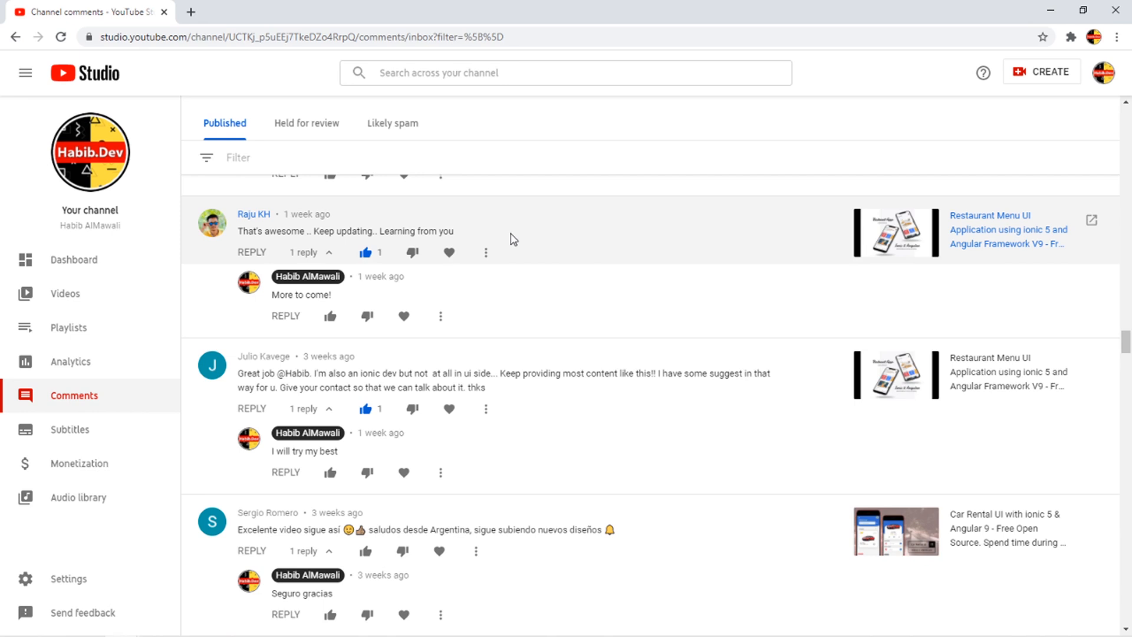
scroll("up", 3)
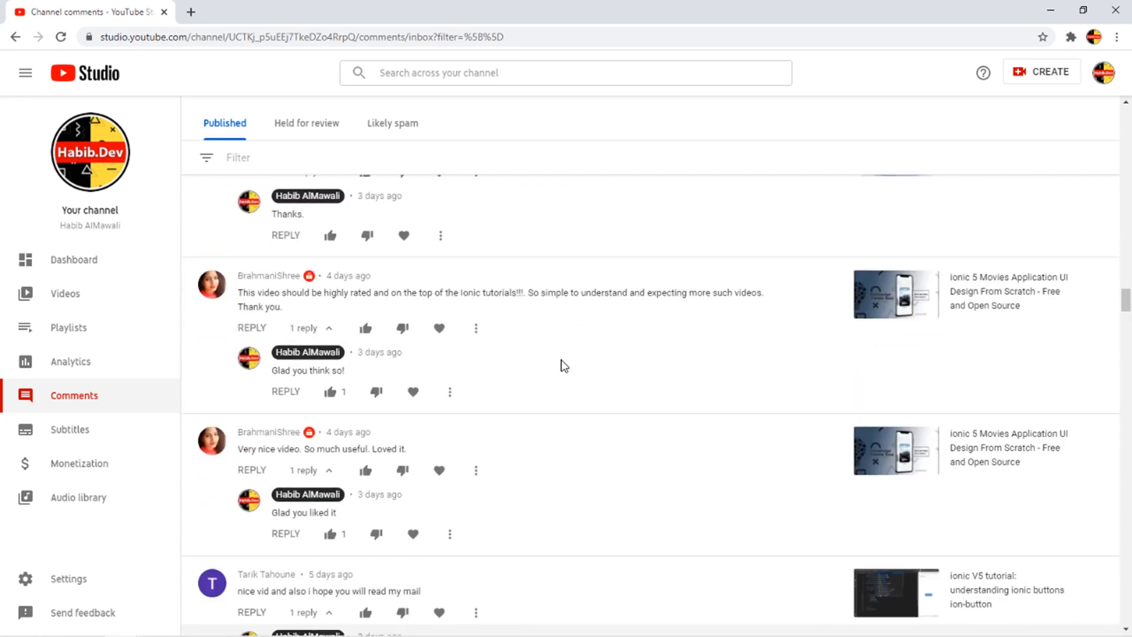
scroll("down", 3)
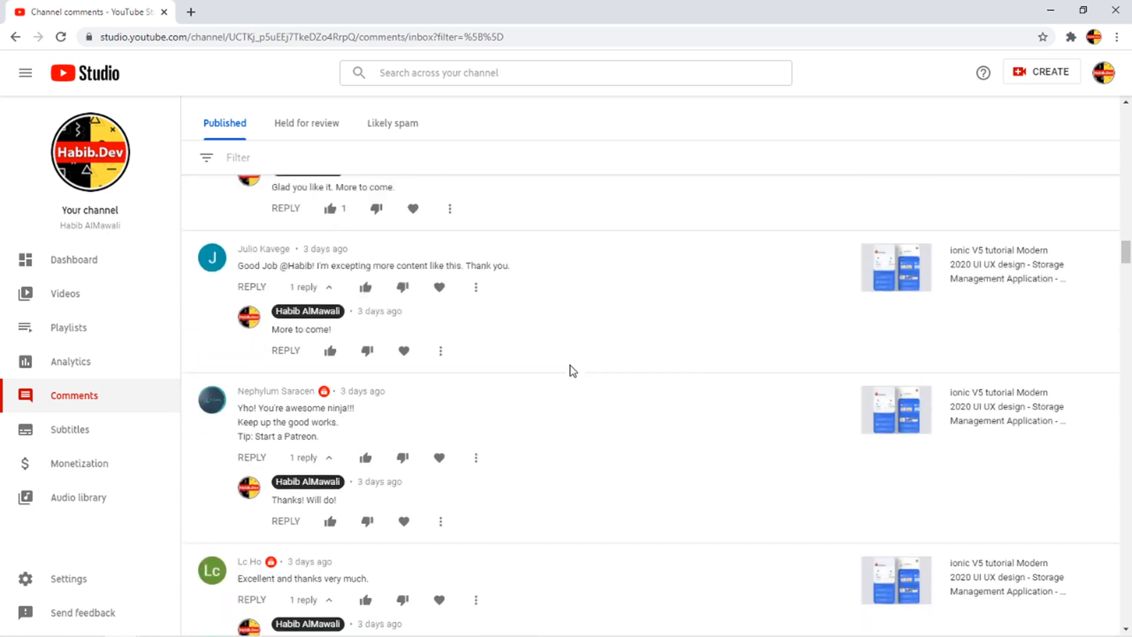
scroll("down", 3)
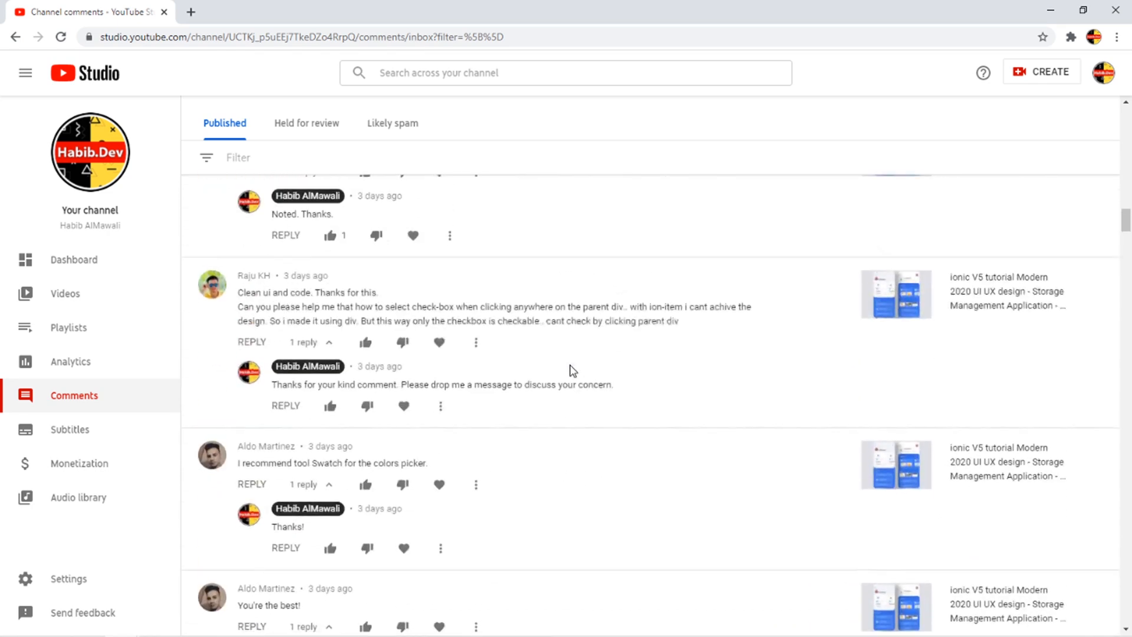
scroll("up", 3)
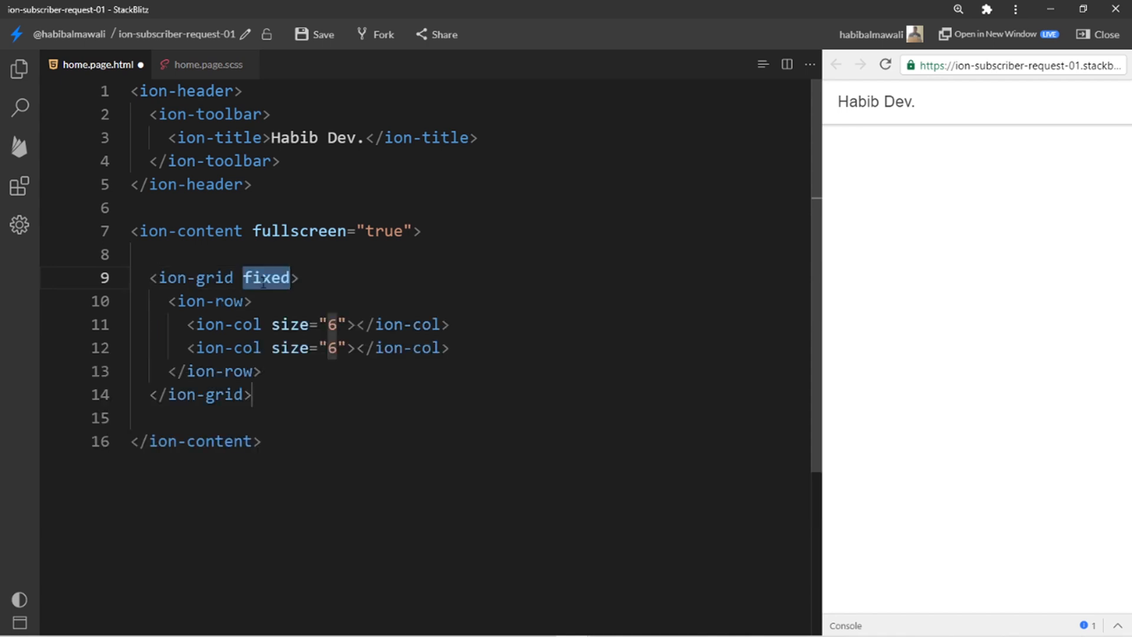
Put an ion-card inside the first ion-col, stripped of its placeholder subtitle and title.
key("Enter")
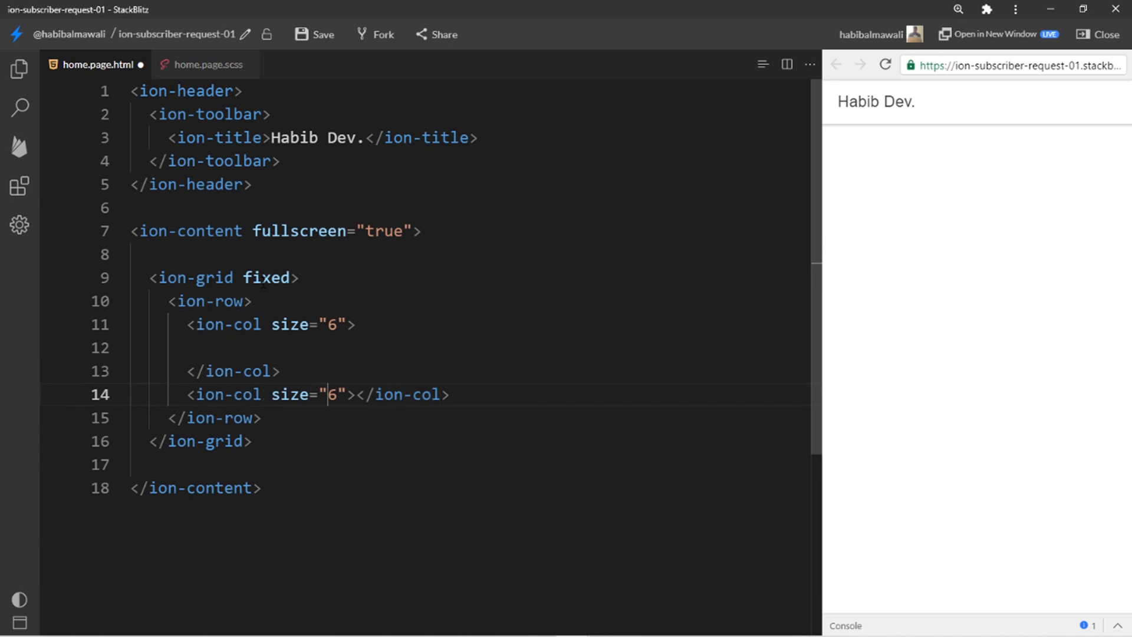
key("Enter")
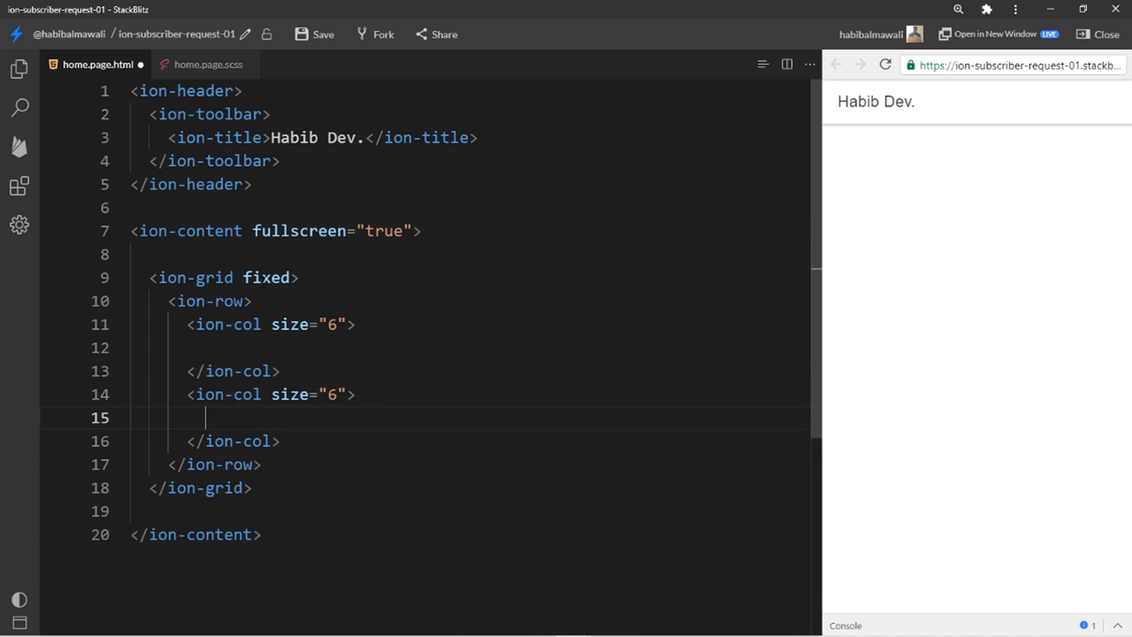
left_click(210, 347)
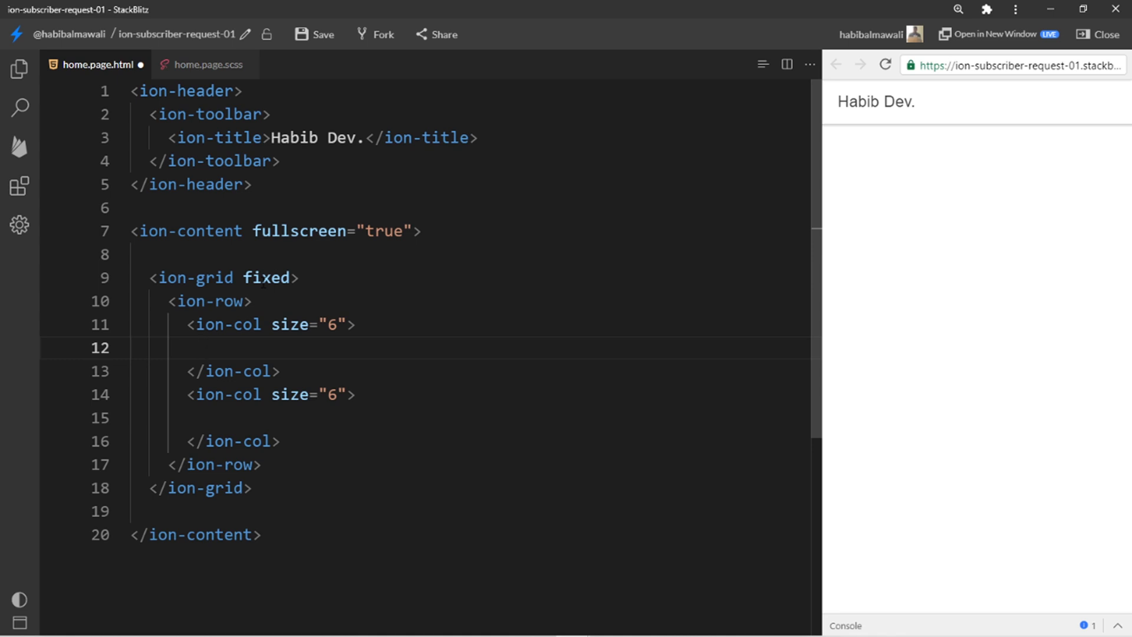
type("i-ca")
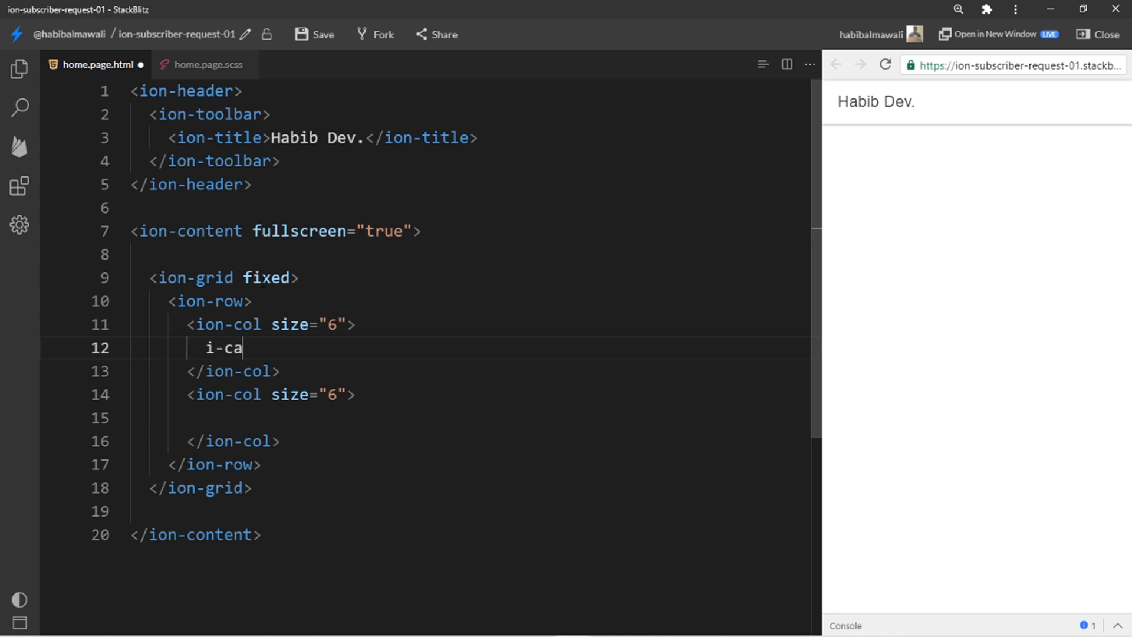
type("rd>")
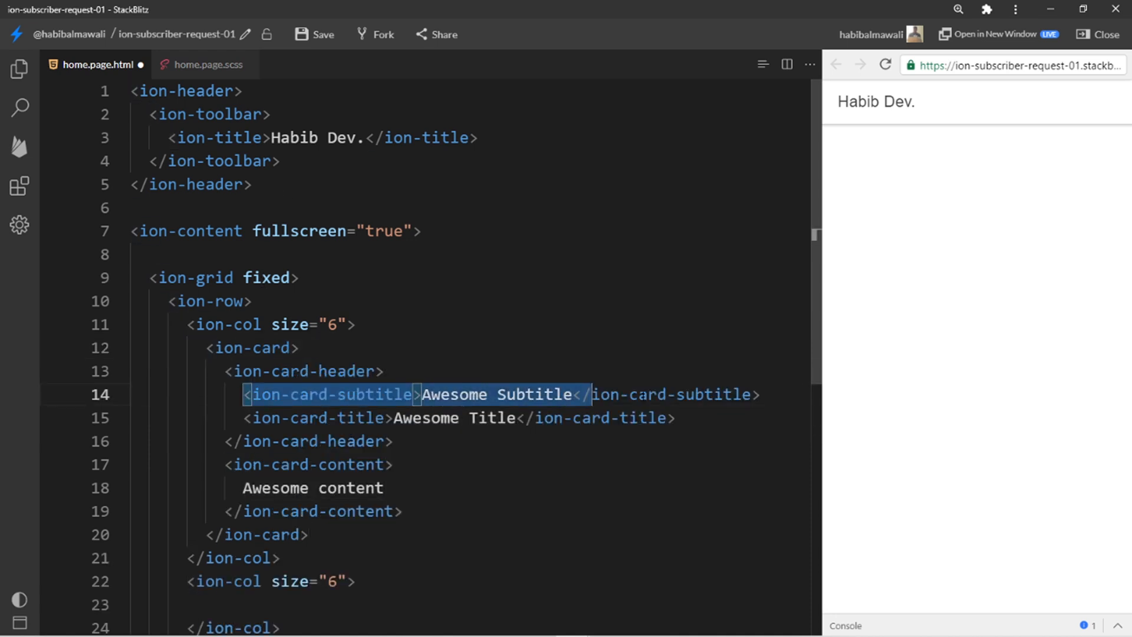
key("Delete")
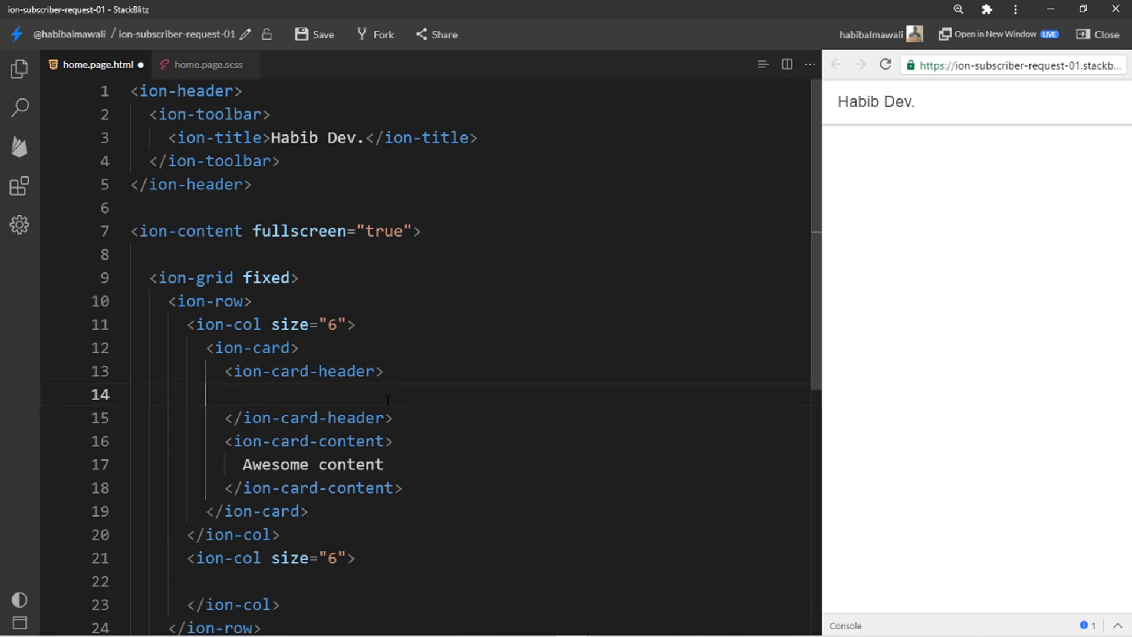
key("Backspace")
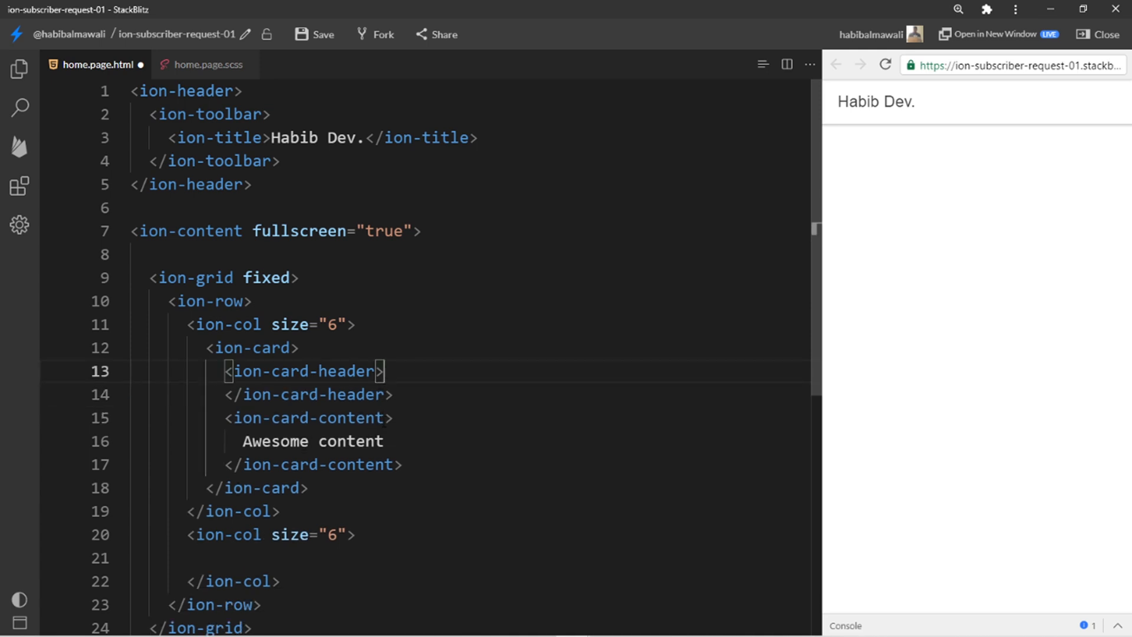
Give the card an ion-item with ion-checkbox slot start labelled Title and ion-card-content class ion-text-center.
type("cla")
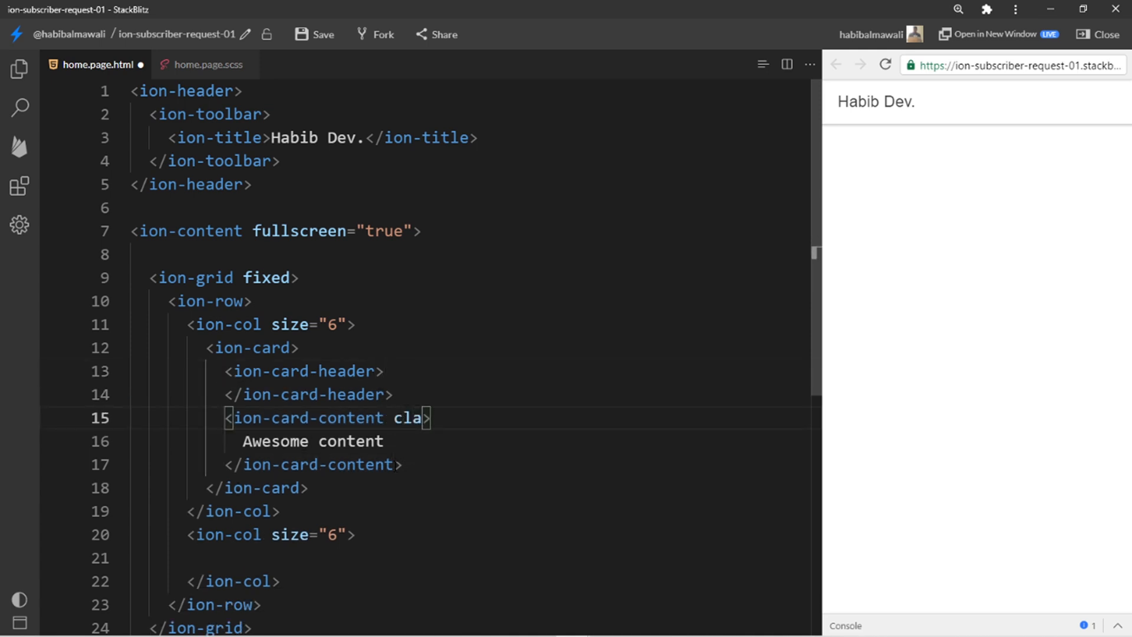
type("ss=\"\"")
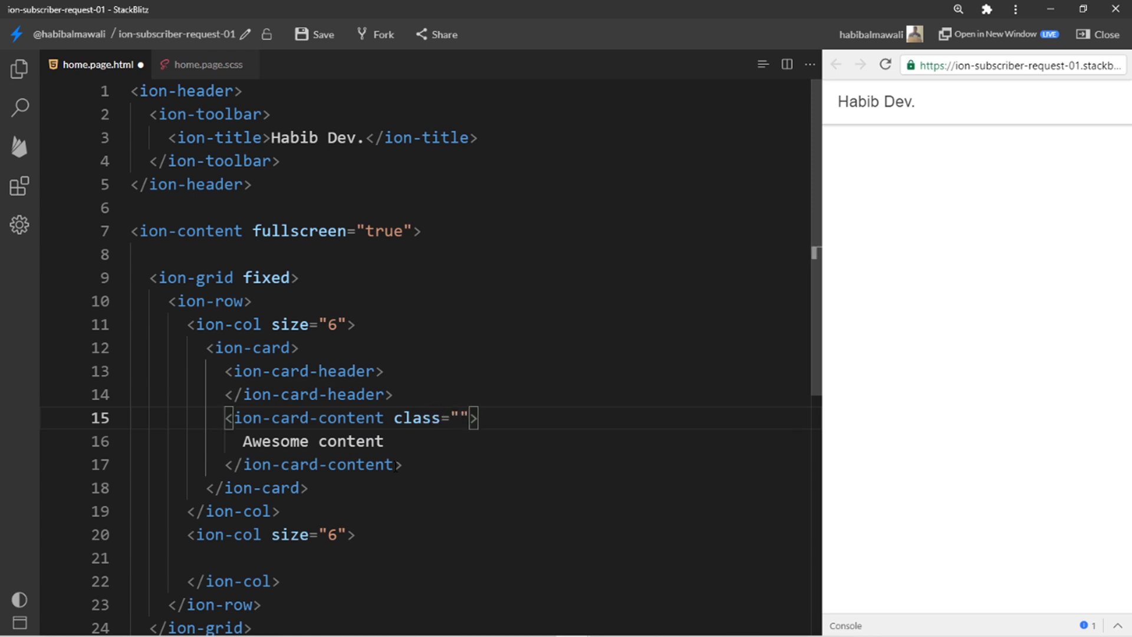
type("ion-text")
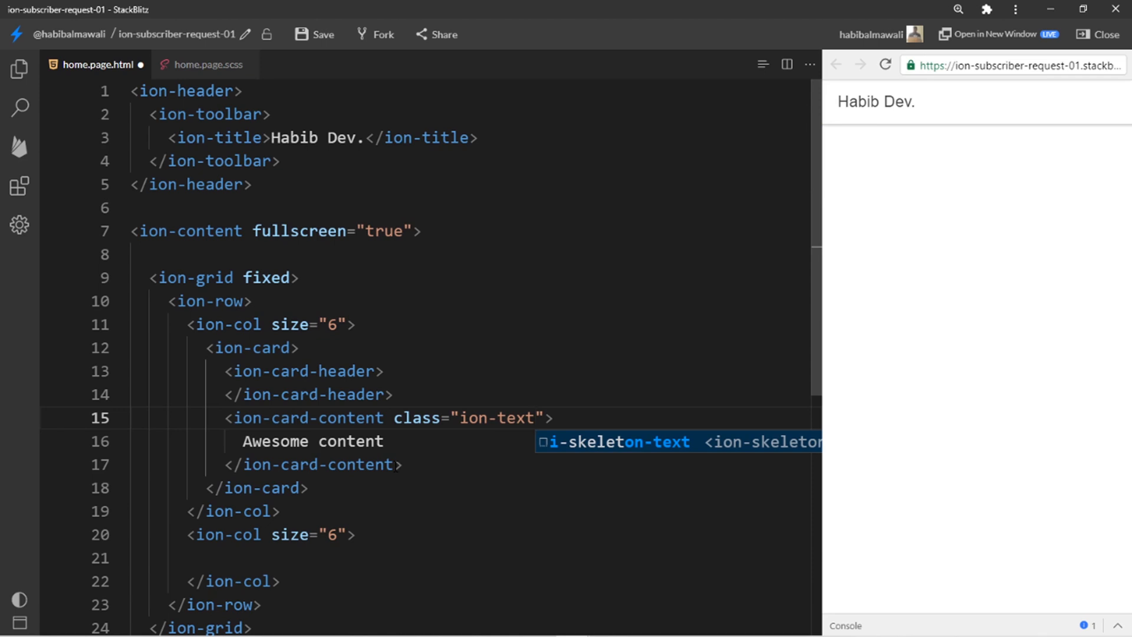
type("-center")
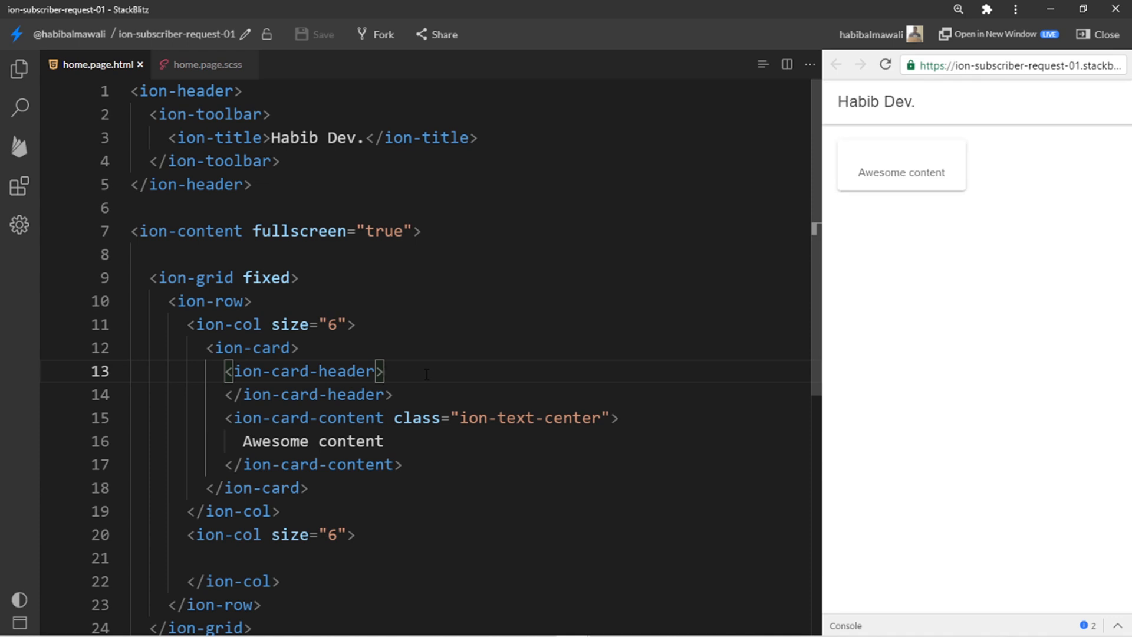
key("Enter")
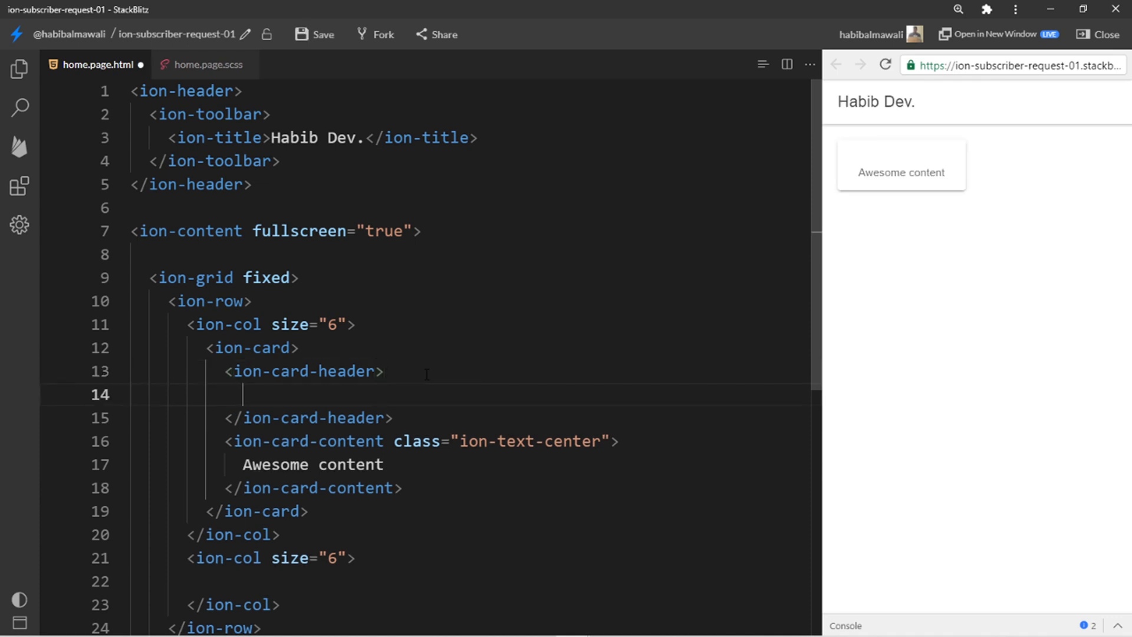
type("i-ch")
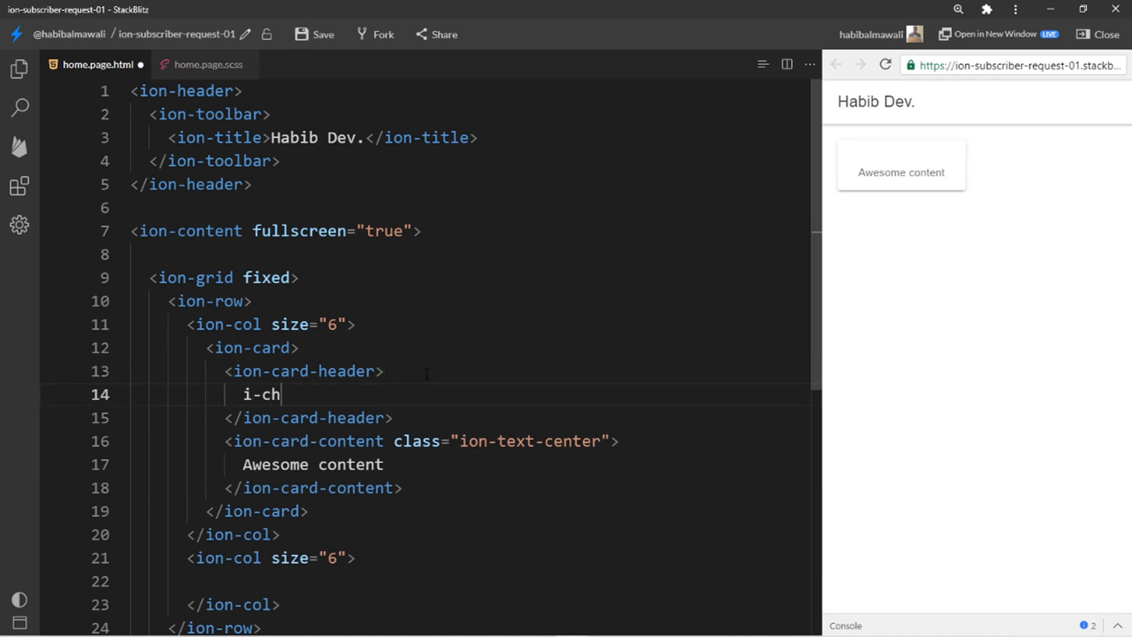
type("eckbox></ion-checkbox>")
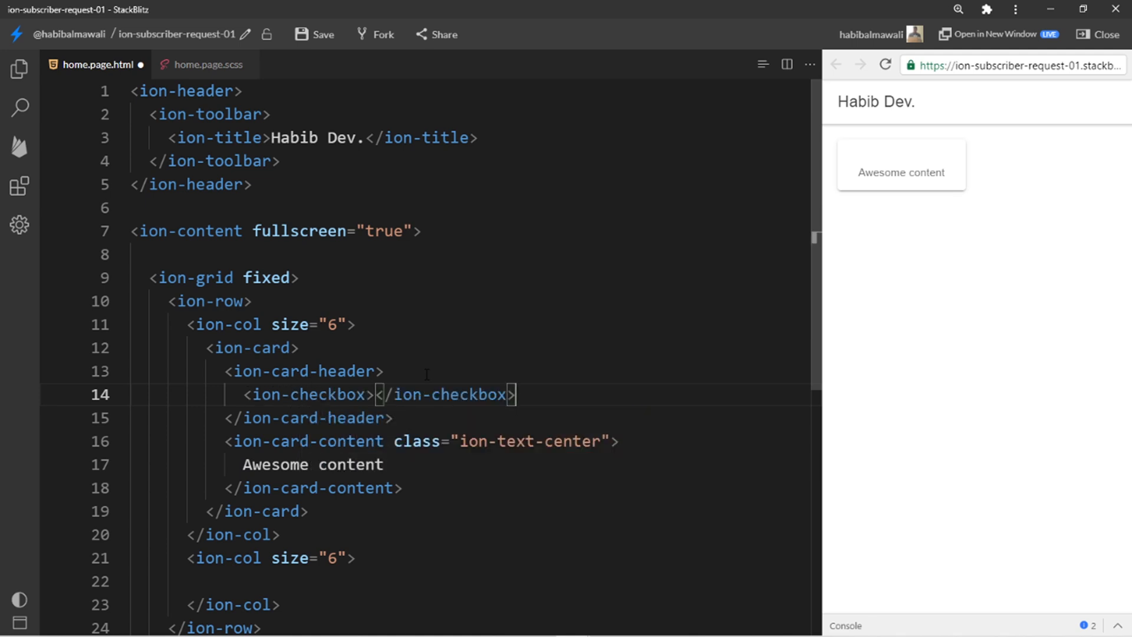
type("i-check")
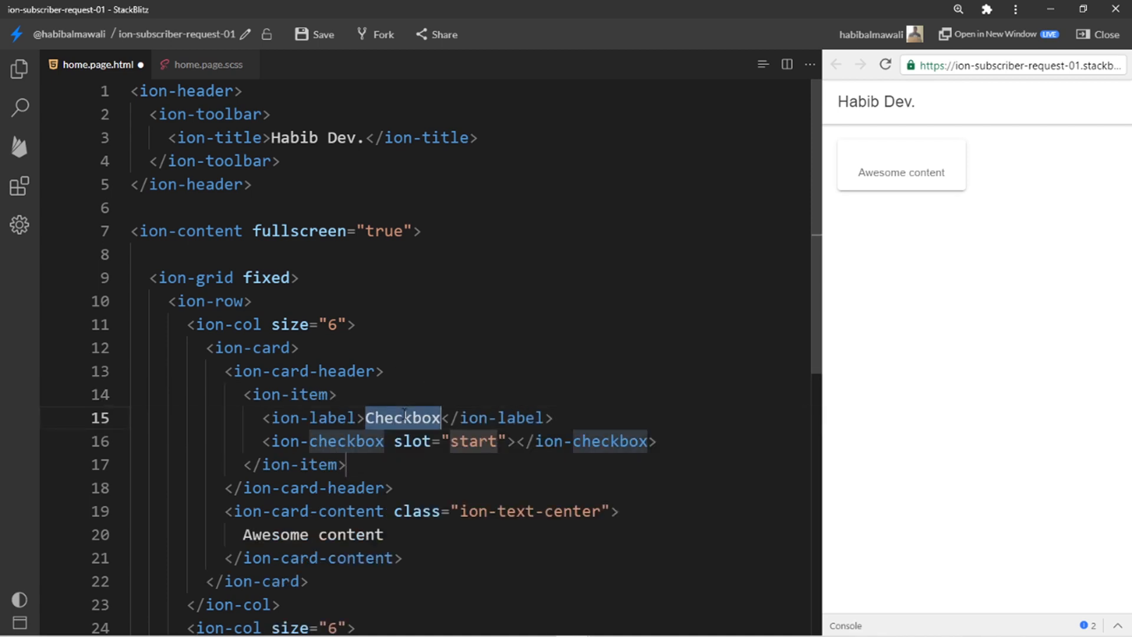
type("Title")
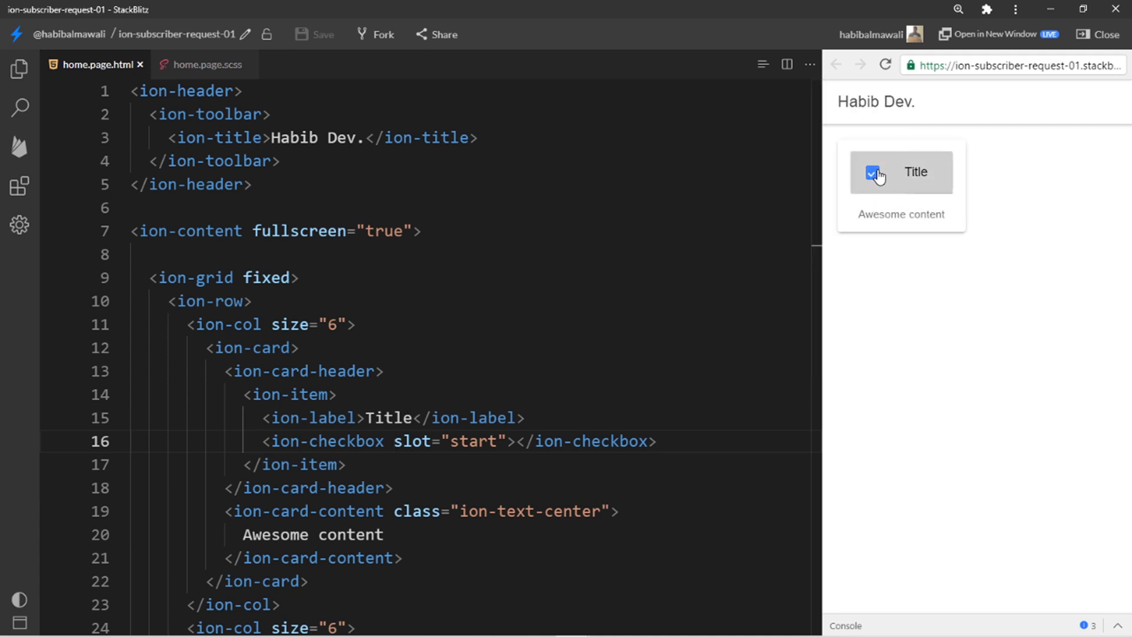
left_click(874, 175)
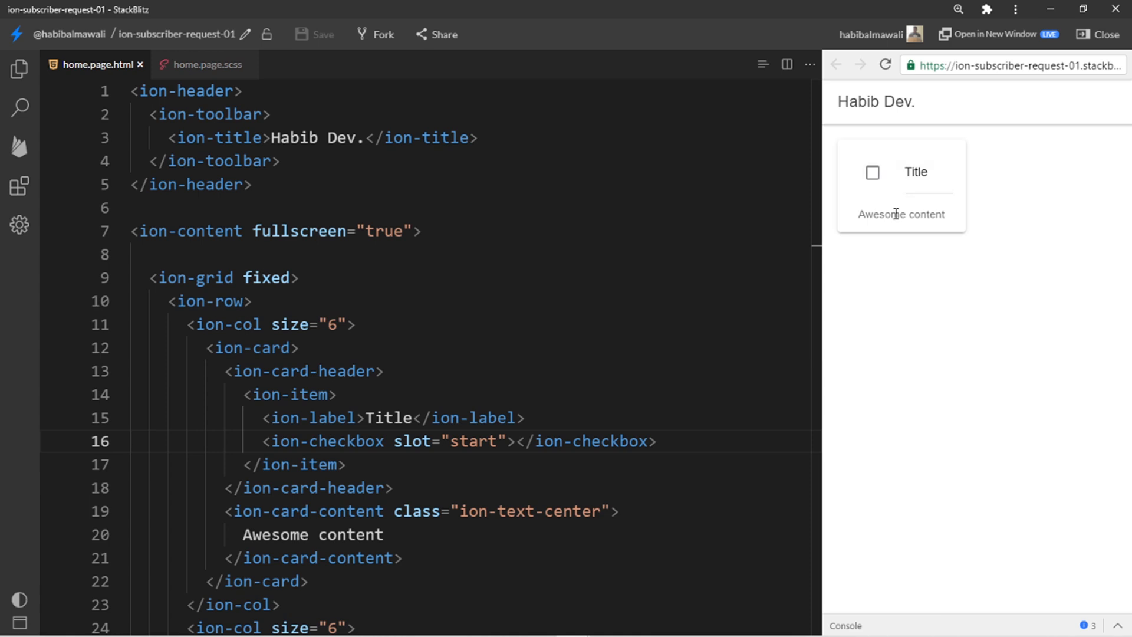
mouse_move(872, 185)
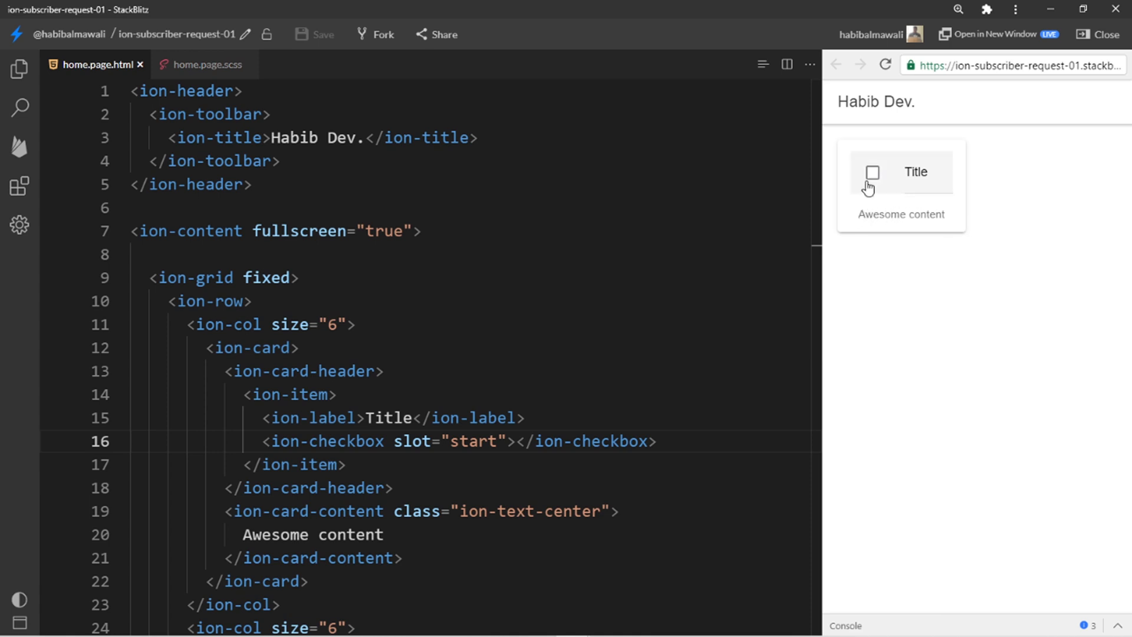
mouse_move(889, 177)
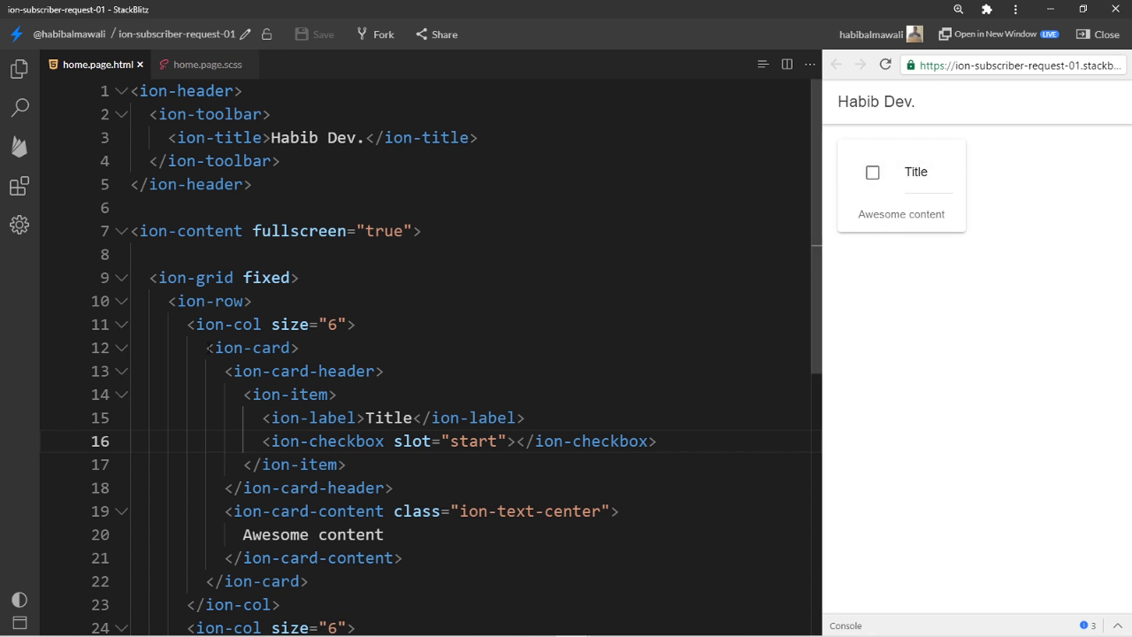
Paste a copy of the checkbox card into the second ion-col and re-indent with Format Document.
scroll("down", 3)
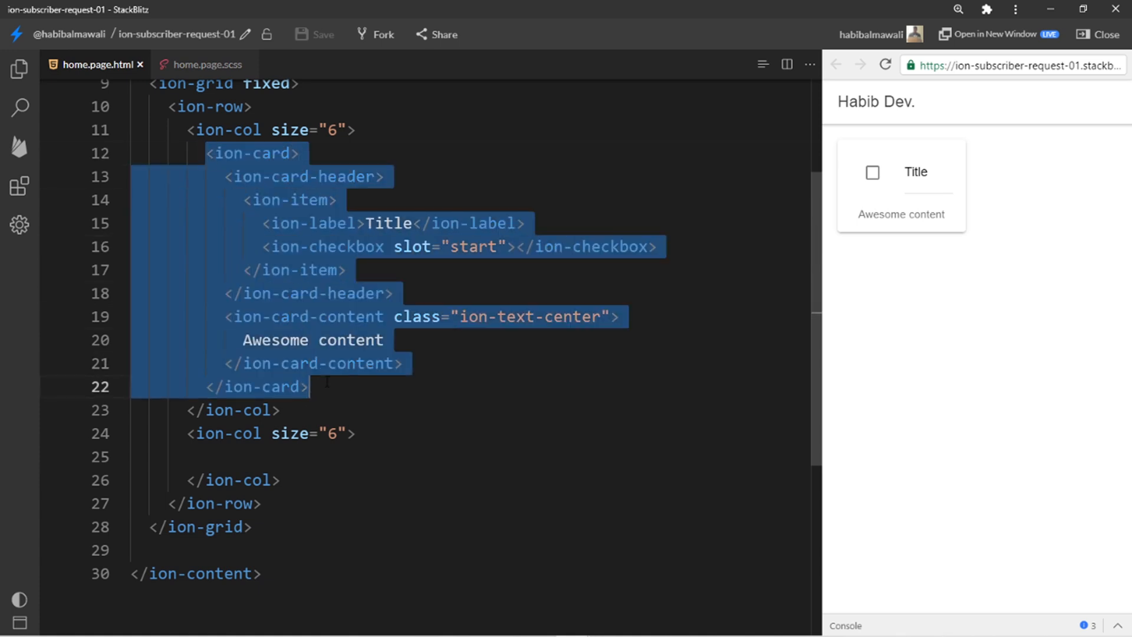
left_click(296, 457)
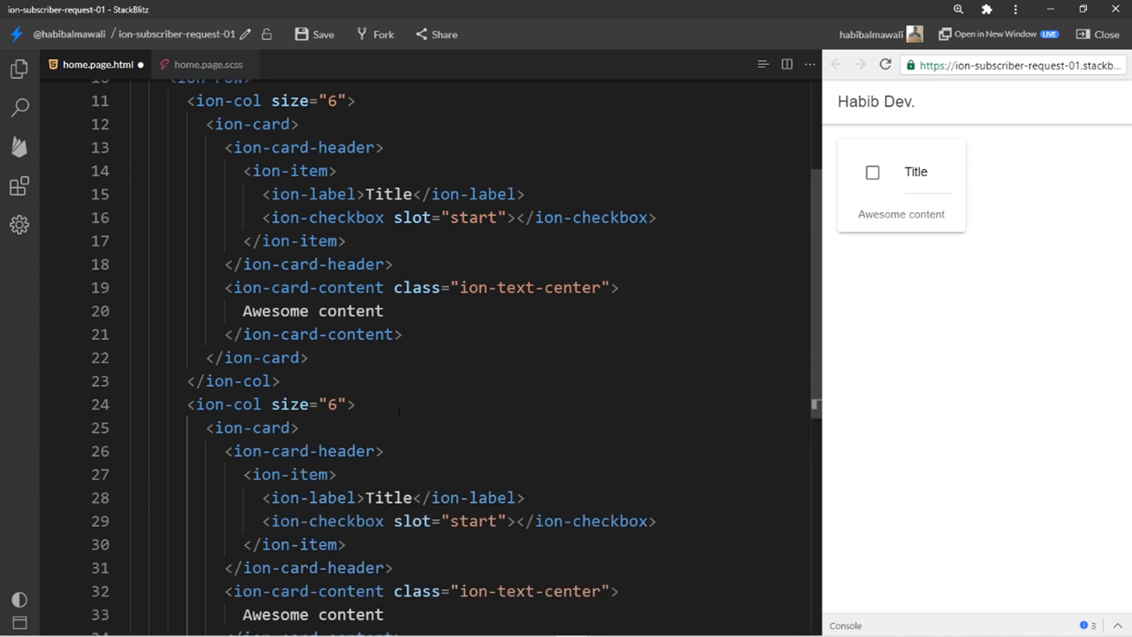
right_click(347, 210)
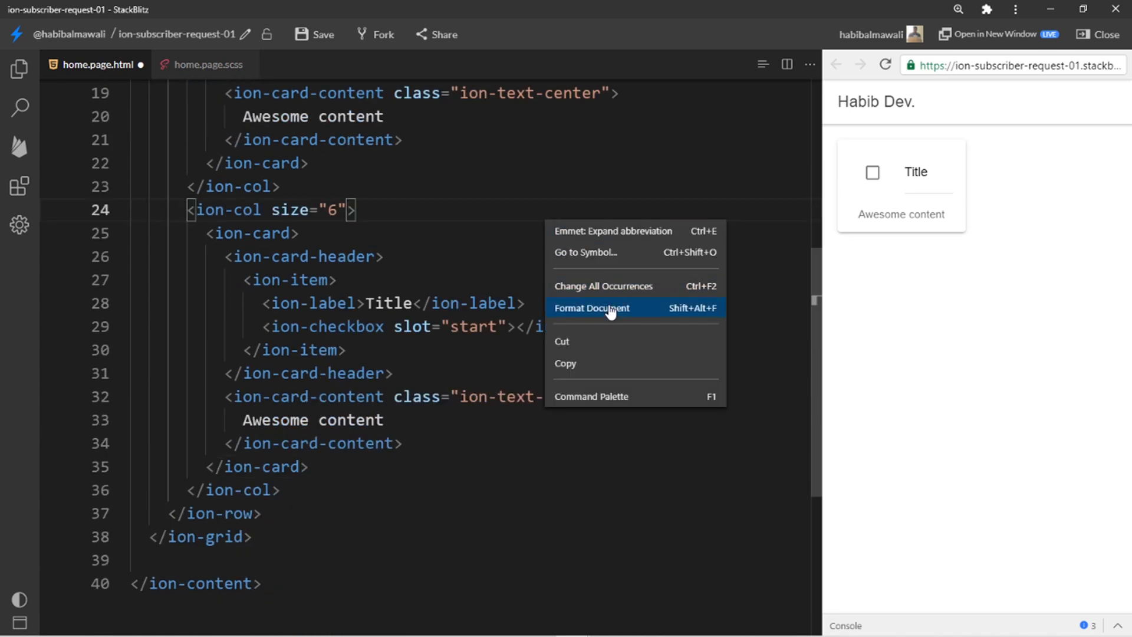
left_click(591, 308)
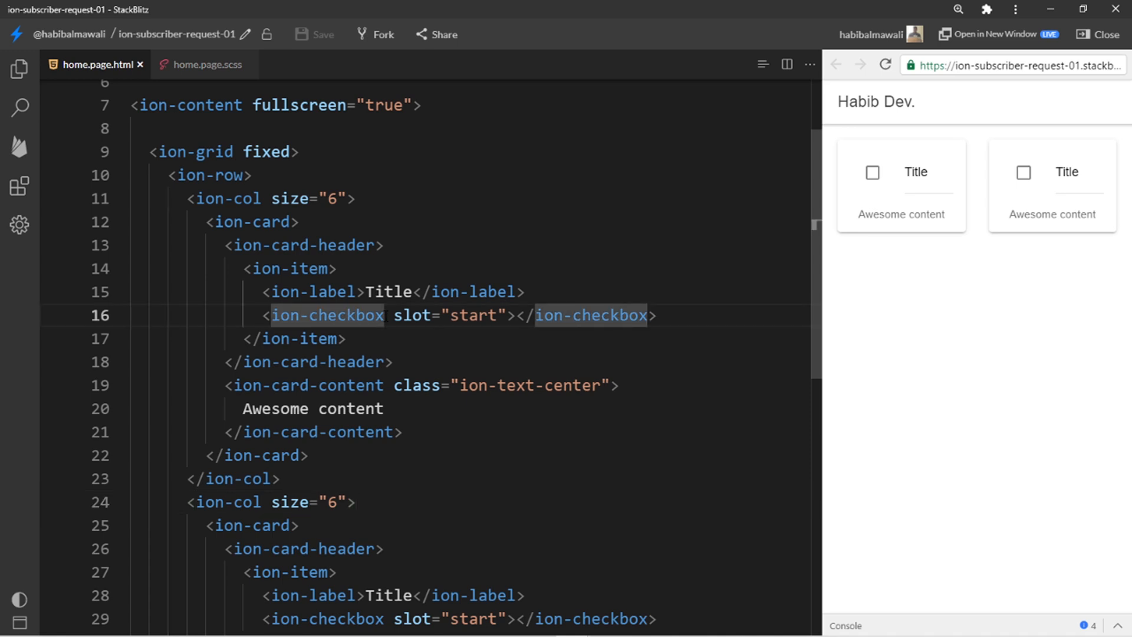
Bind the first ion-checkbox [ngModel] to value1 and the second to value2.
type("ng")
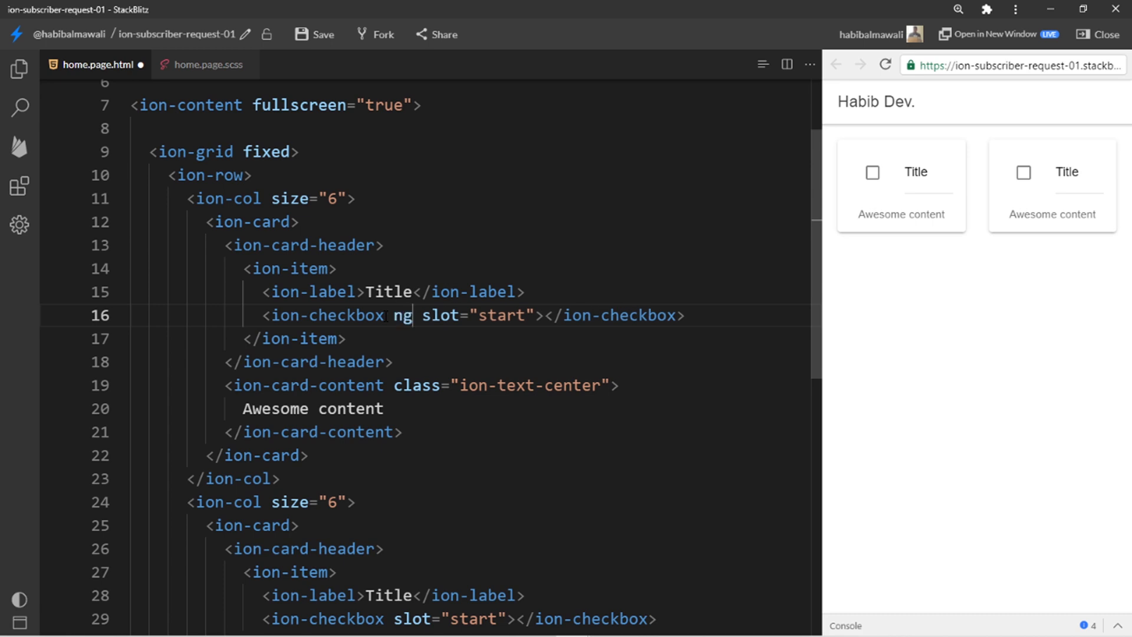
type("Model]")
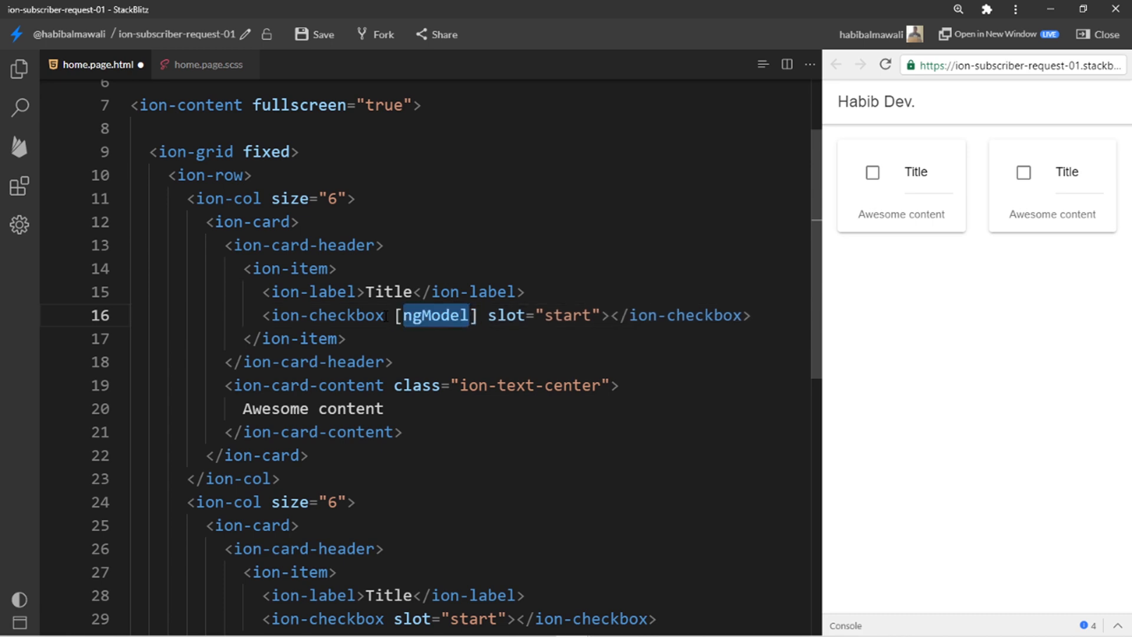
type("=\"")
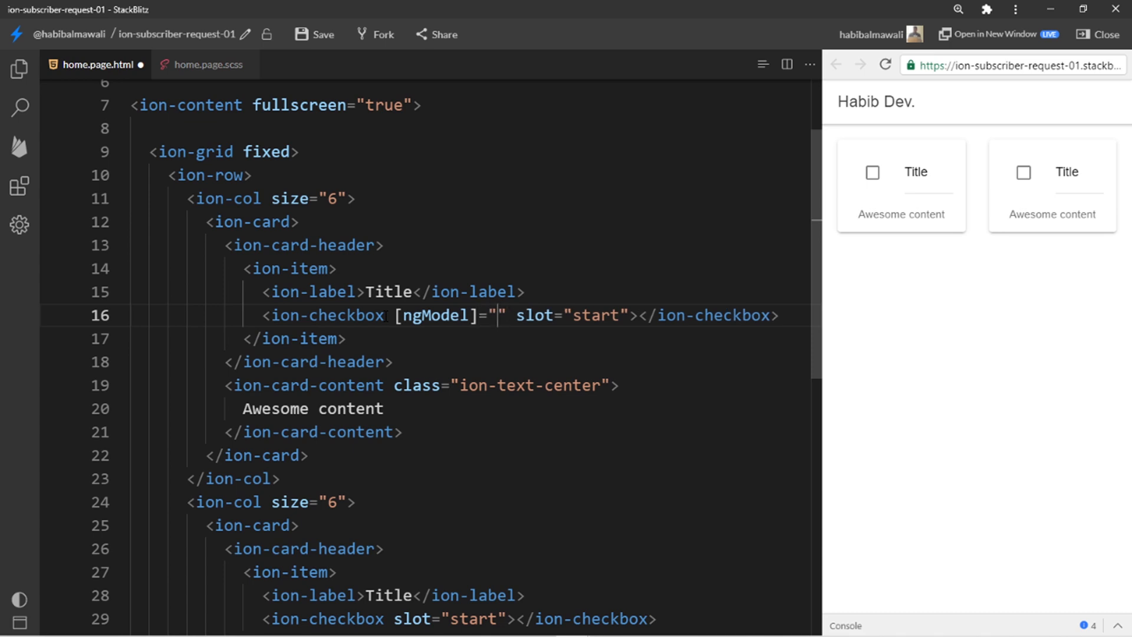
type("value")
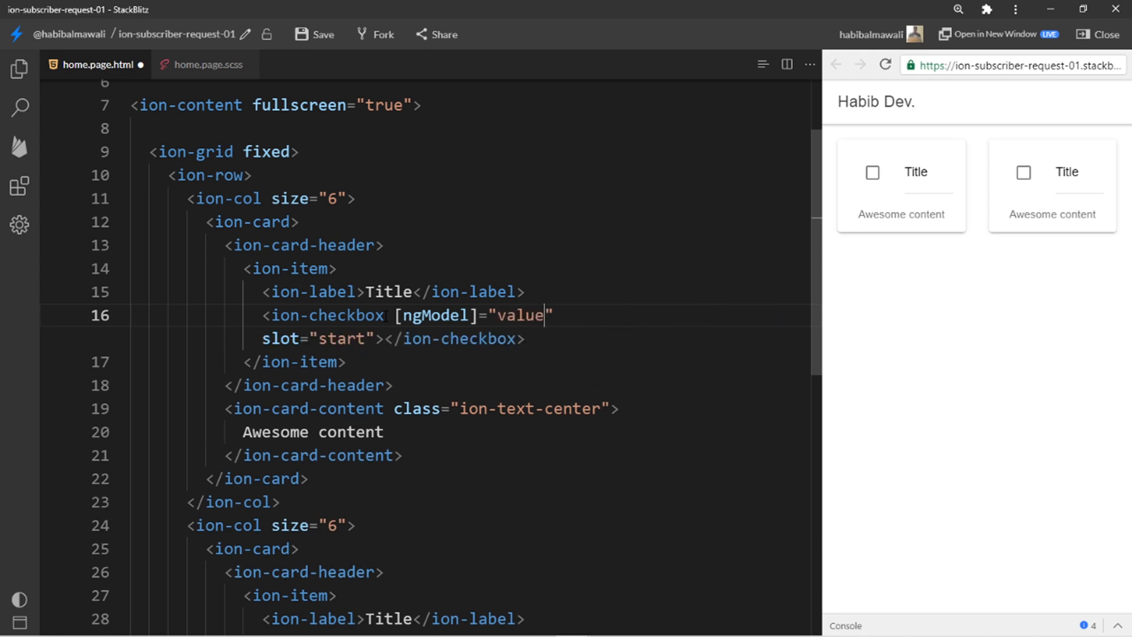
type("1")
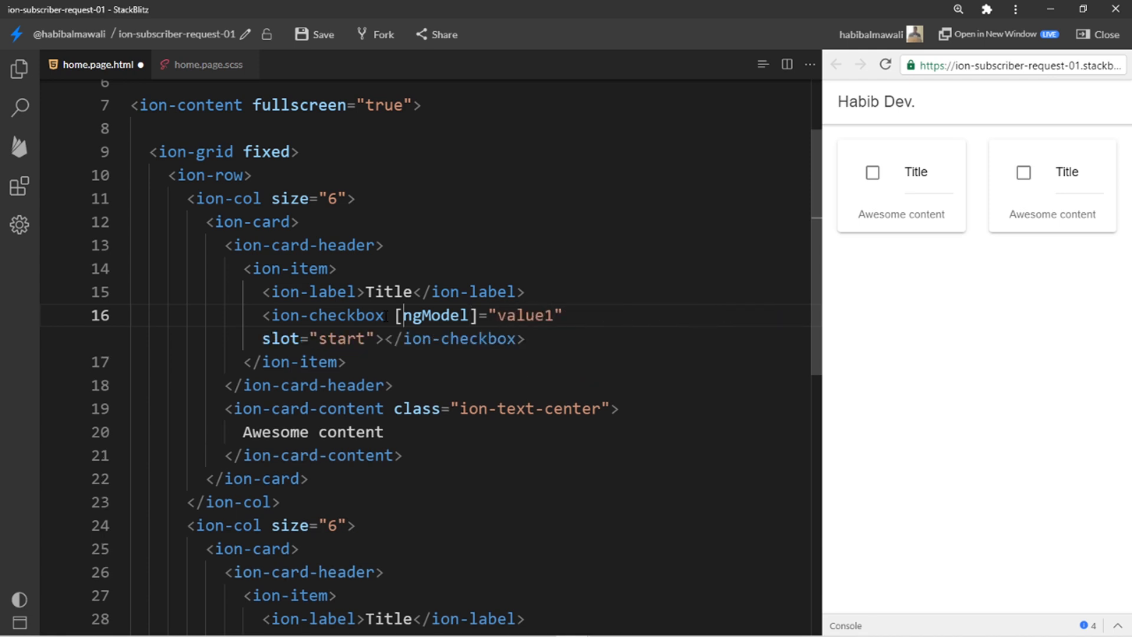
double_click(477, 316)
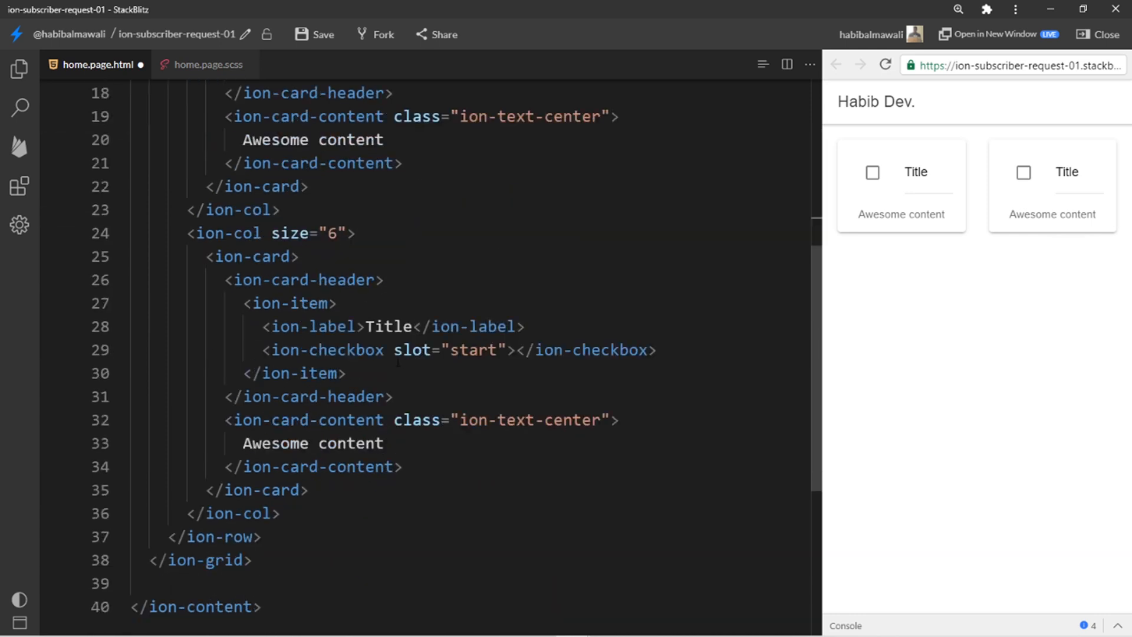
double_click(327, 351)
type(" [ngModel]=\"value1")
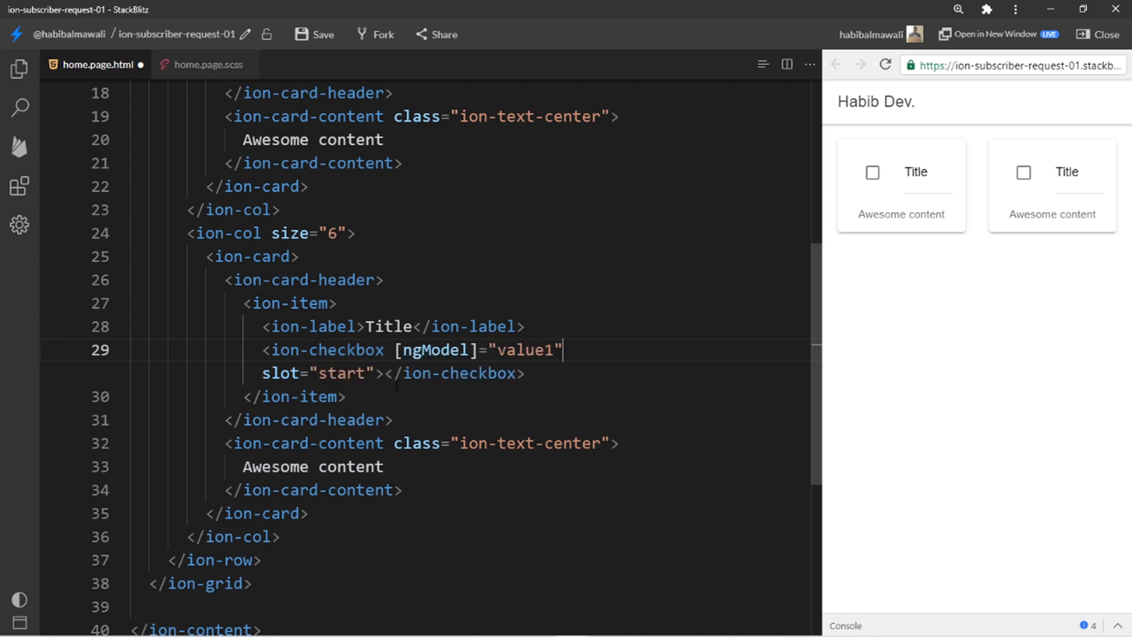
type("2")
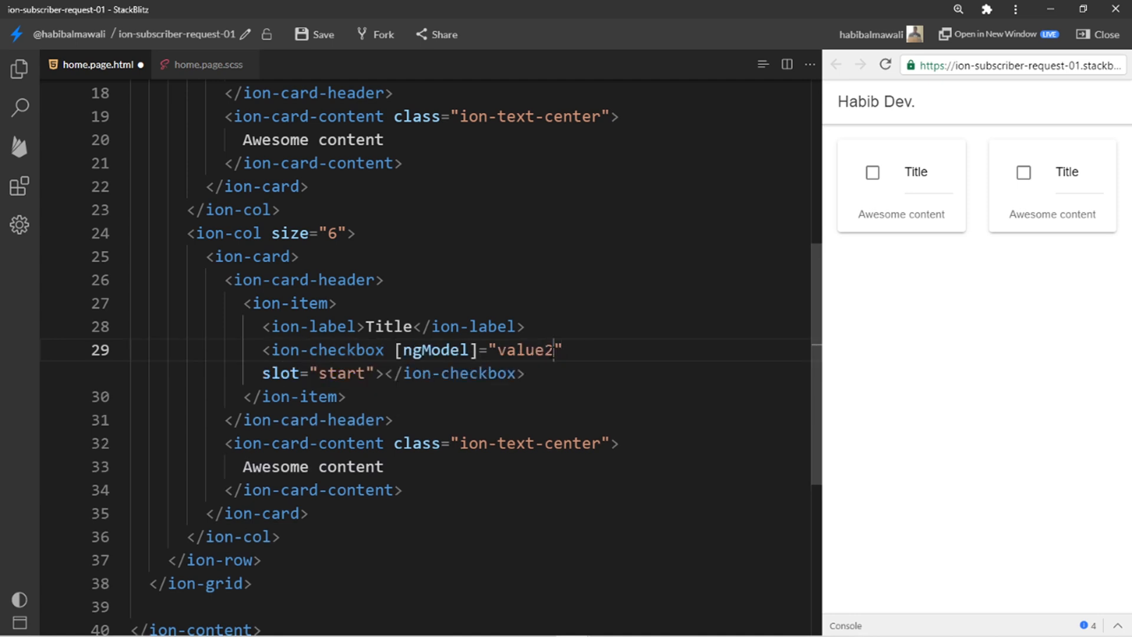
scroll("up", 3)
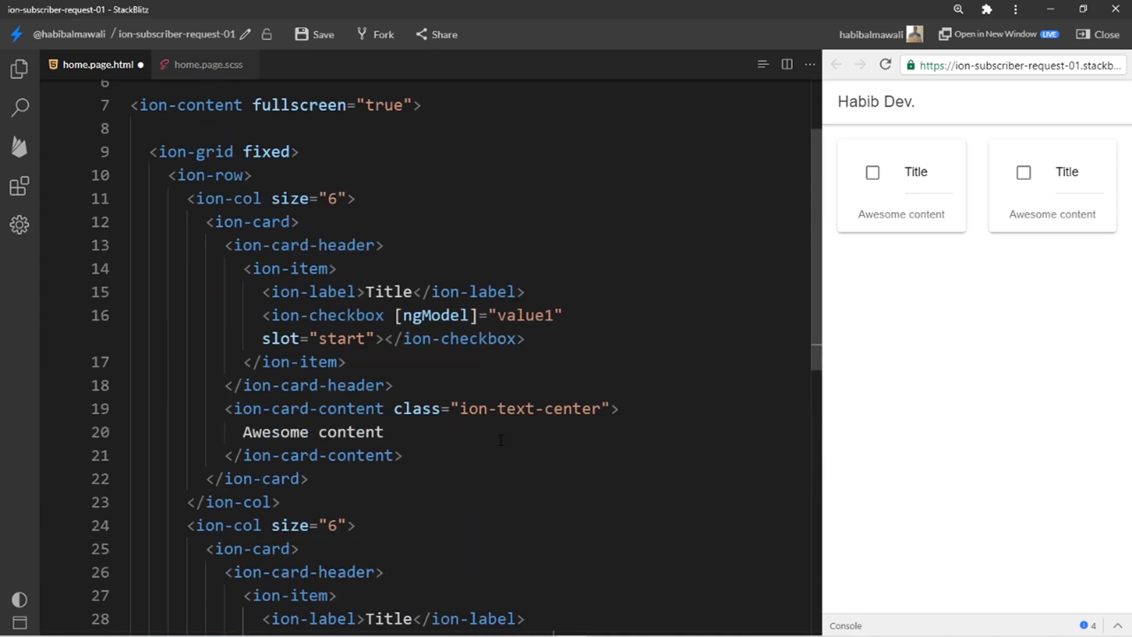
double_click(524, 316)
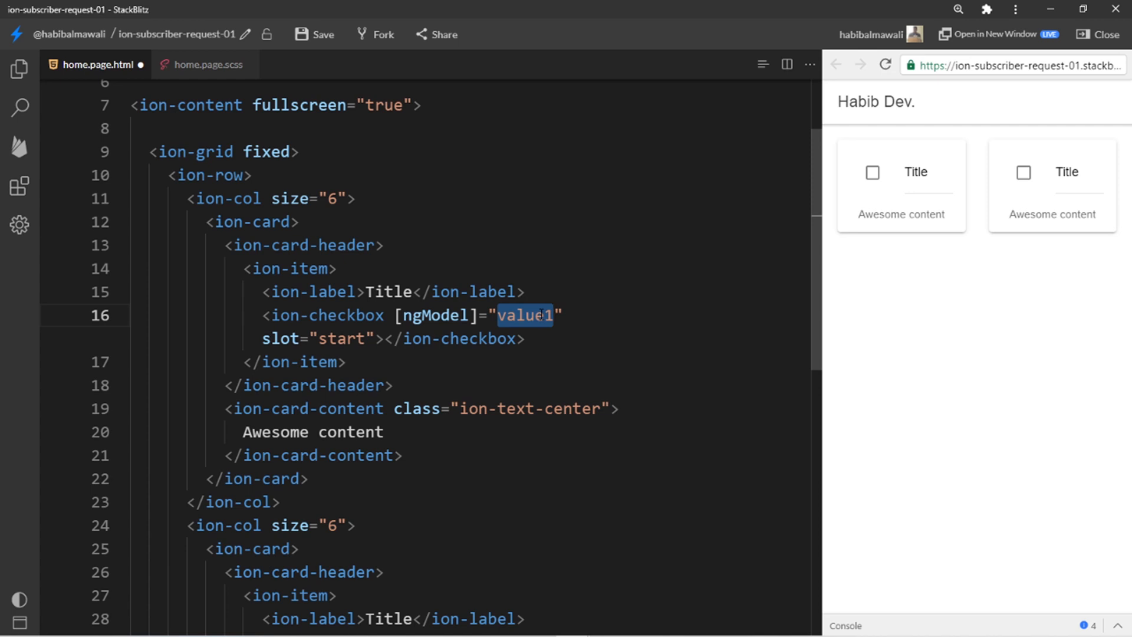
Add (click)="value1=!value1" to the first ion-card's opening tag.
left_click(252, 221)
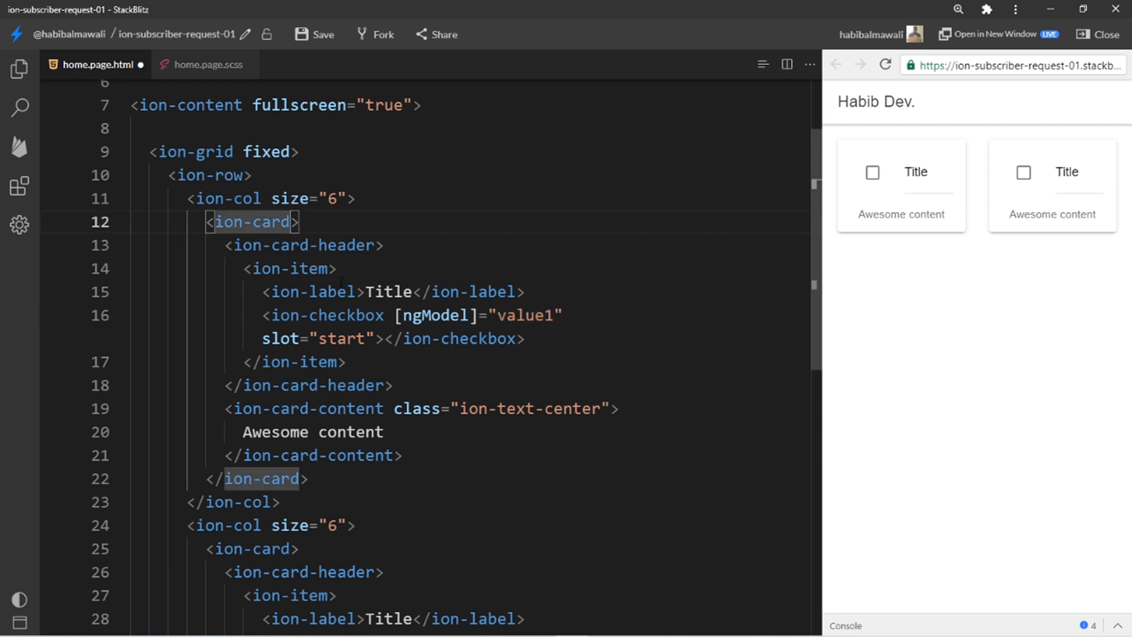
type("i-c")
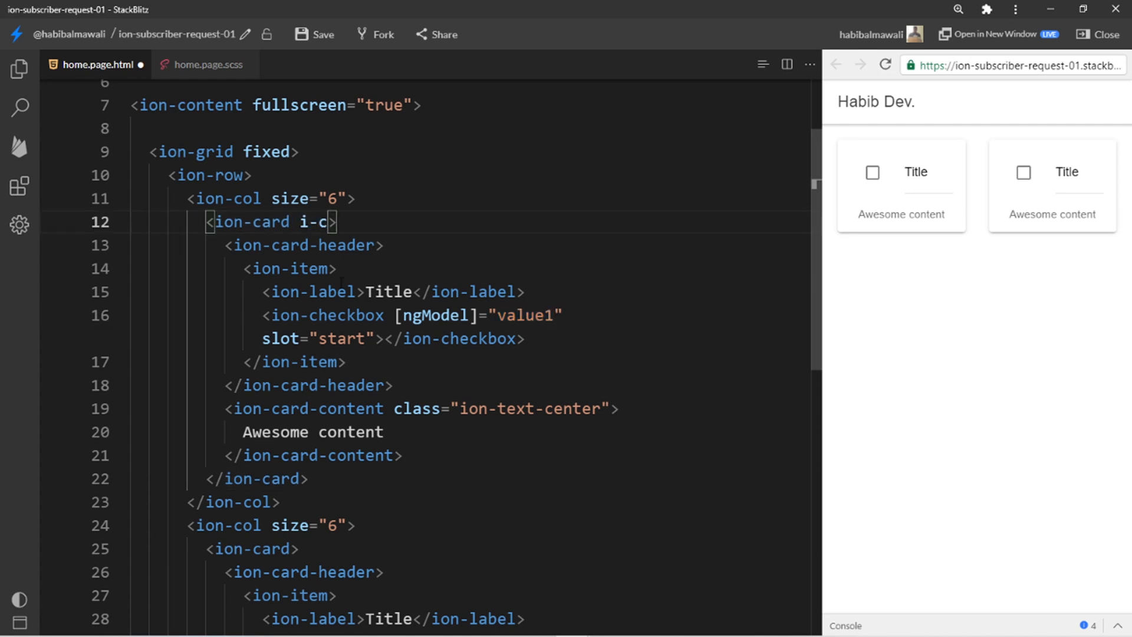
type("lick)=\"onClick()")
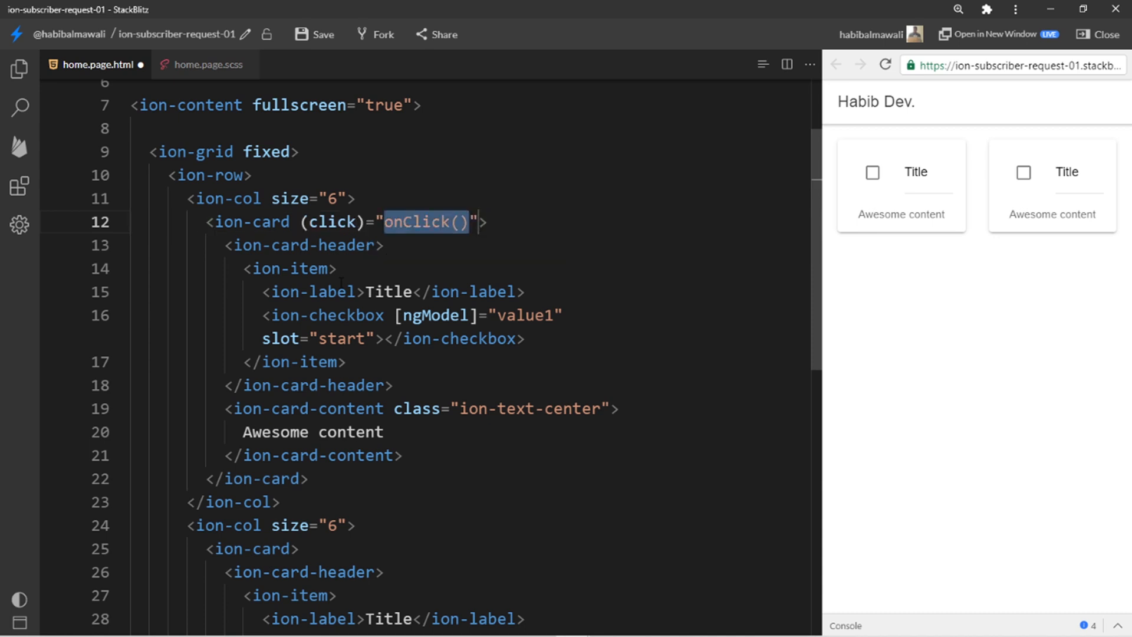
type("value1")
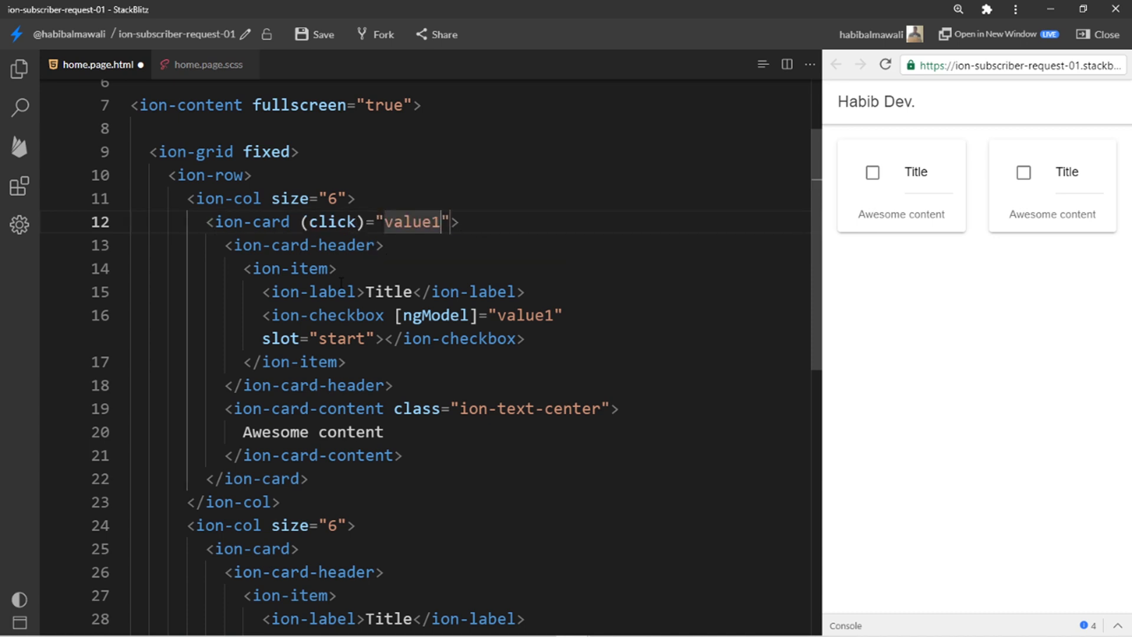
type("=!")
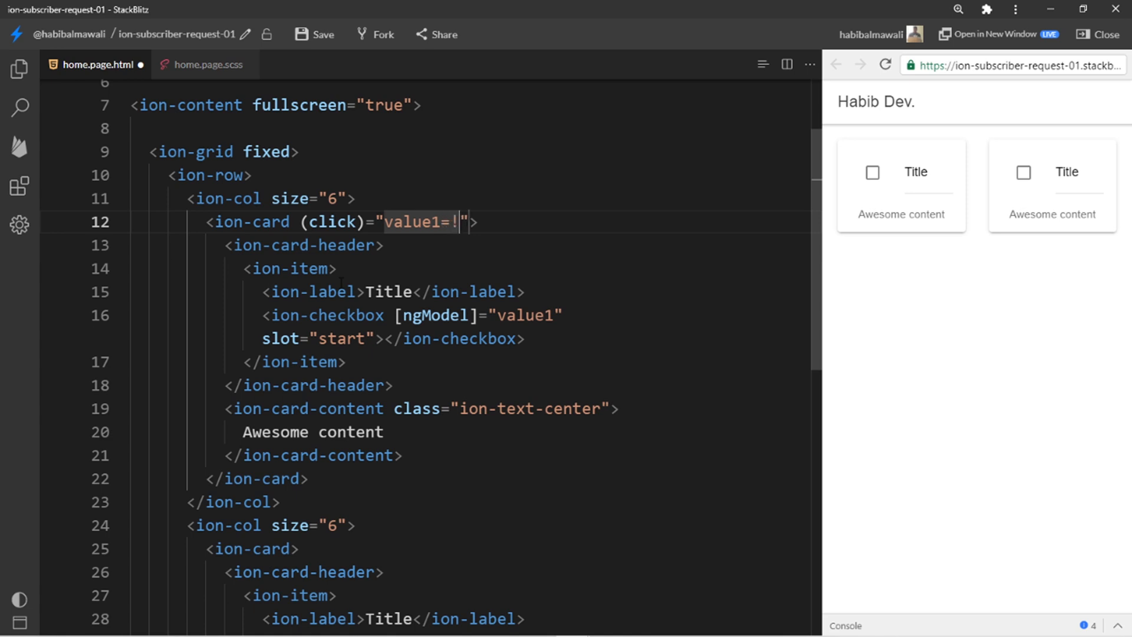
type("value1")
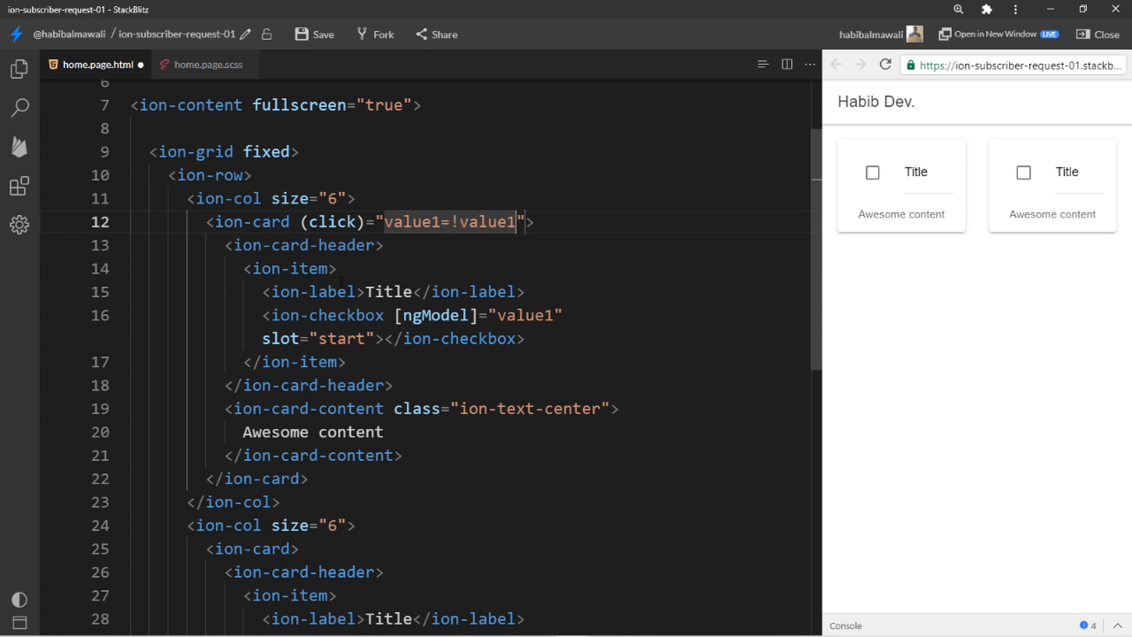
double_click(526, 315)
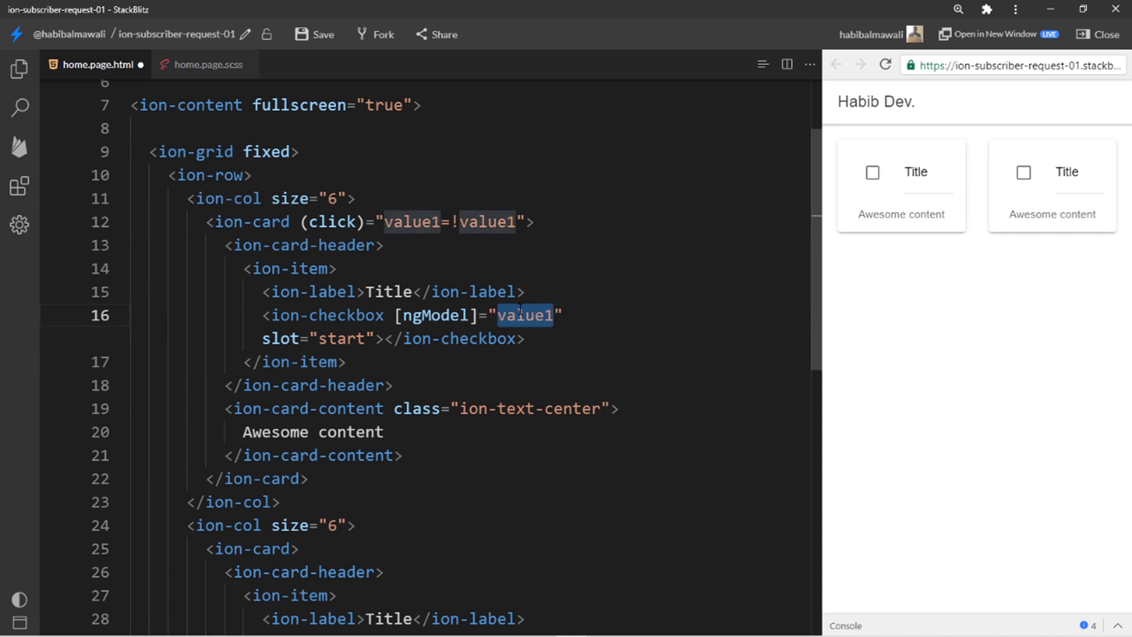
Copy the handler onto the second ion-card as (click)="value2=!value2" and save.
left_click(488, 222)
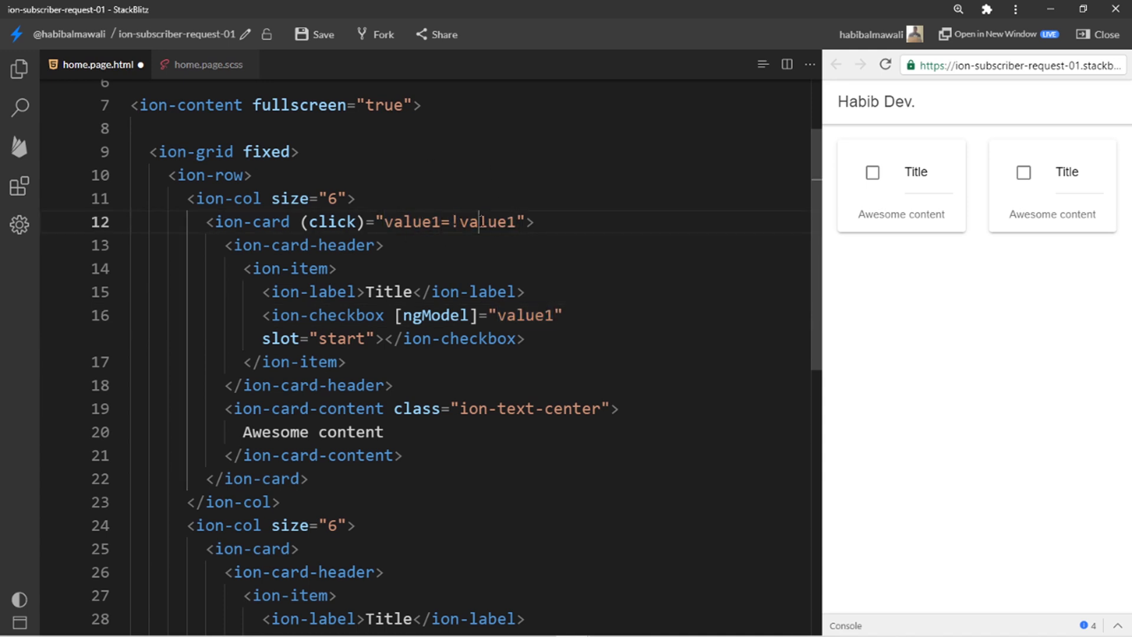
double_click(331, 221)
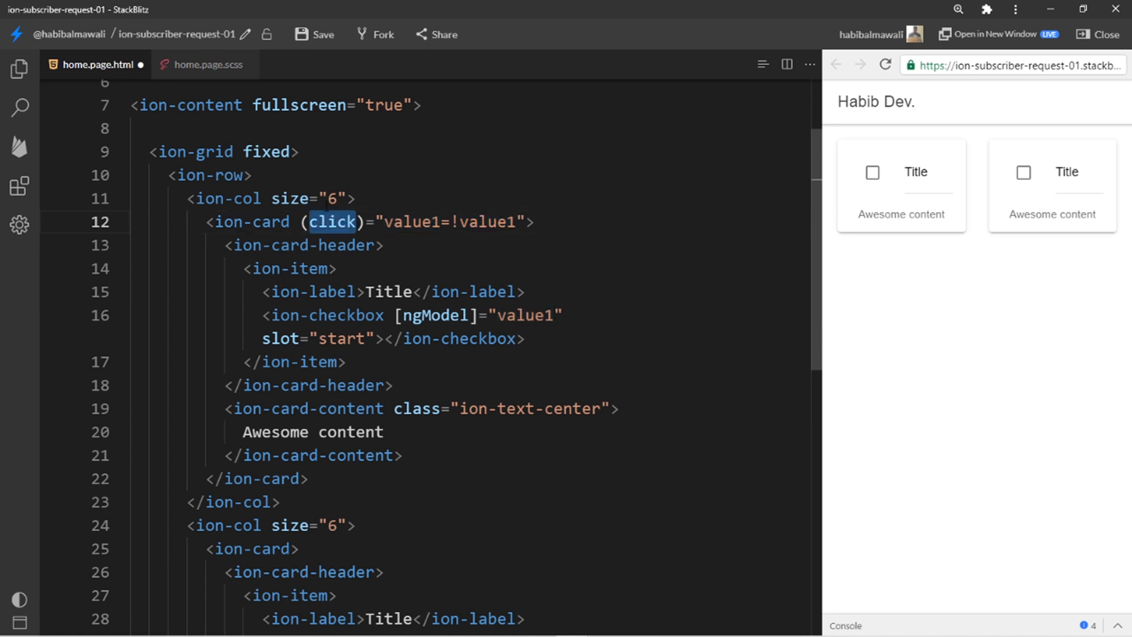
double_click(252, 222)
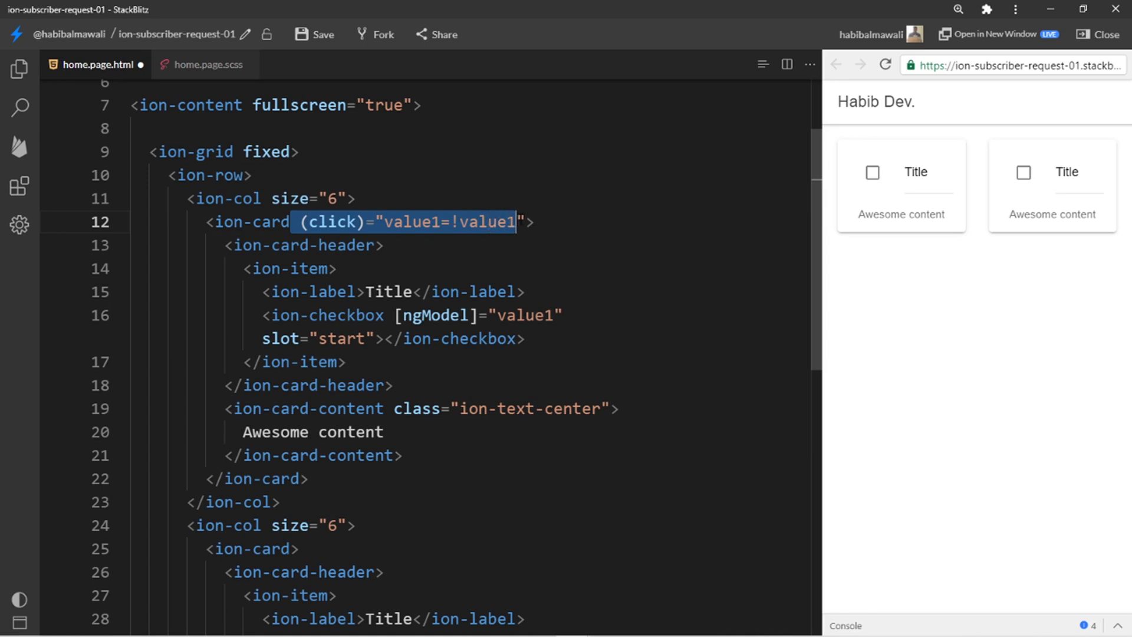
scroll("down", 3)
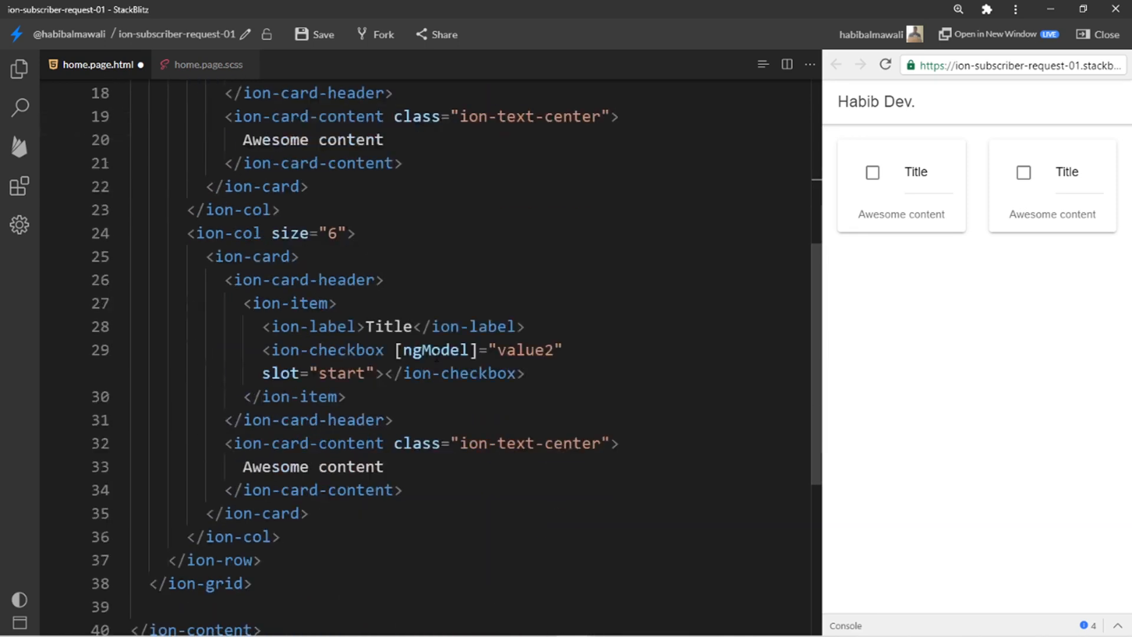
type("(click)=\"value1=!value1\"")
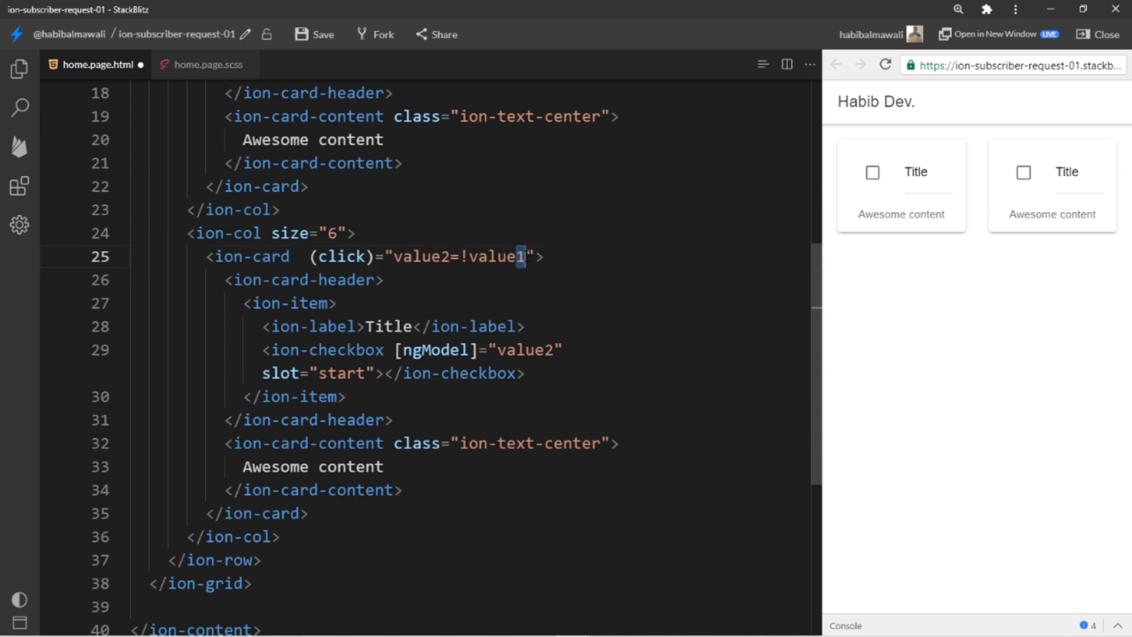
scroll("up", 3)
type("2")
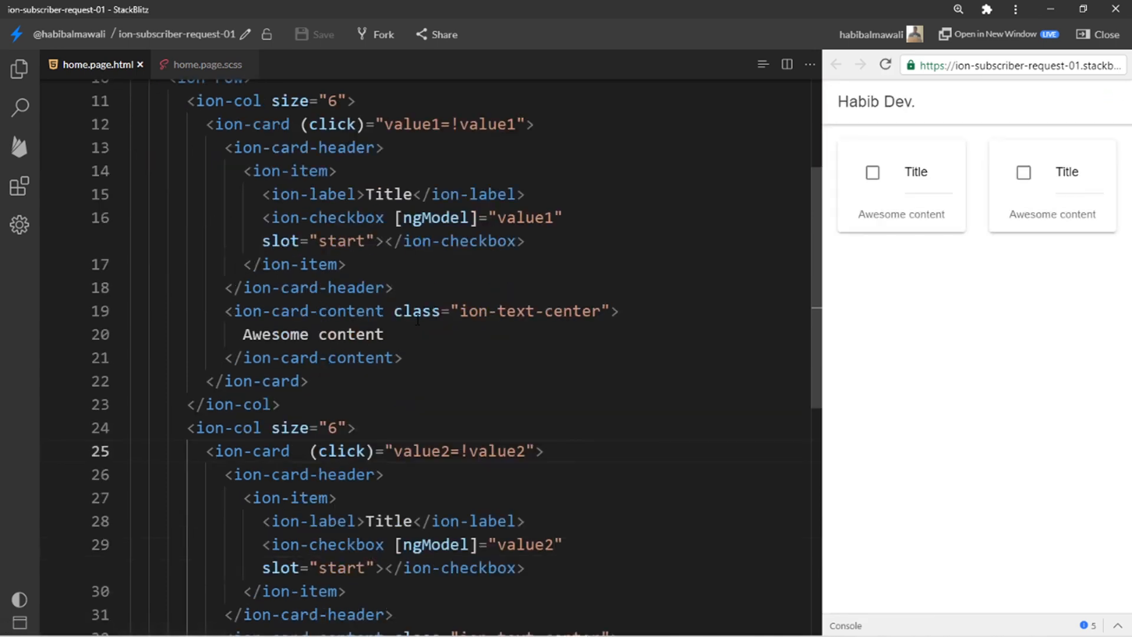
mouse_move(918, 206)
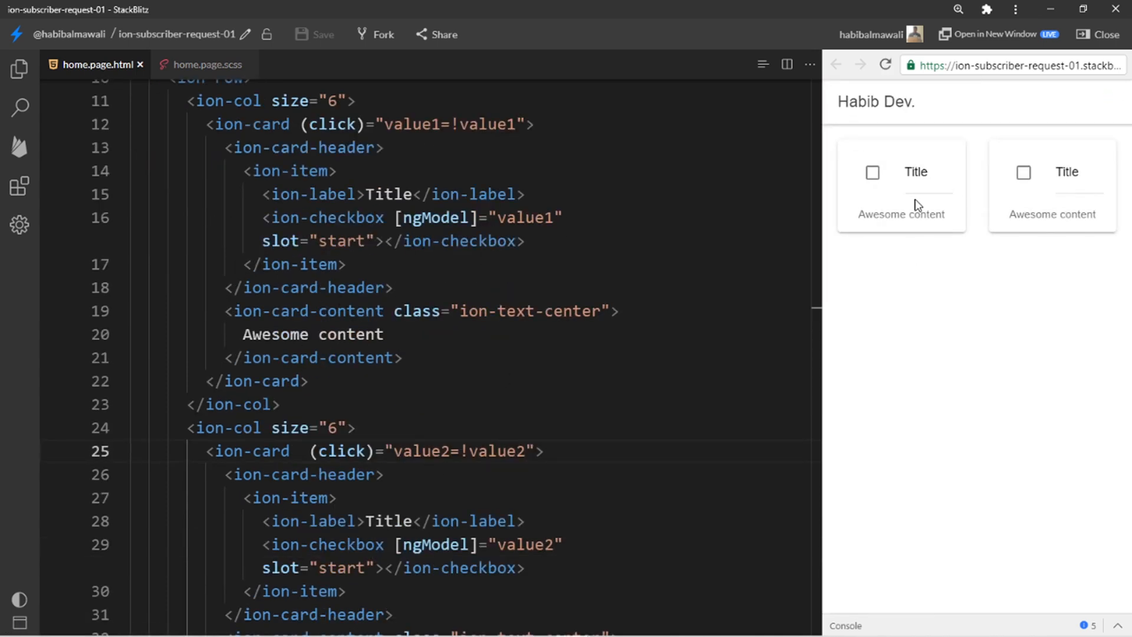
Test the cards in the preview, then swap [ngModel] for [checked] on both ion-checkbox tags and retest.
left_click(1024, 172)
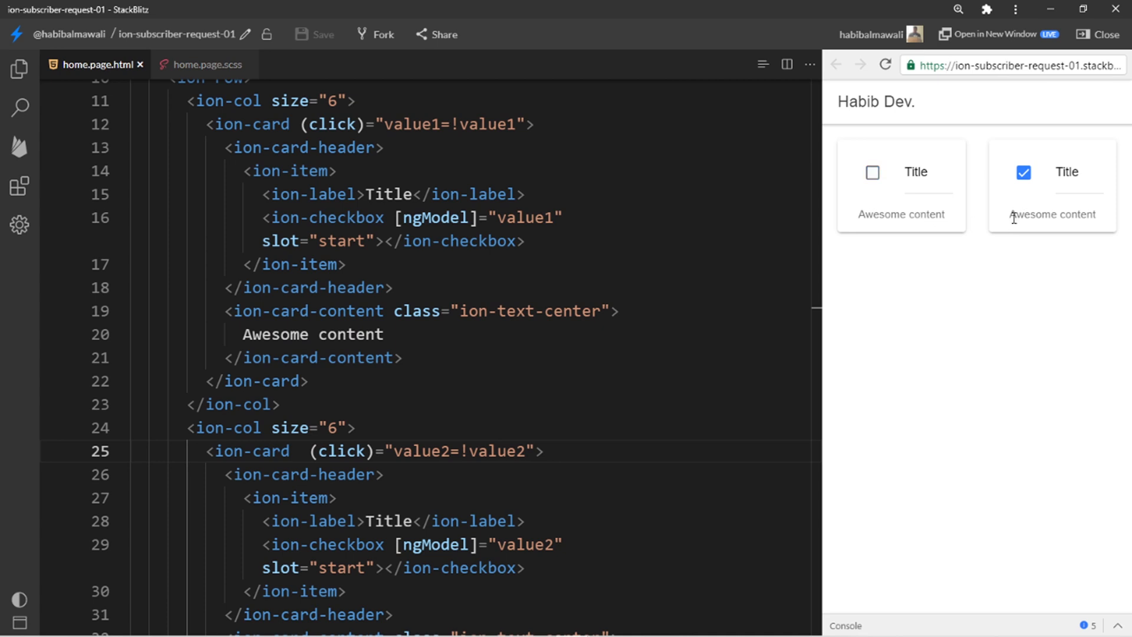
mouse_move(1016, 227)
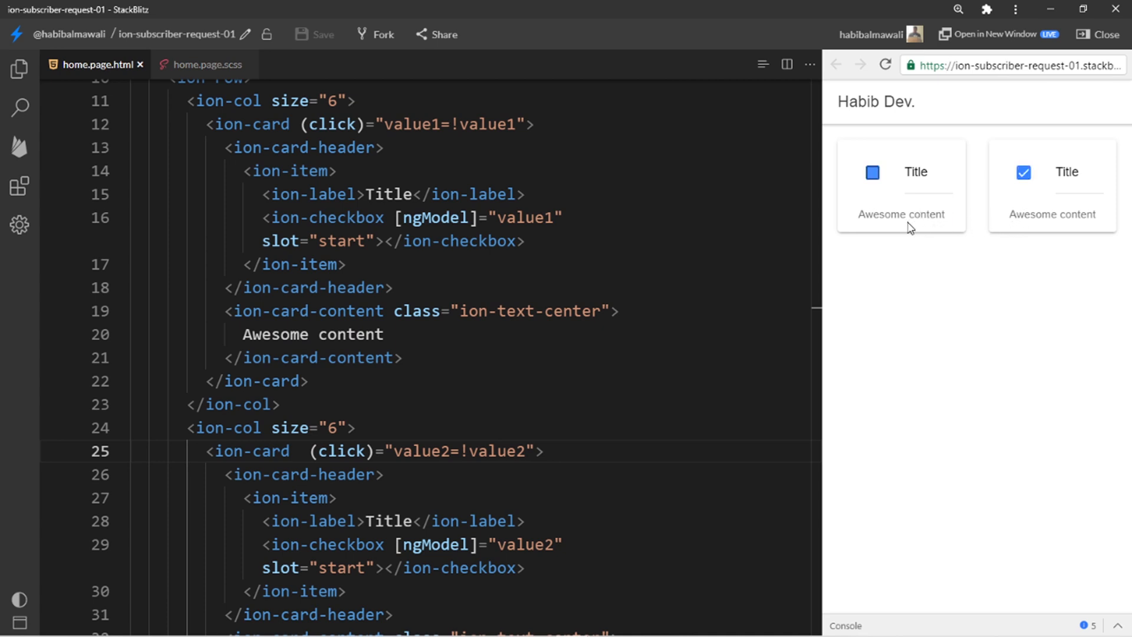
left_click(872, 172)
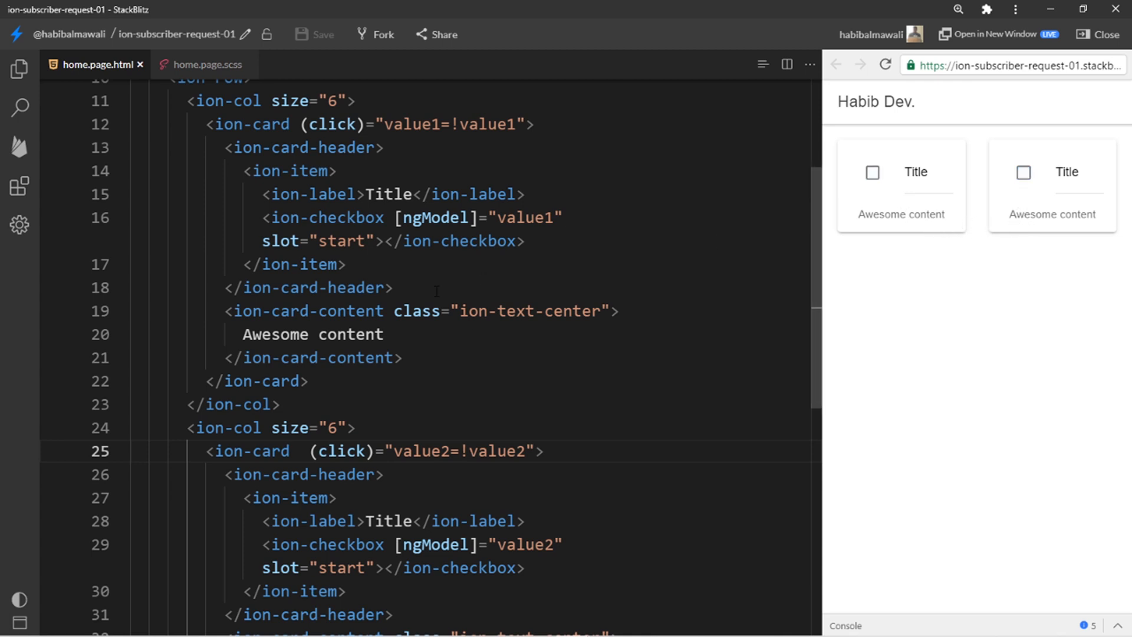
type("c")
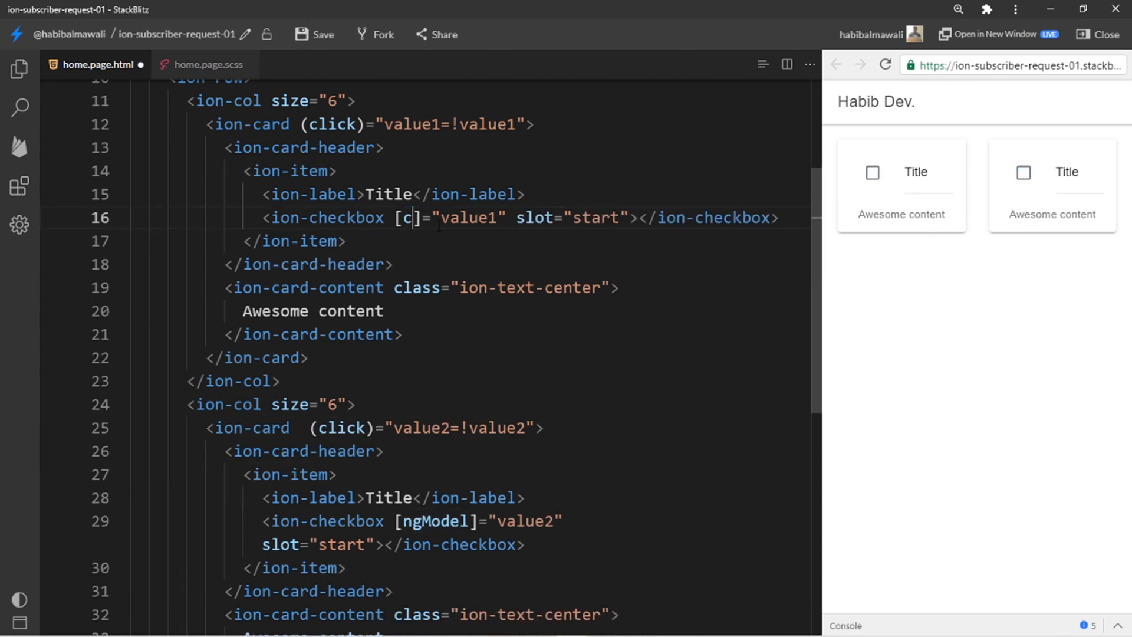
type("hecked")
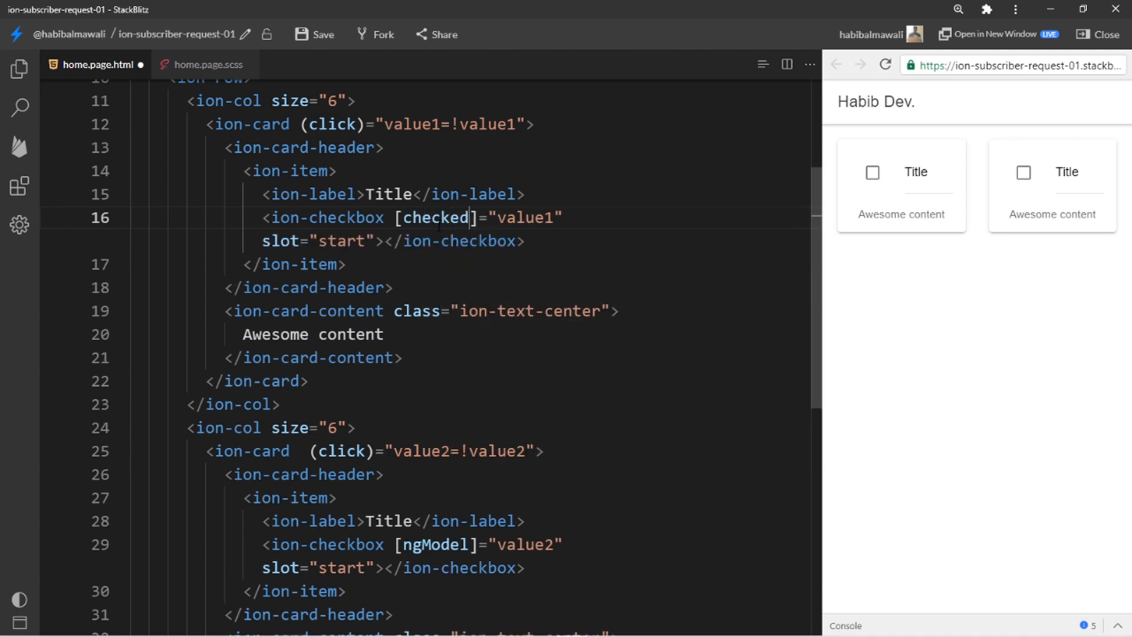
double_click(435, 217)
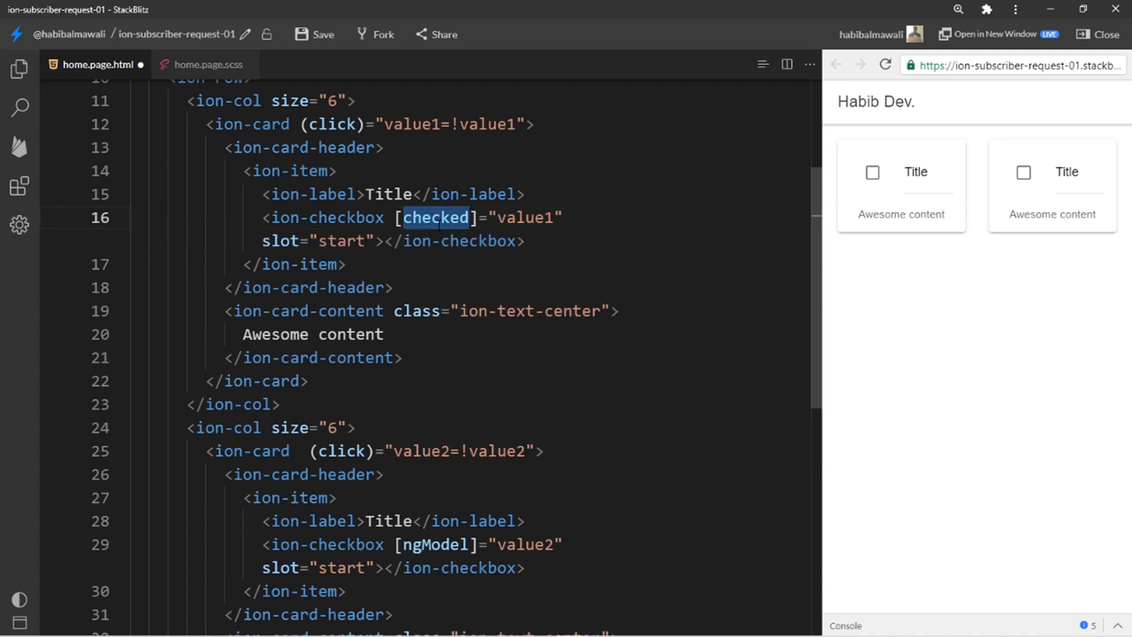
scroll("down", 3)
type("checke")
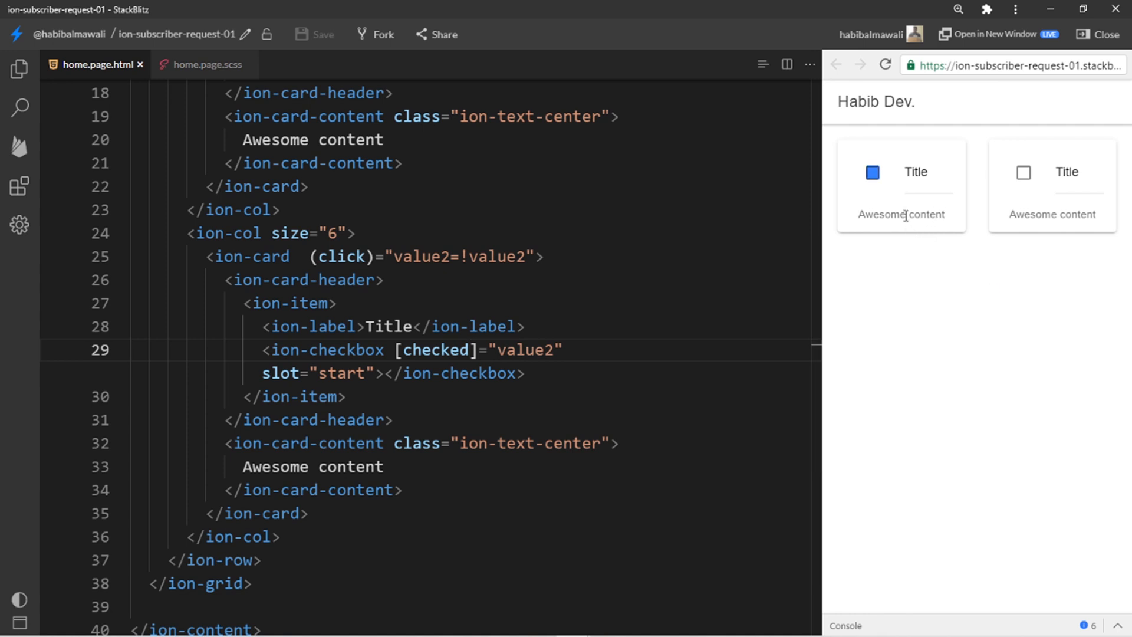
left_click(871, 172)
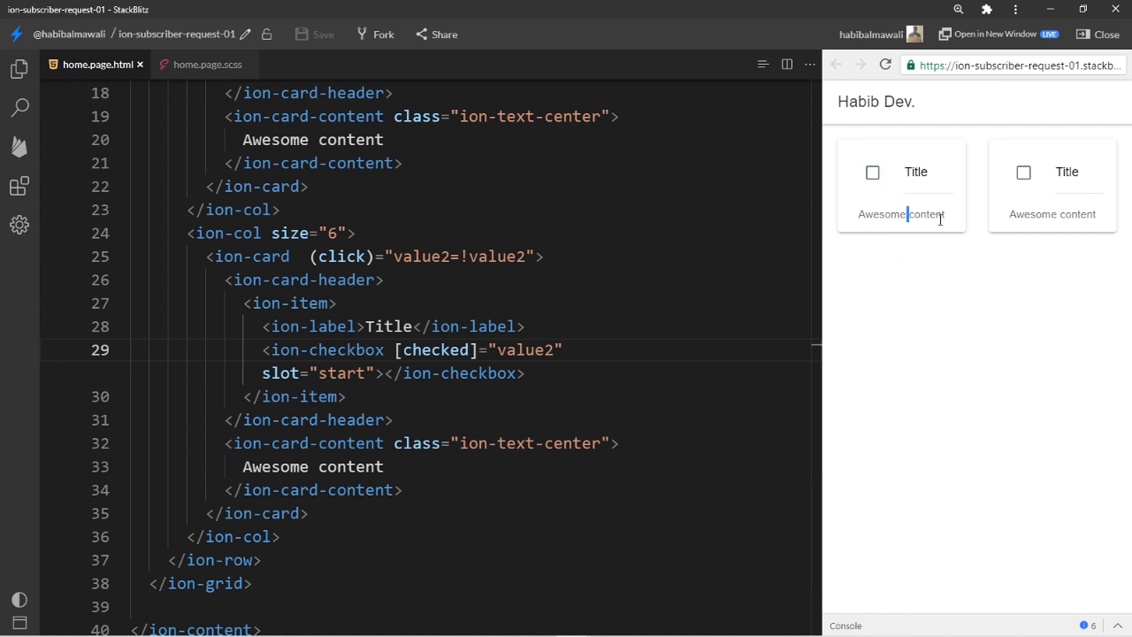
left_click(1051, 186)
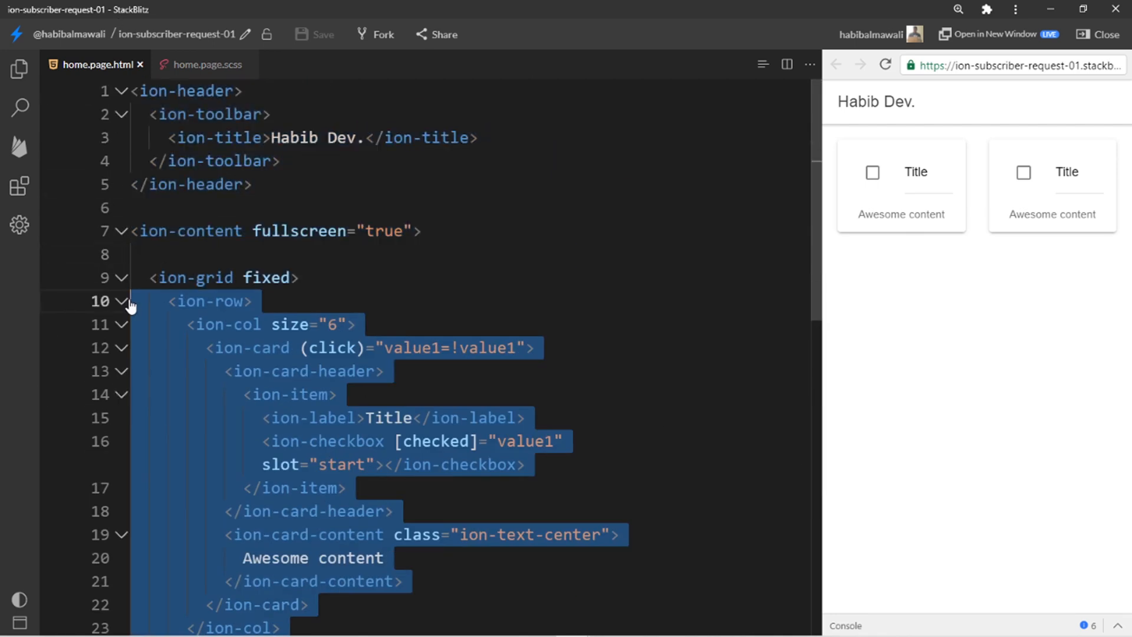
Wrap the second ion-row in ion-radio-group name auto value tesla, with an ion-radio value tesla in each card's item.
scroll("down", 3)
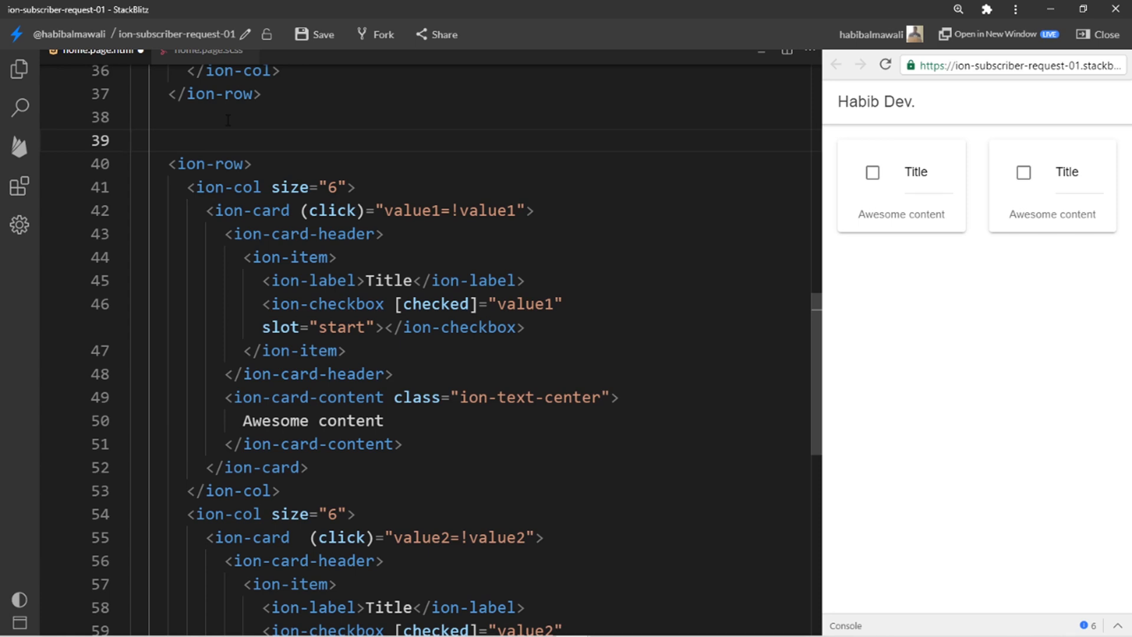
type("i-radio value=\"tesla\"></ion-radio>")
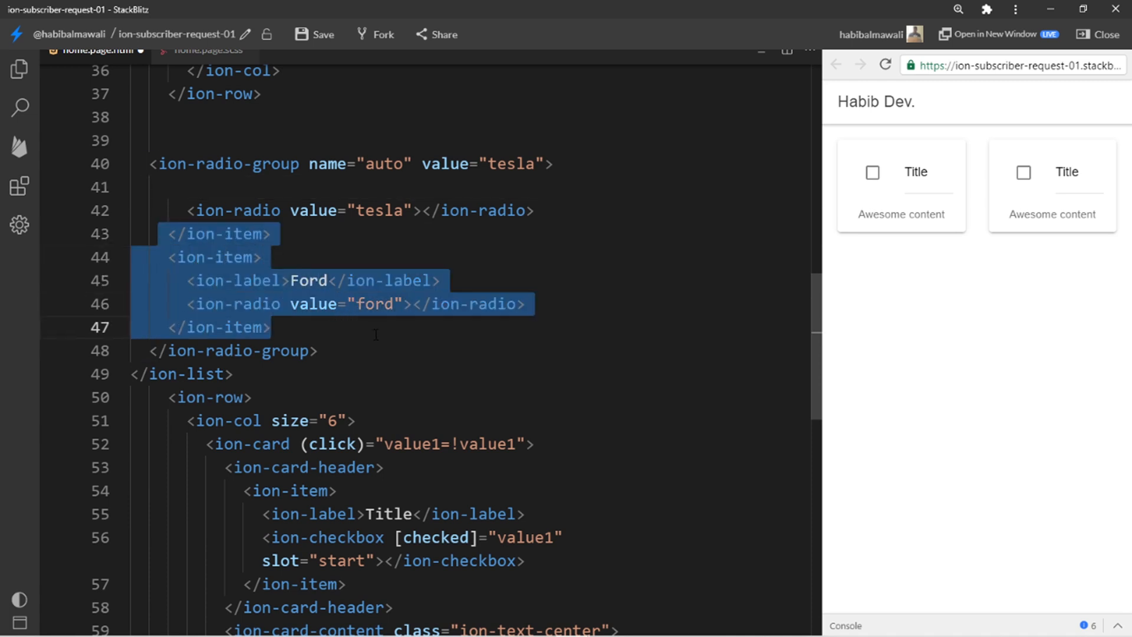
key("Delete")
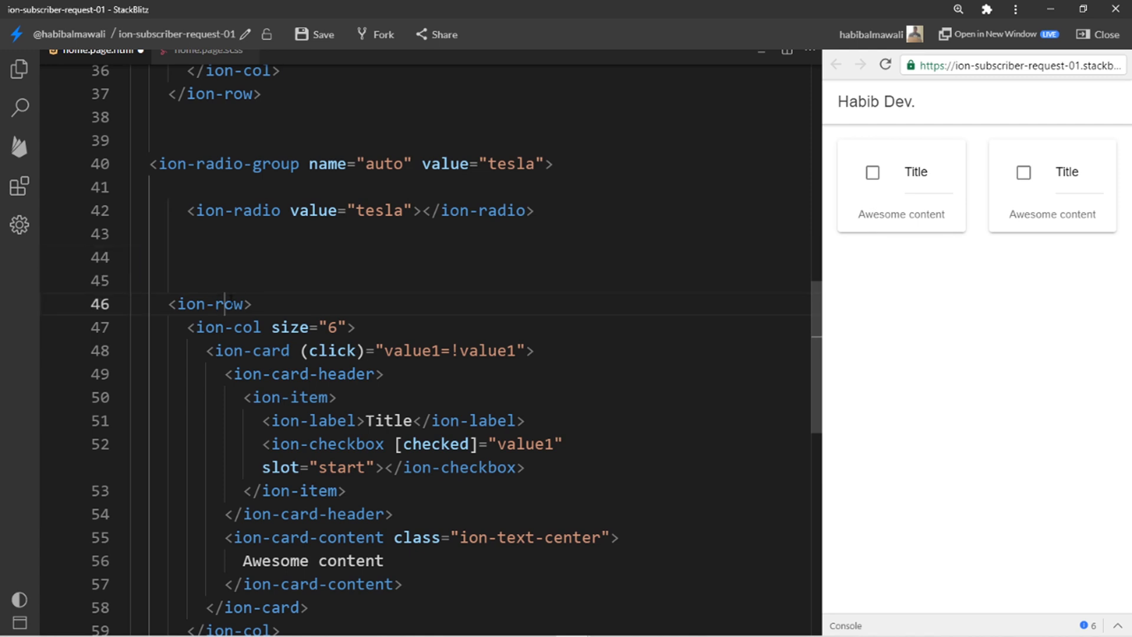
scroll("down", 3)
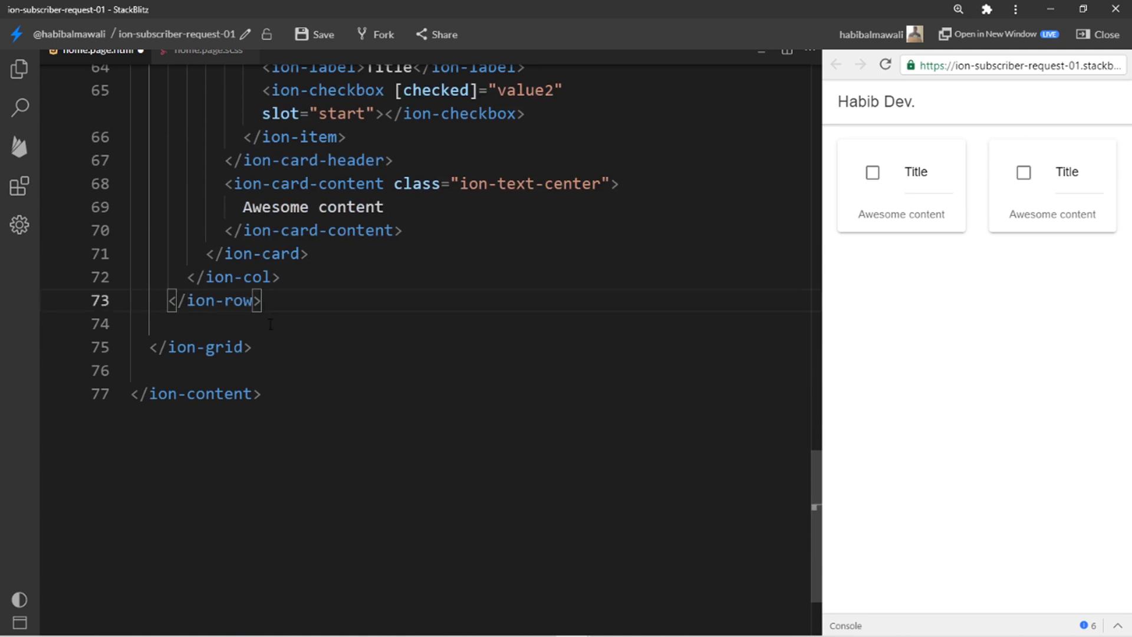
scroll("up", 3)
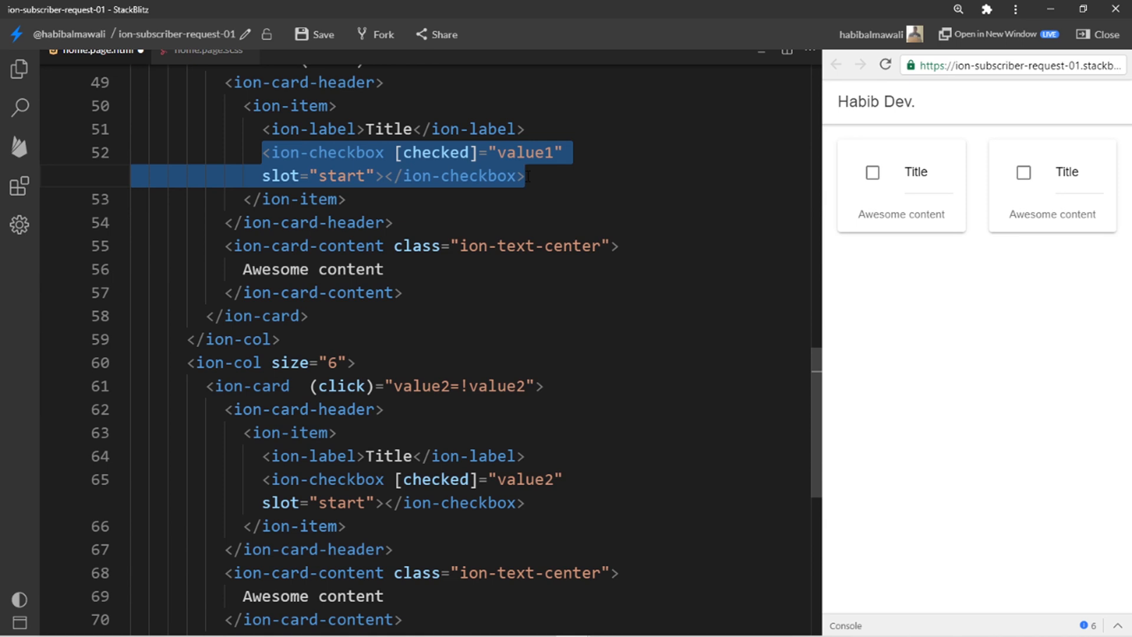
scroll("down", 3)
type("<ion-radio value=\"tesla\"></ion-radio>")
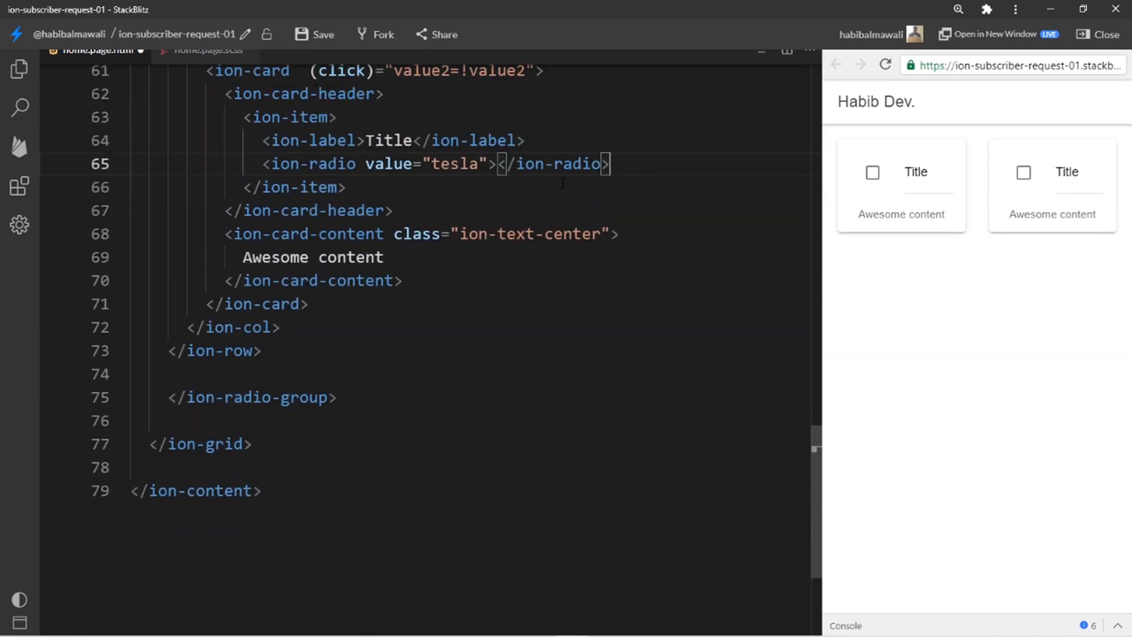
scroll("up", 3)
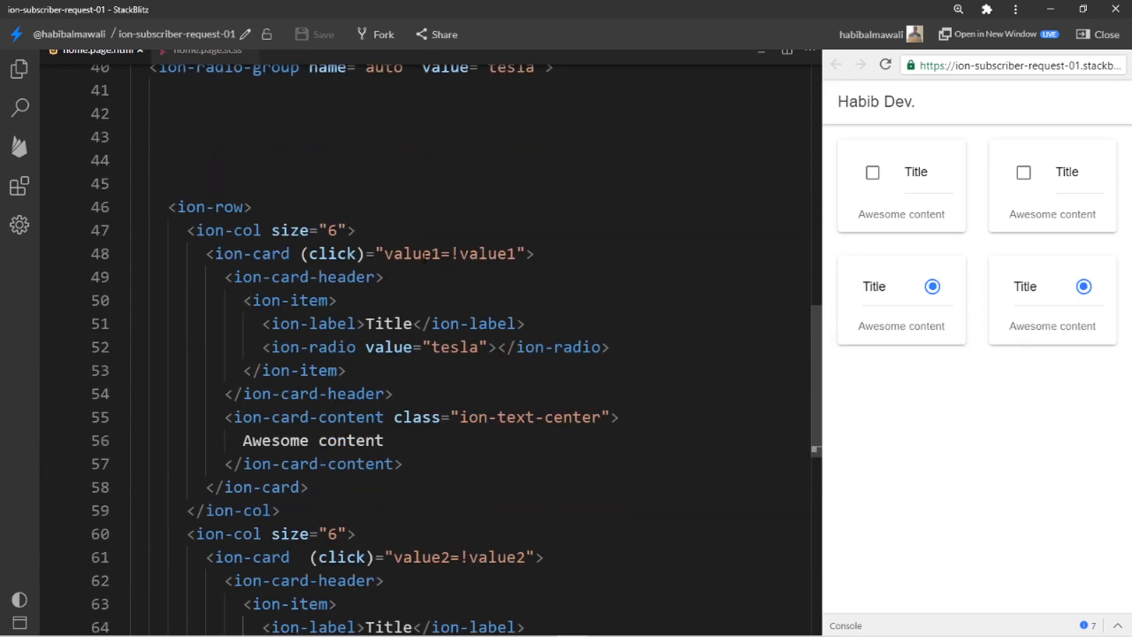
double_click(450, 254)
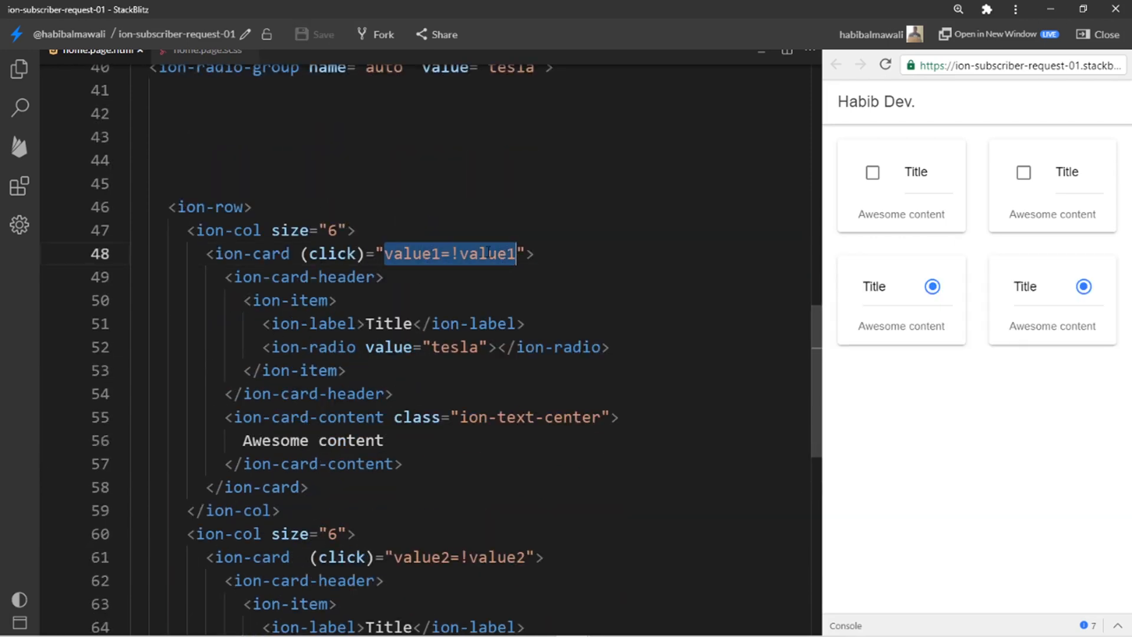
Set the first ion-radio value to option1 and bind the group's [value] to selection.
scroll("down", 3)
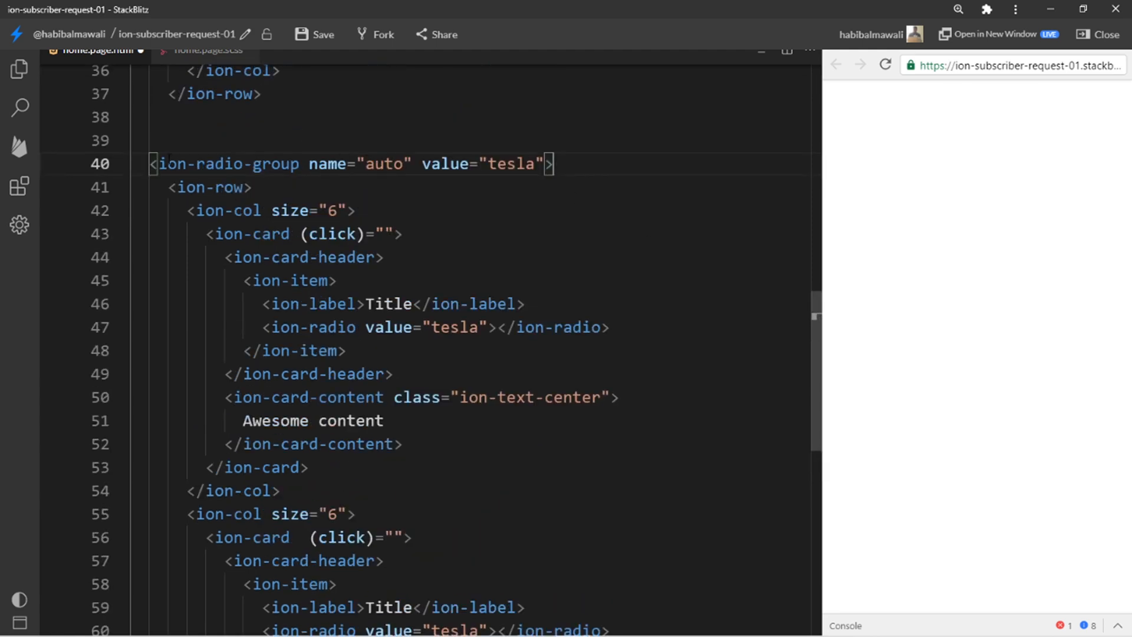
double_click(228, 164)
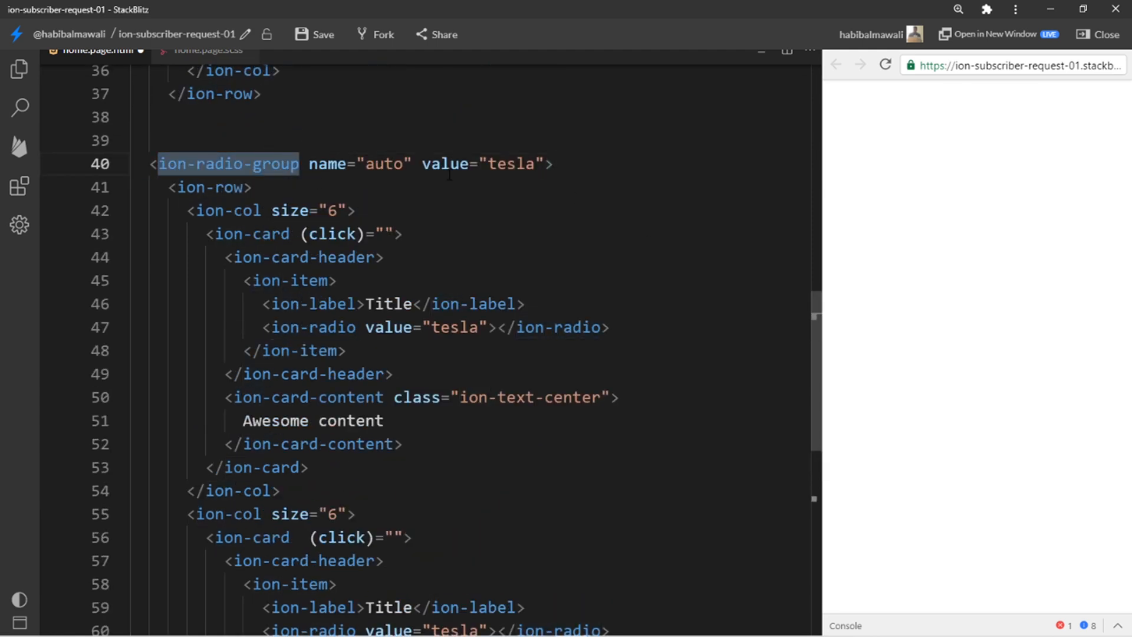
double_click(509, 164)
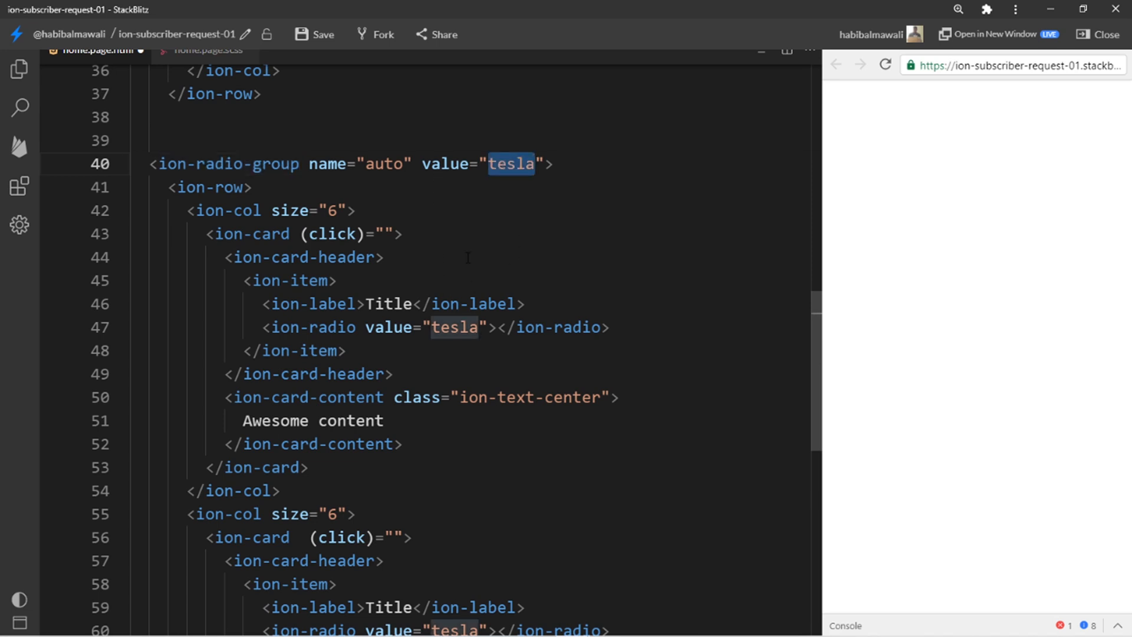
scroll("down", 3)
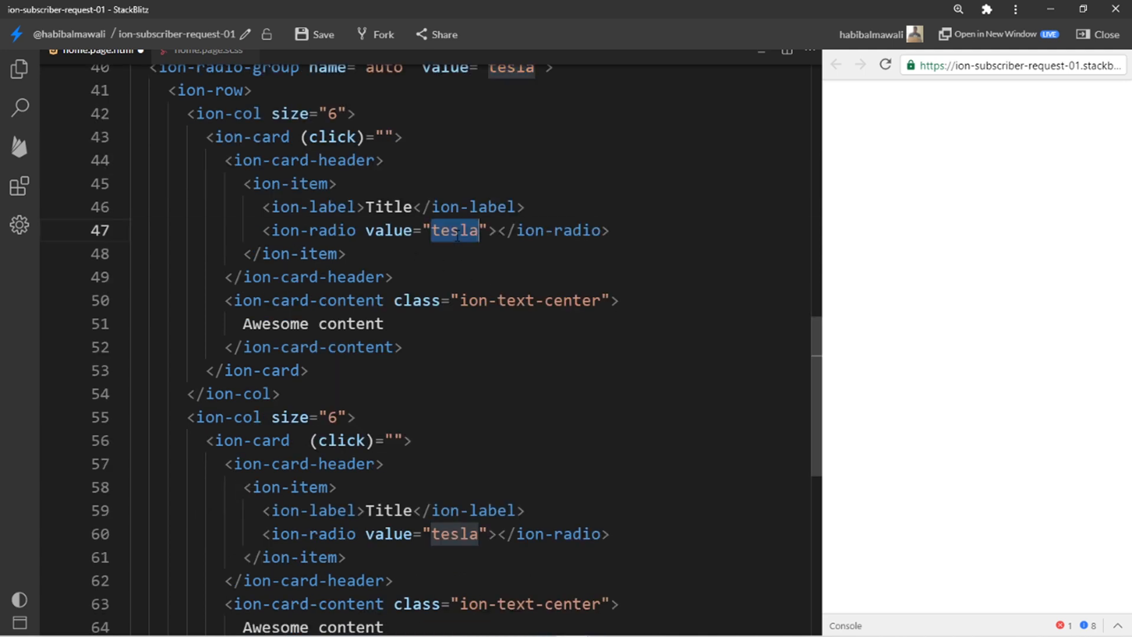
type("optio")
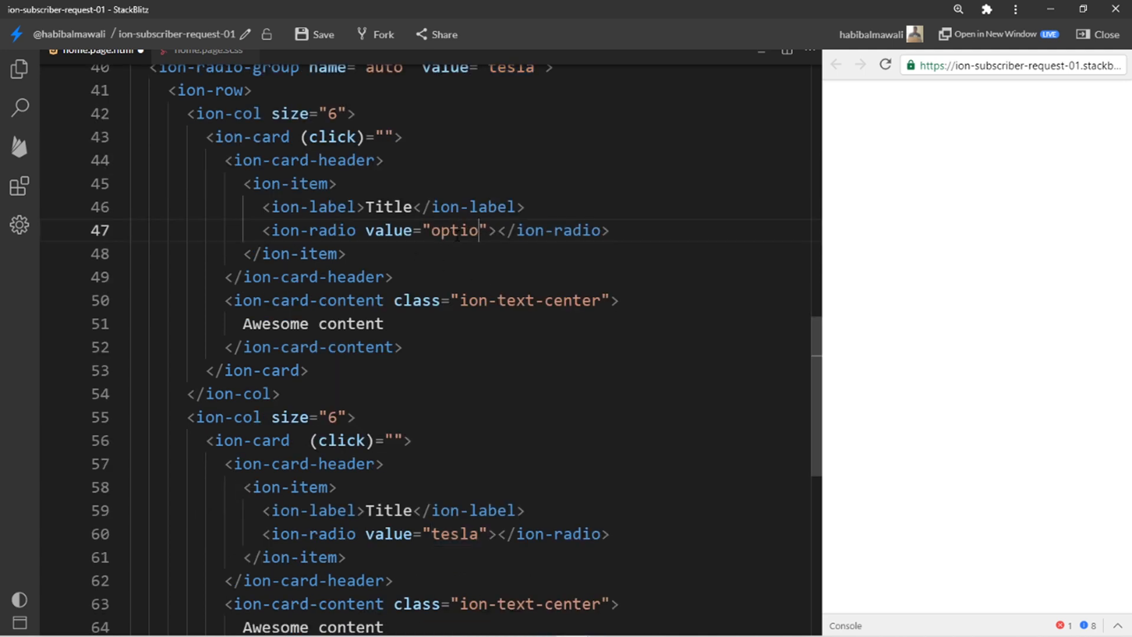
type("1")
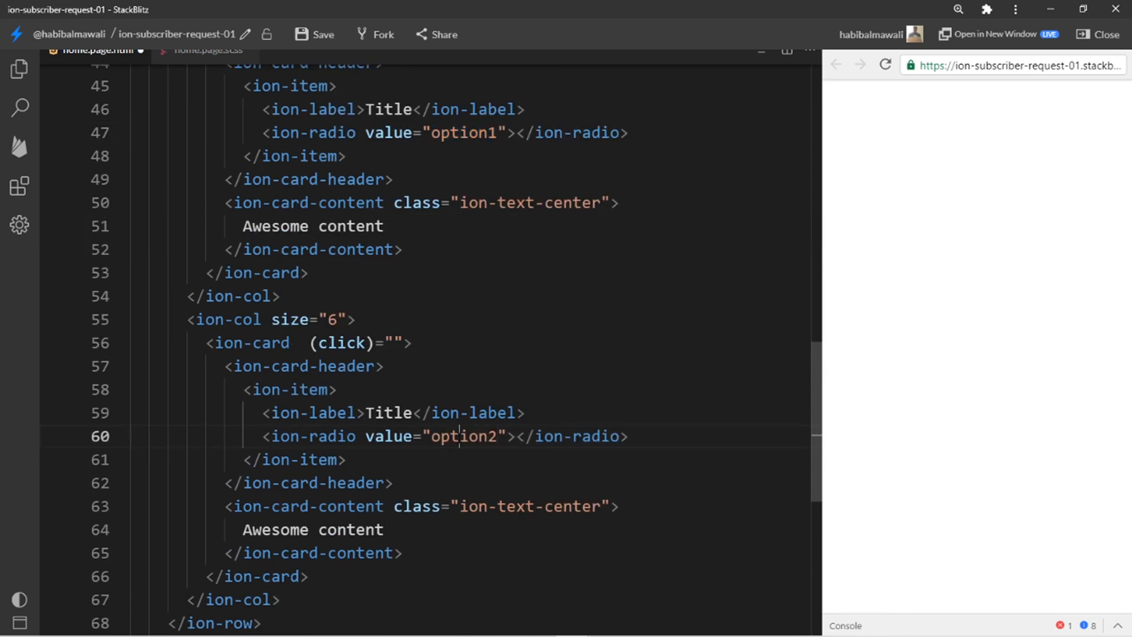
scroll("up", 3)
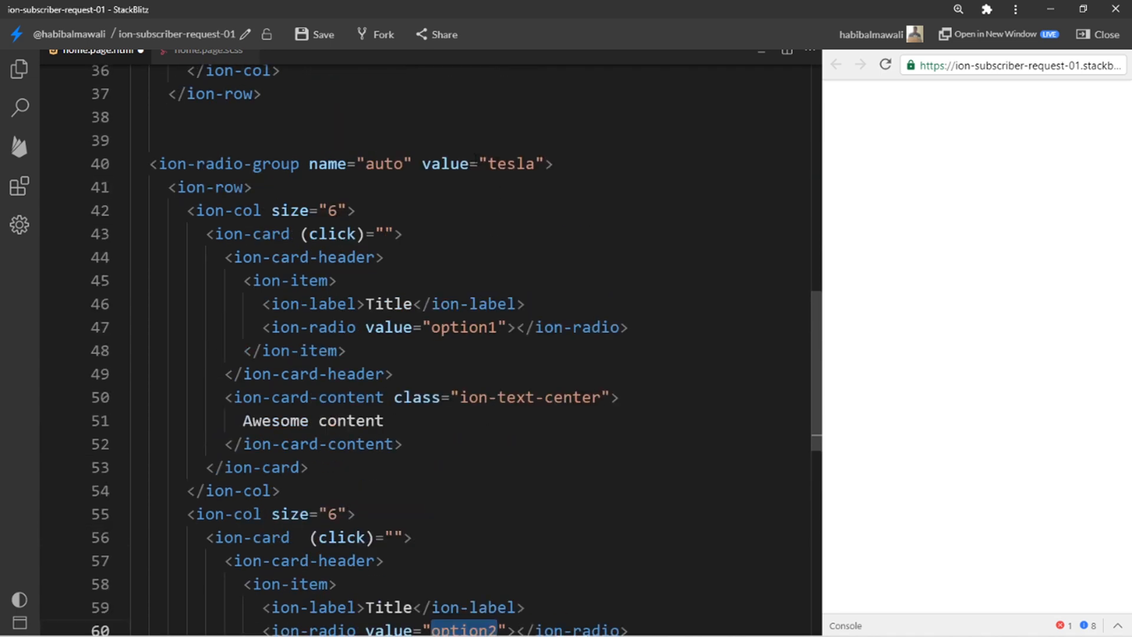
double_click(511, 164)
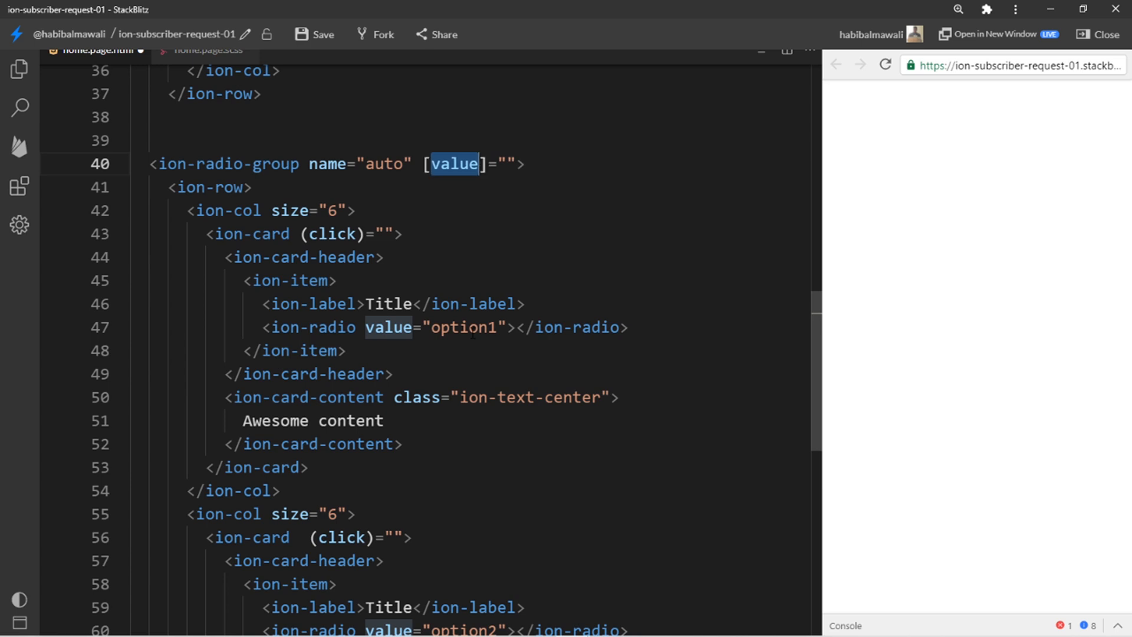
left_click(500, 163)
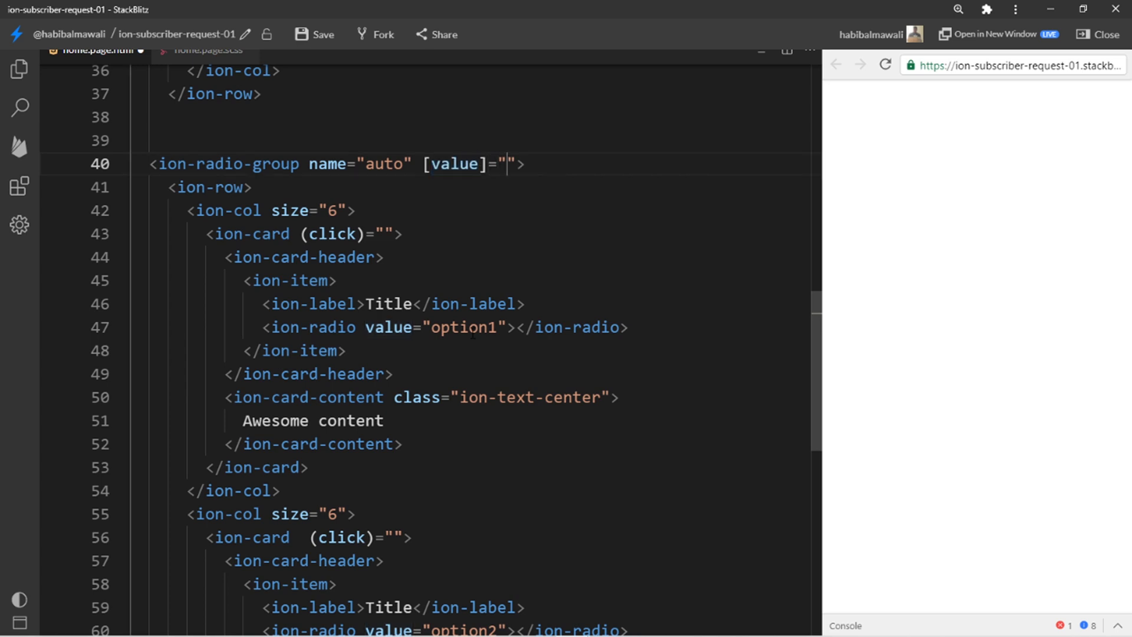
type("selec")
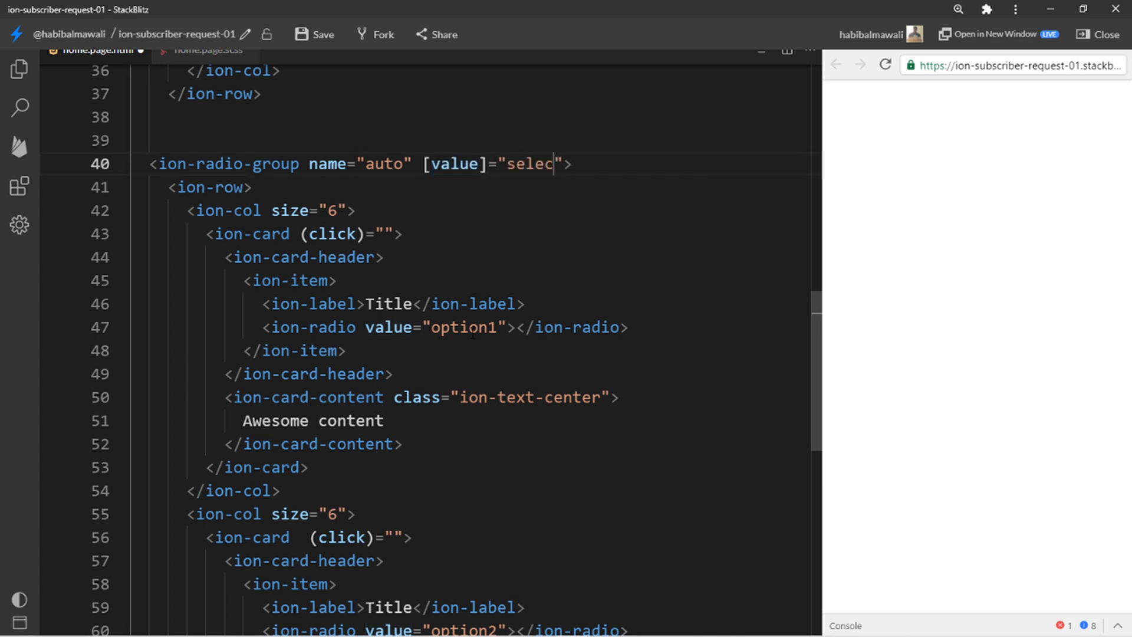
type("tion")
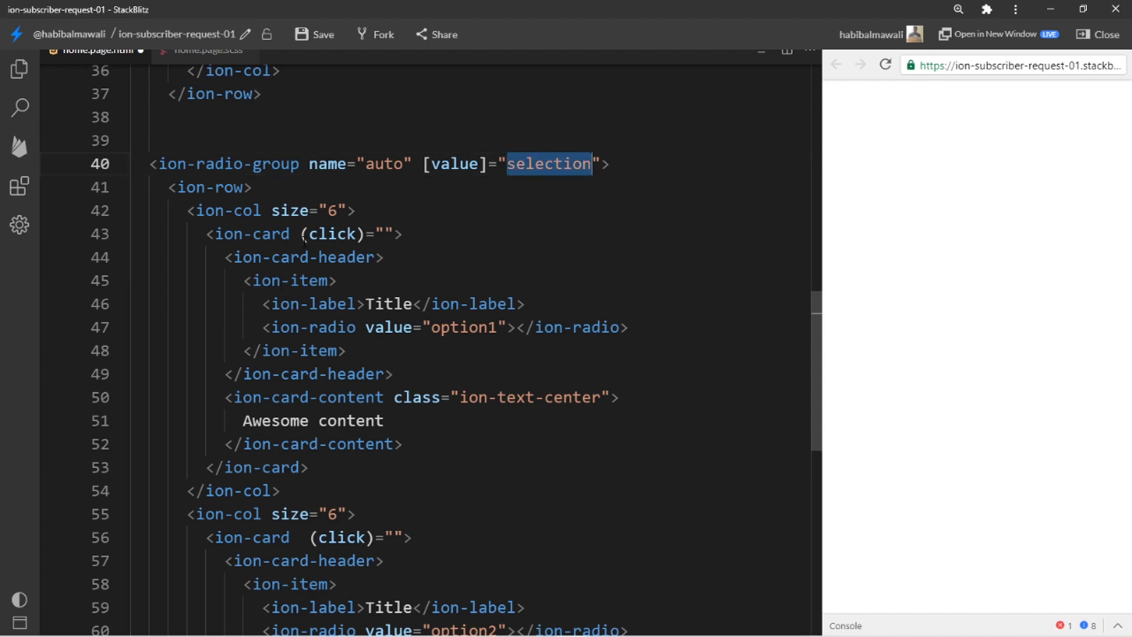
type("selection='")
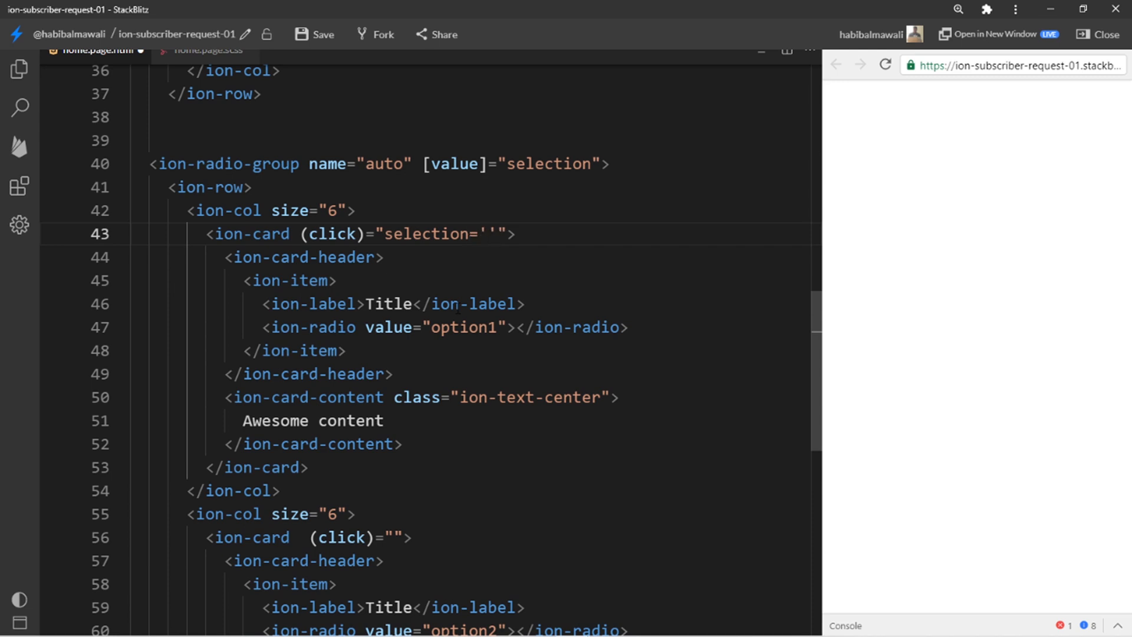
Make the cards' (click) set selection='option1' and 'option2', with the second radio valued option2.
double_click(463, 327)
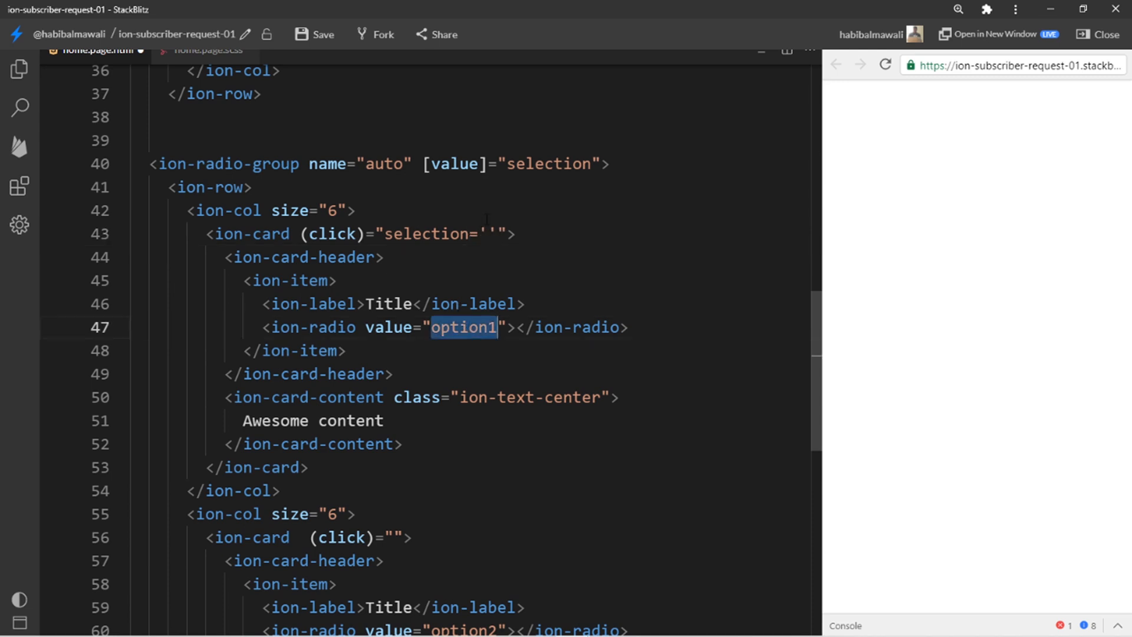
type("option1")
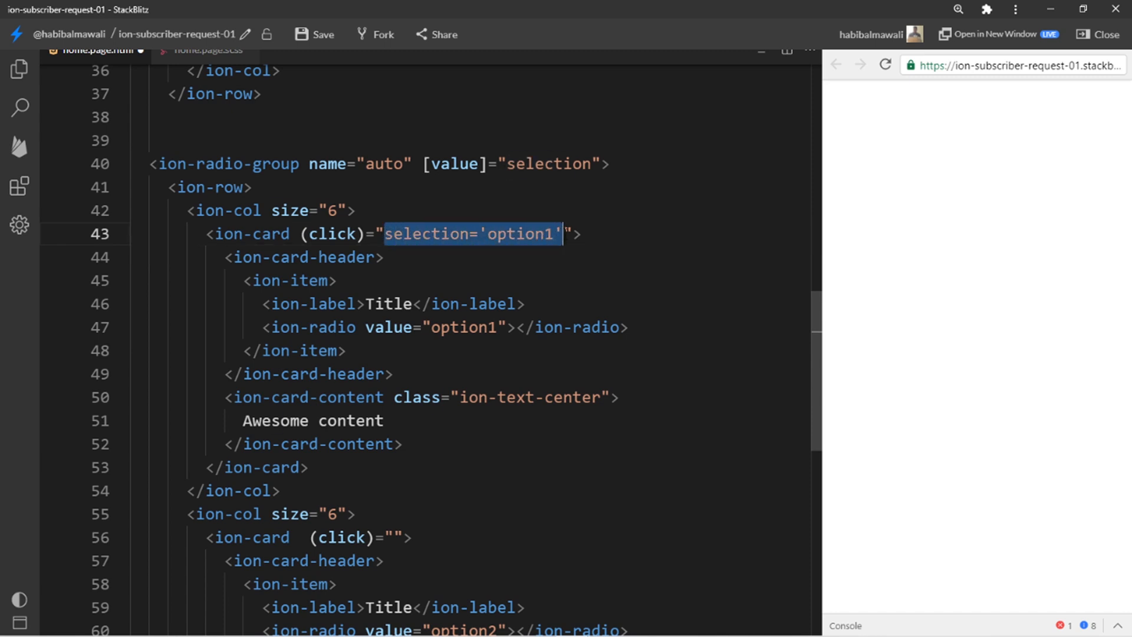
scroll("down", 3)
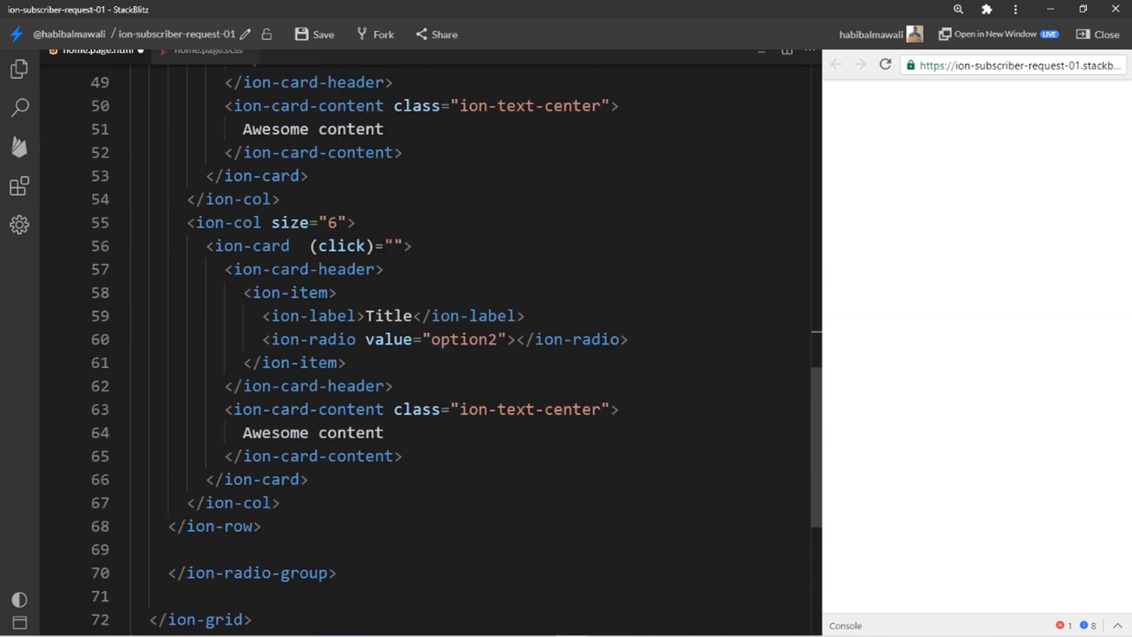
type("selection='option1'")
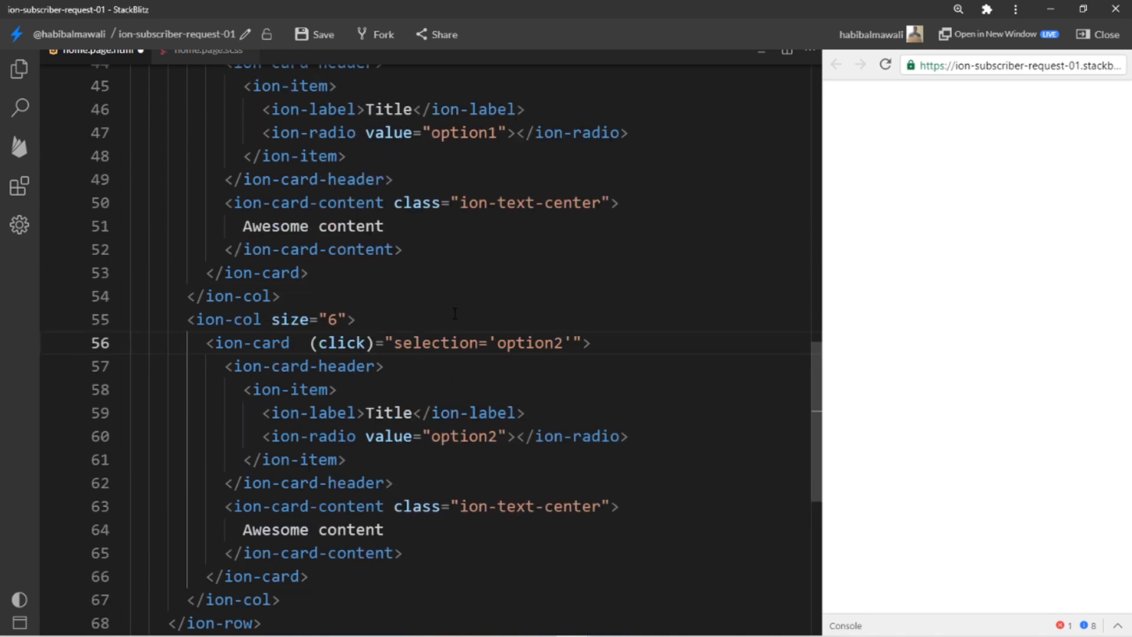
scroll("up", 3)
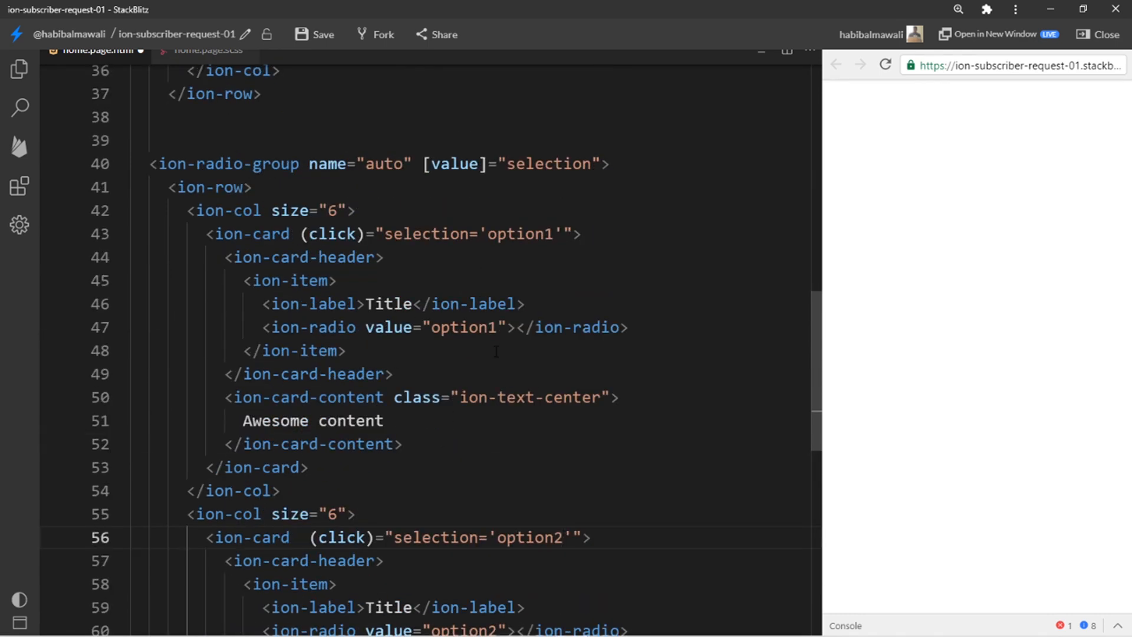
double_click(548, 163)
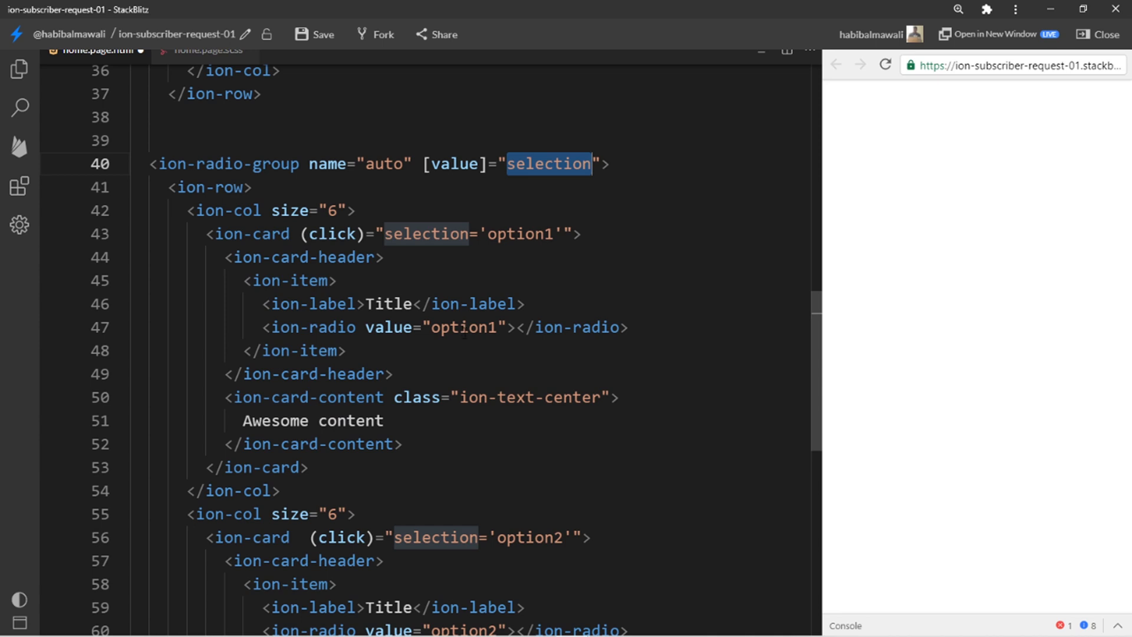
double_click(464, 327)
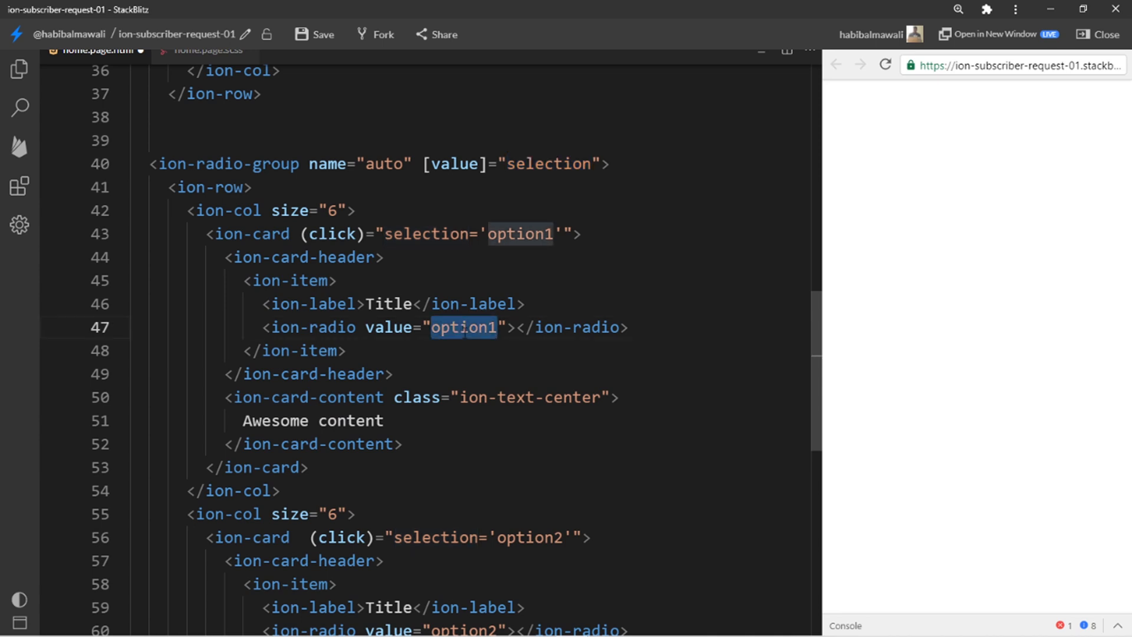
scroll("down", 3)
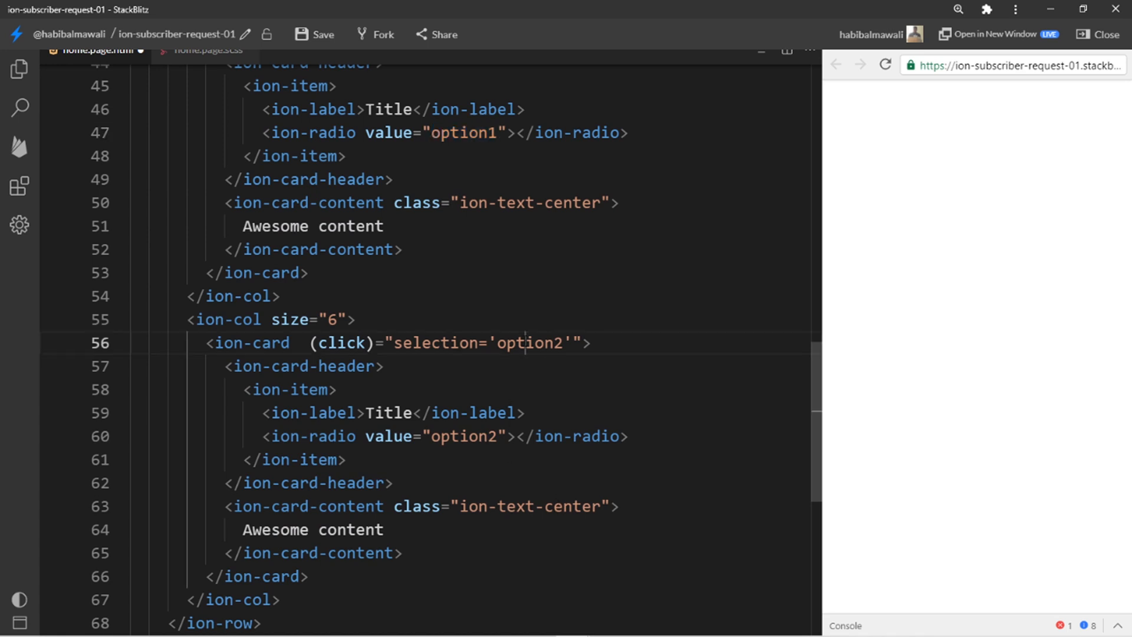
left_click(461, 437)
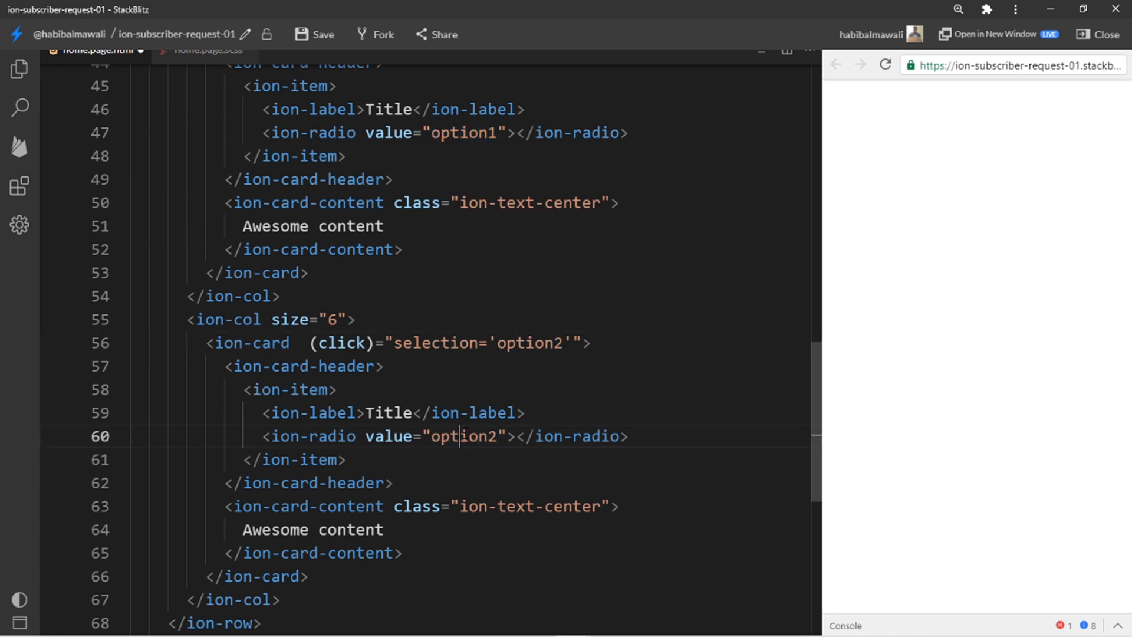
double_click(464, 436)
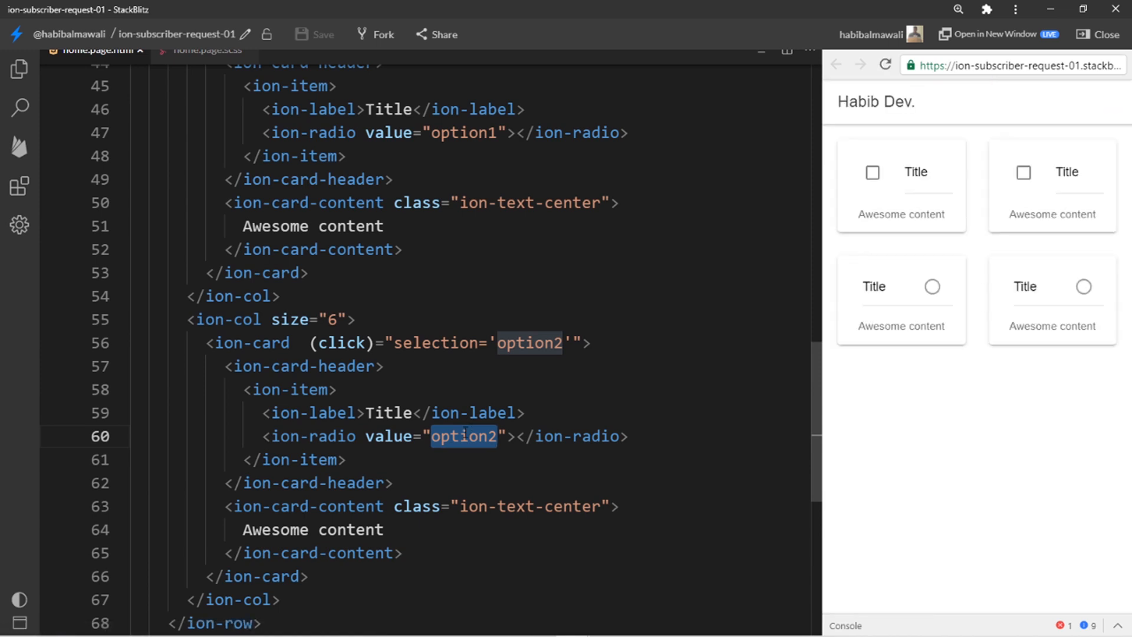
Click each radio card to switch selection and toggle the second checkbox card in the preview.
left_click(931, 285)
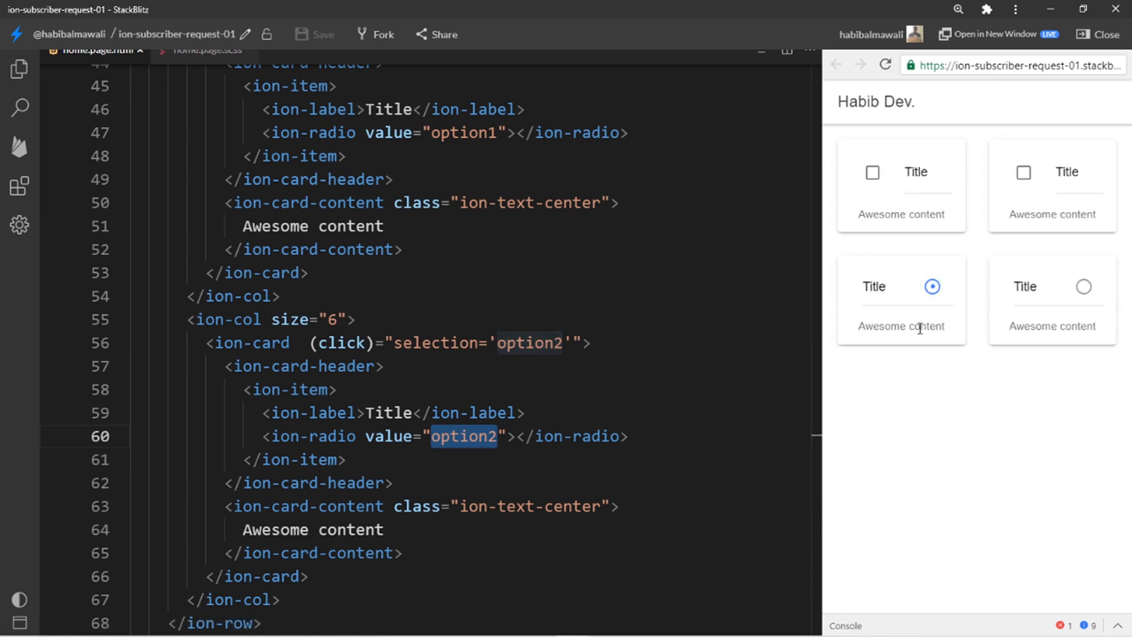
left_click(1081, 287)
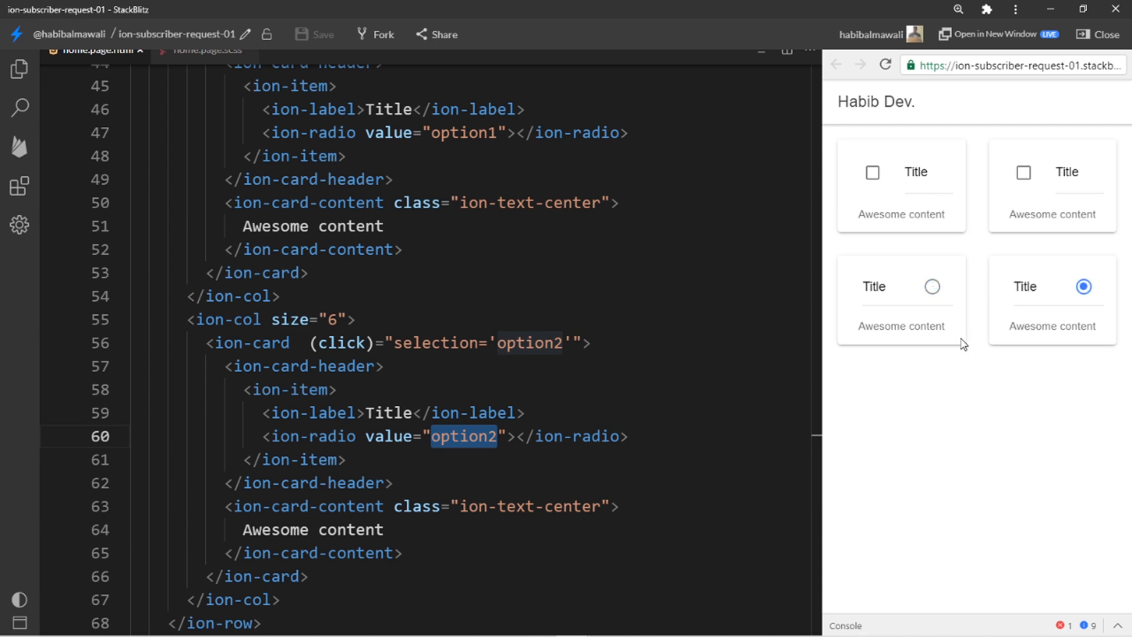
mouse_move(898, 339)
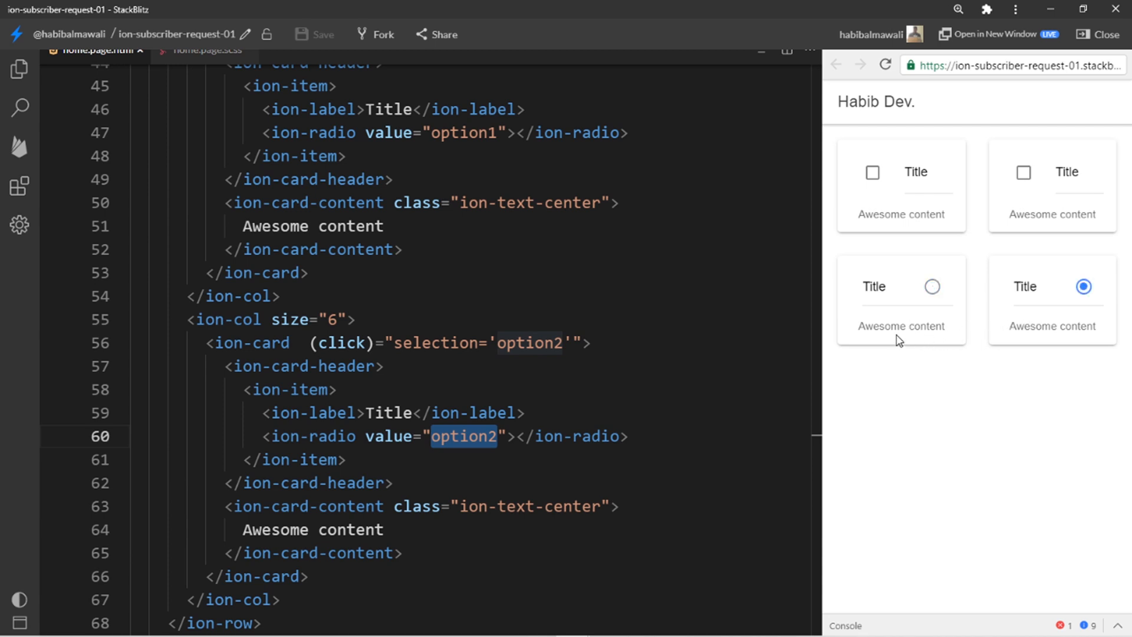
left_click(931, 286)
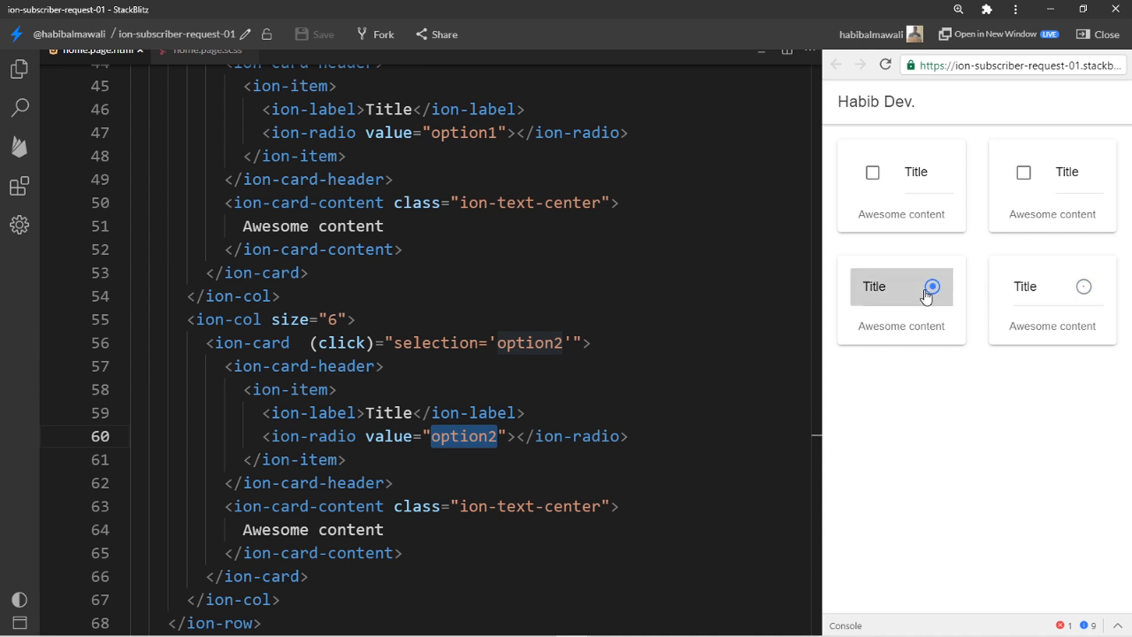
left_click(1082, 286)
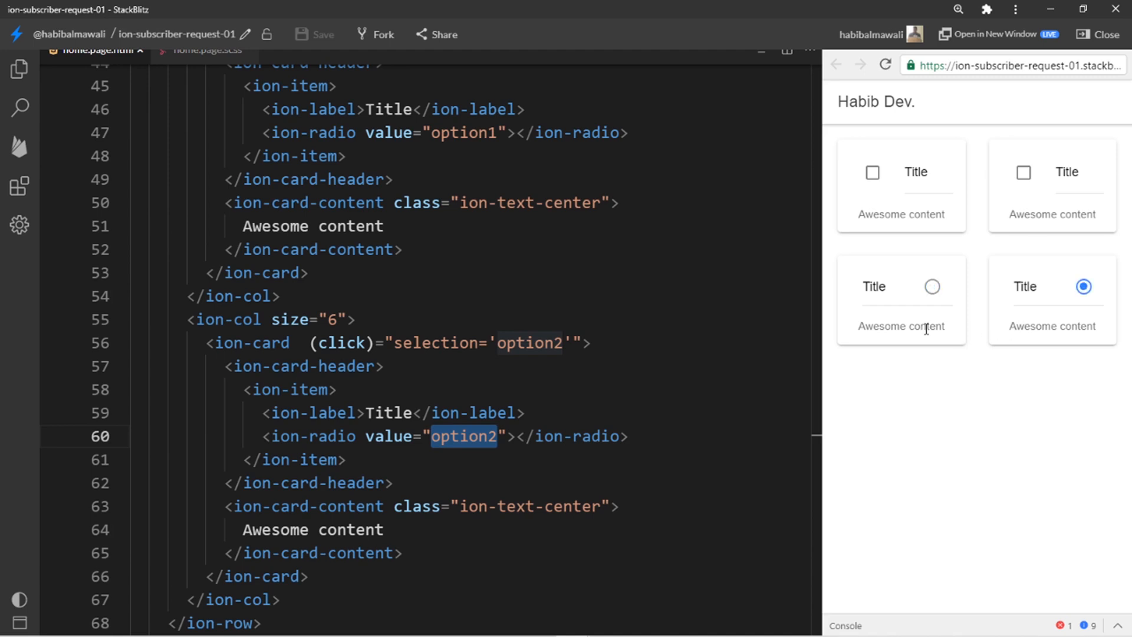
left_click(932, 286)
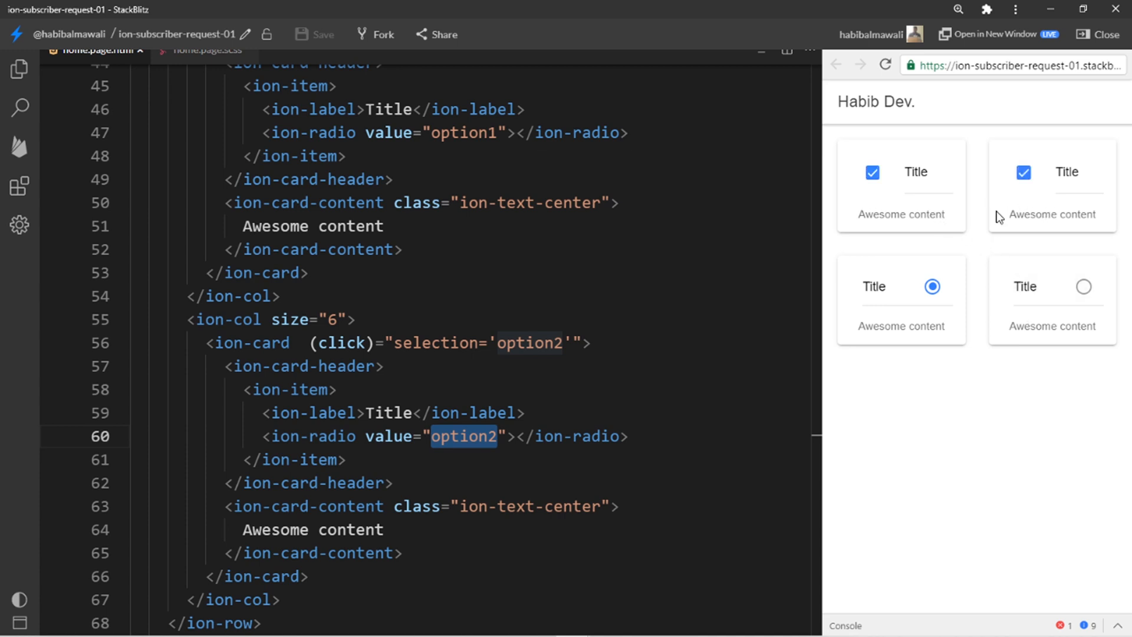
left_click(1024, 172)
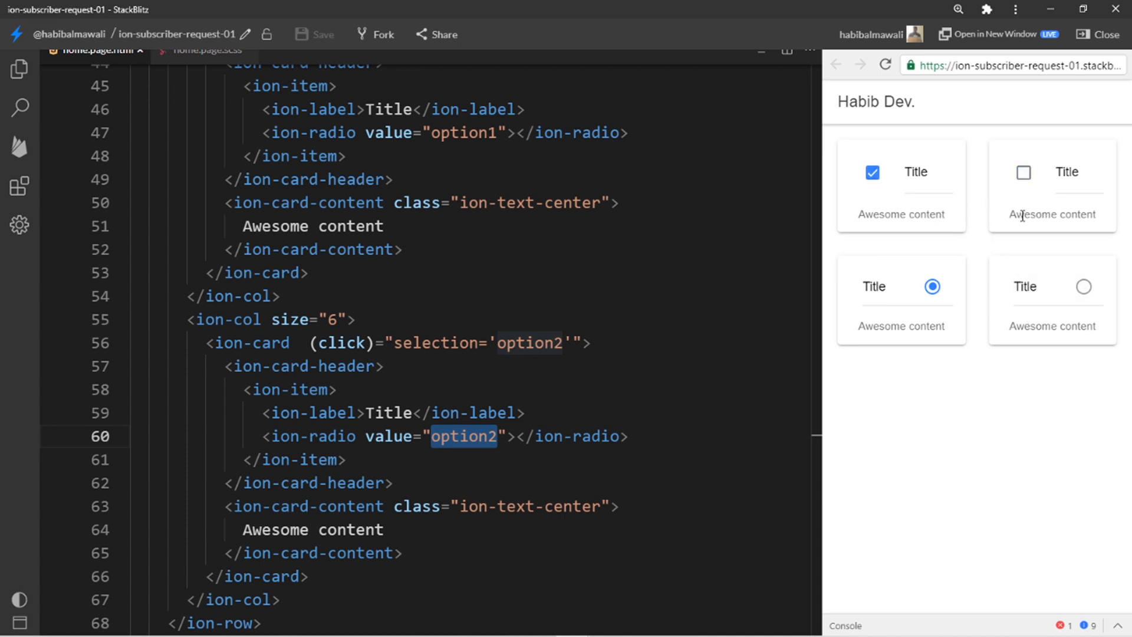
left_click(1023, 172)
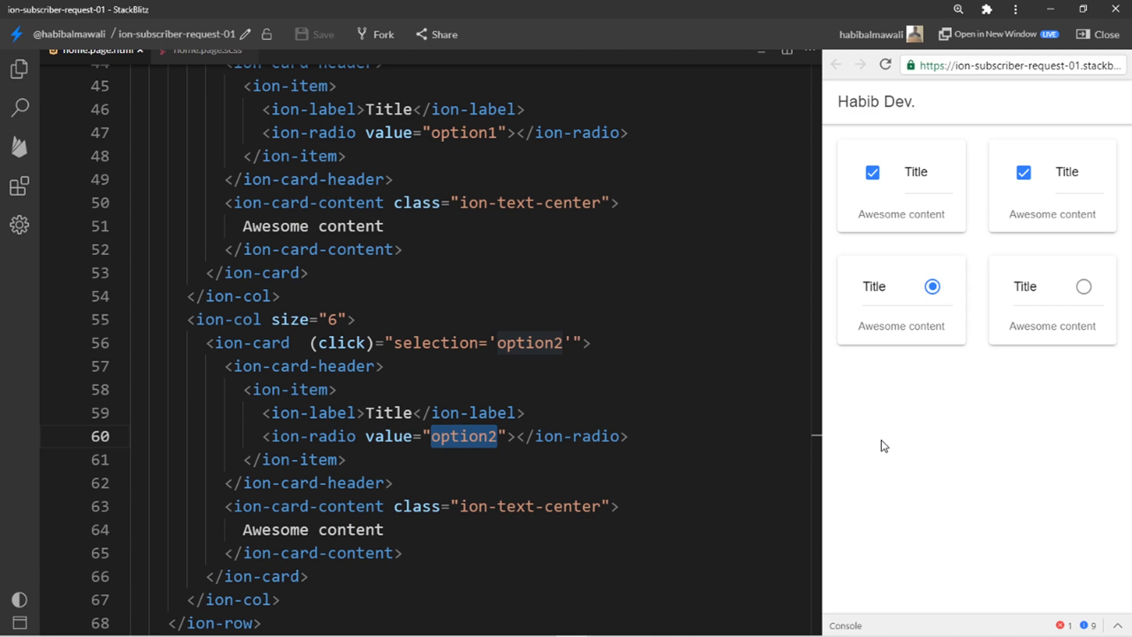